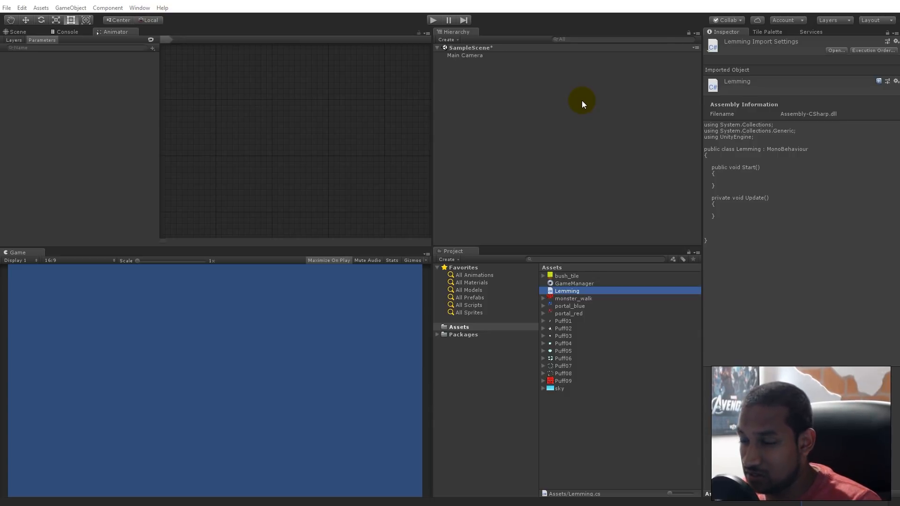
{"action": "mouse_move", "coordinate": [647, 347]}
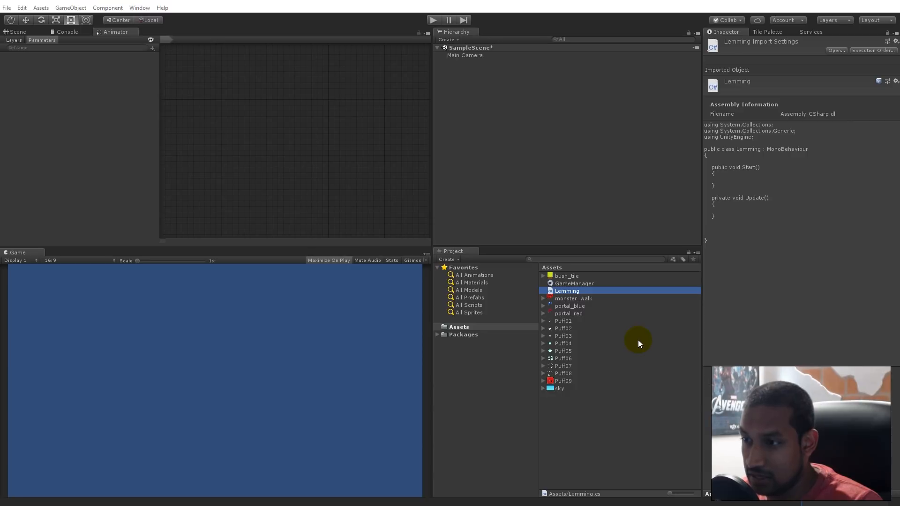
{"action": "mouse_move", "coordinate": [417, 200]}
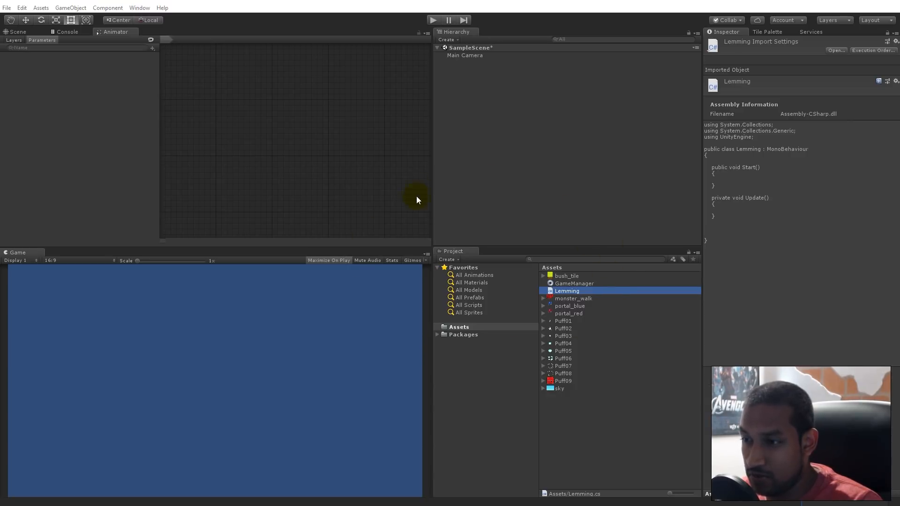
{"action": "mouse_move", "coordinate": [528, 326]}
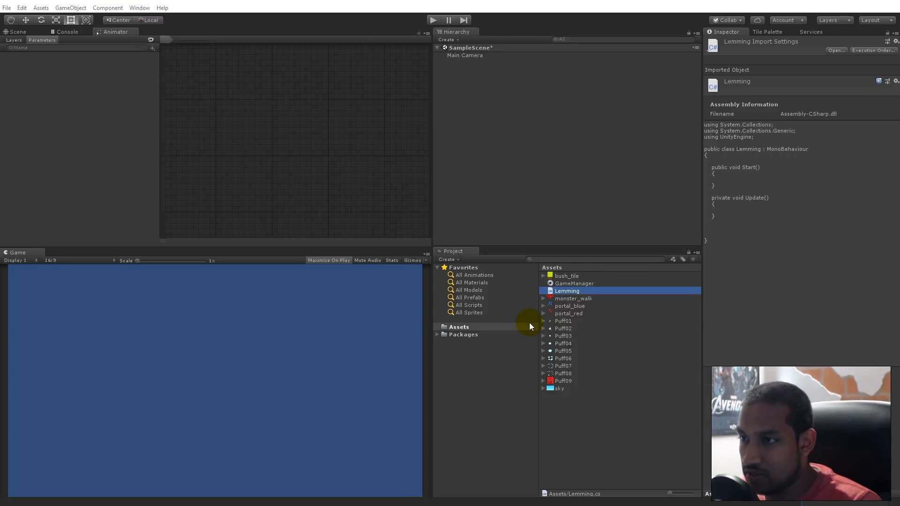
{"action": "mouse_move", "coordinate": [666, 310]}
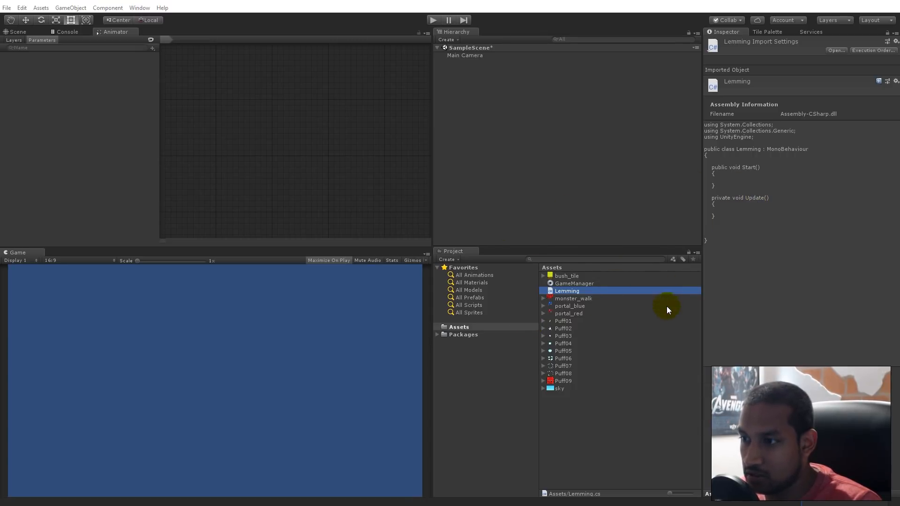
{"action": "mouse_move", "coordinate": [652, 310]}
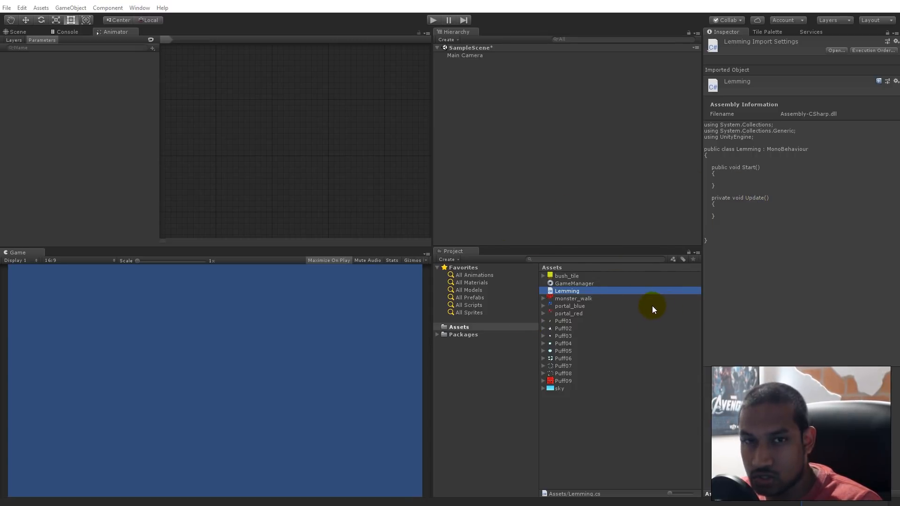
{"action": "mouse_move", "coordinate": [602, 303]}
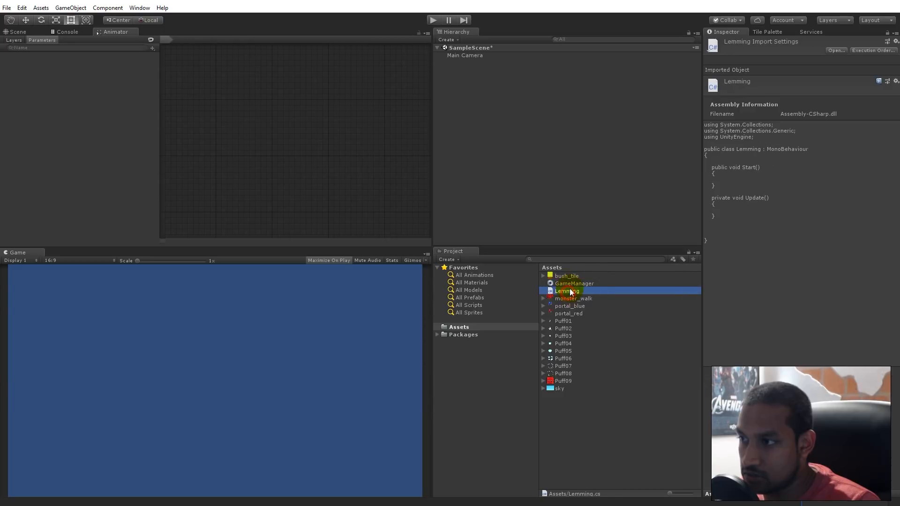
Step: Open the Lemming script from the Assets folder in Visual Studio
{"action": "left_click", "coordinate": [573, 283]}
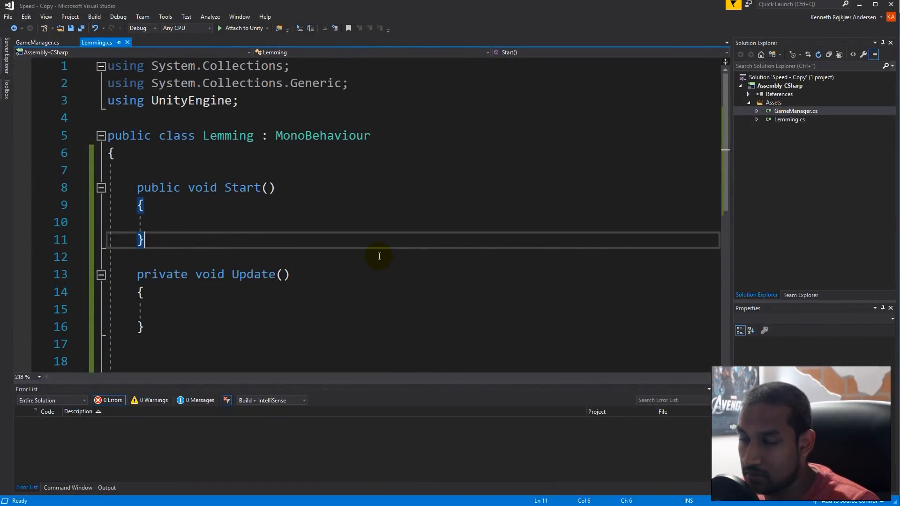
{"action": "mouse_move", "coordinate": [210, 273]}
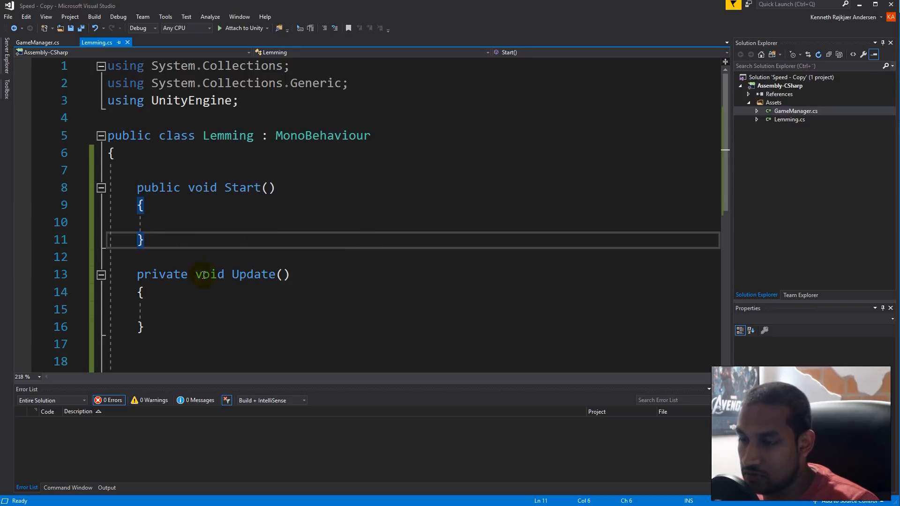
{"action": "mouse_move", "coordinate": [264, 278]}
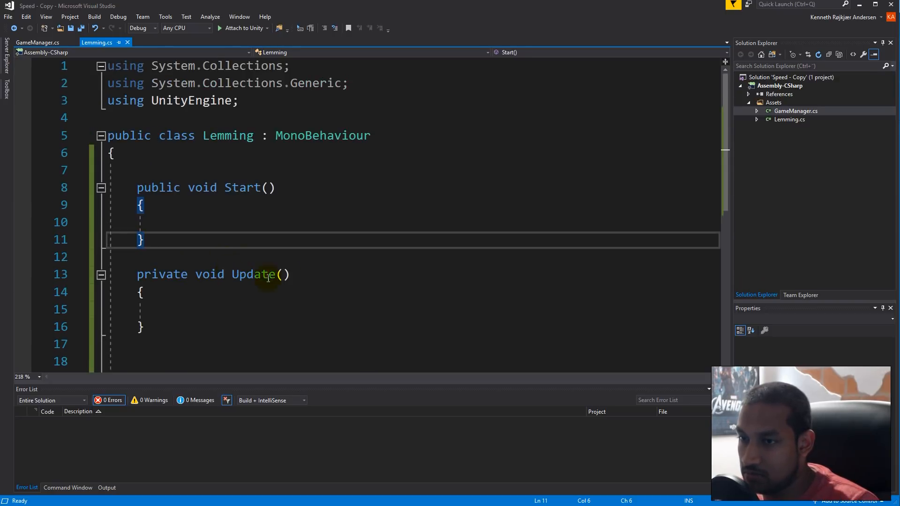
{"action": "mouse_move", "coordinate": [290, 252]}
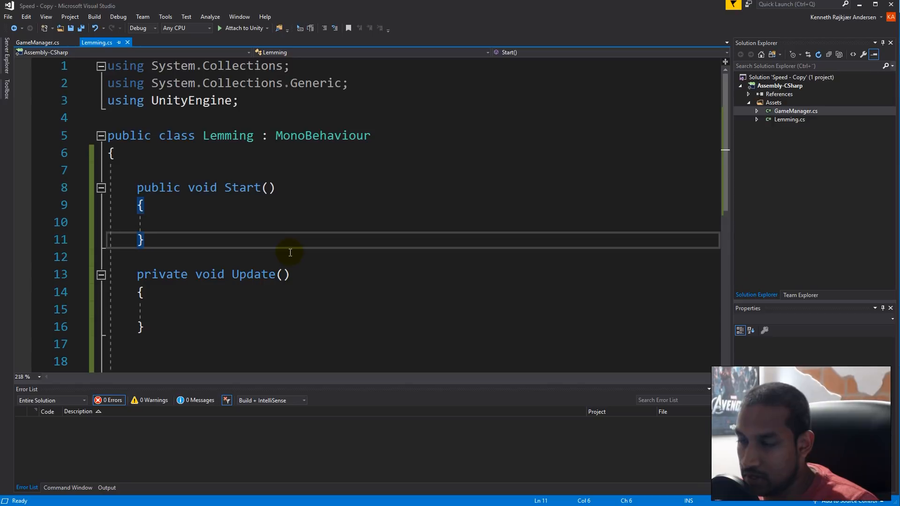
{"action": "left_click", "coordinate": [38, 42]}
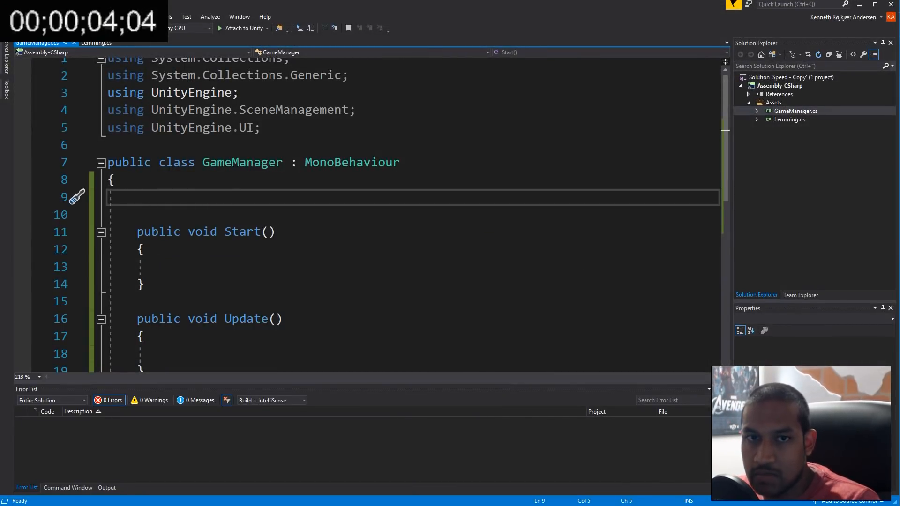
{"action": "mouse_move", "coordinate": [268, 195]}
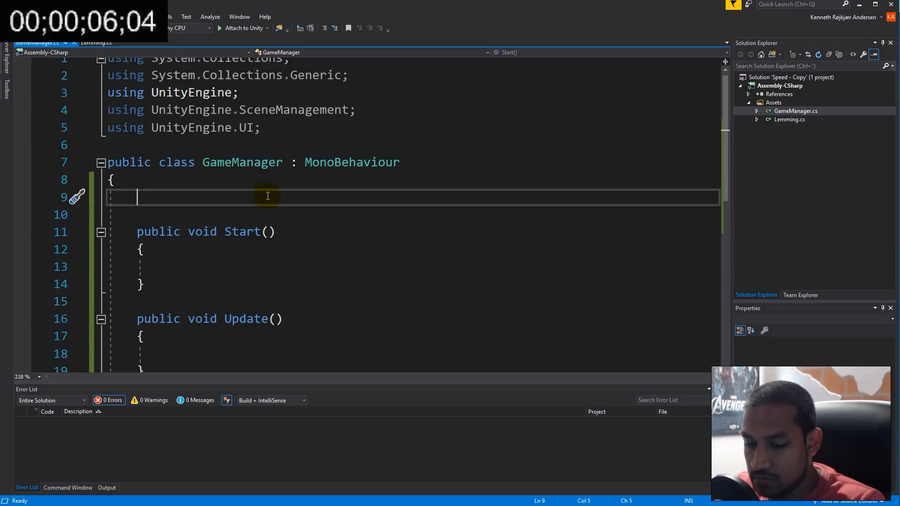
Step: Declare a private static int score with a Score property that logs changes via Debug.Log
{"action": "type", "text": "private static int"}
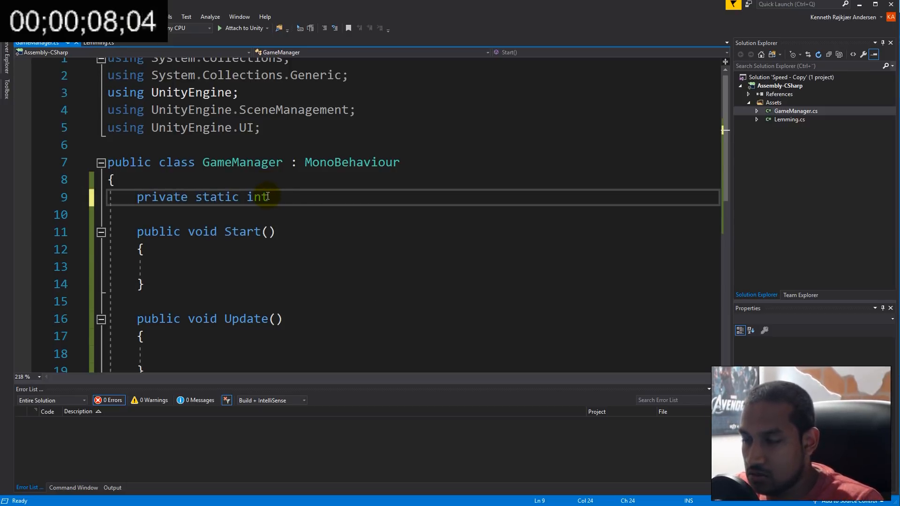
{"action": "type", "text": "score;"}
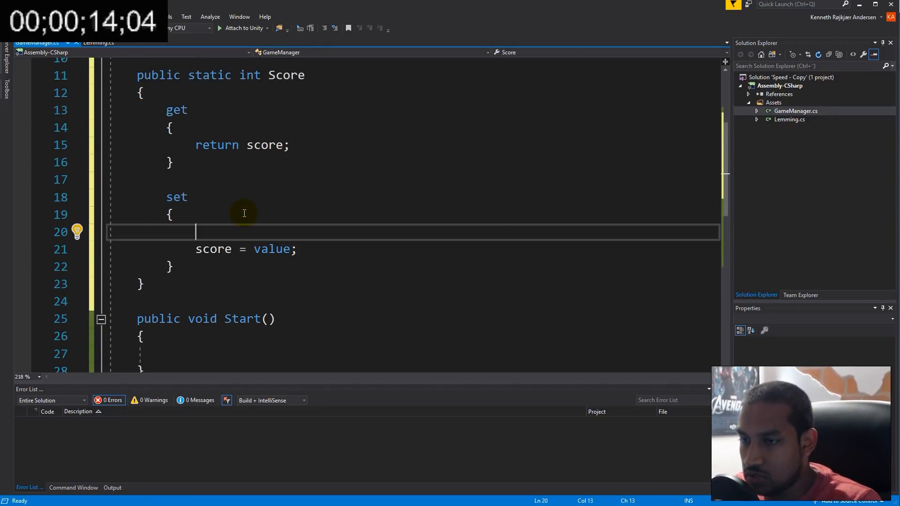
{"action": "type", "text": "Debug.Log(score);"}
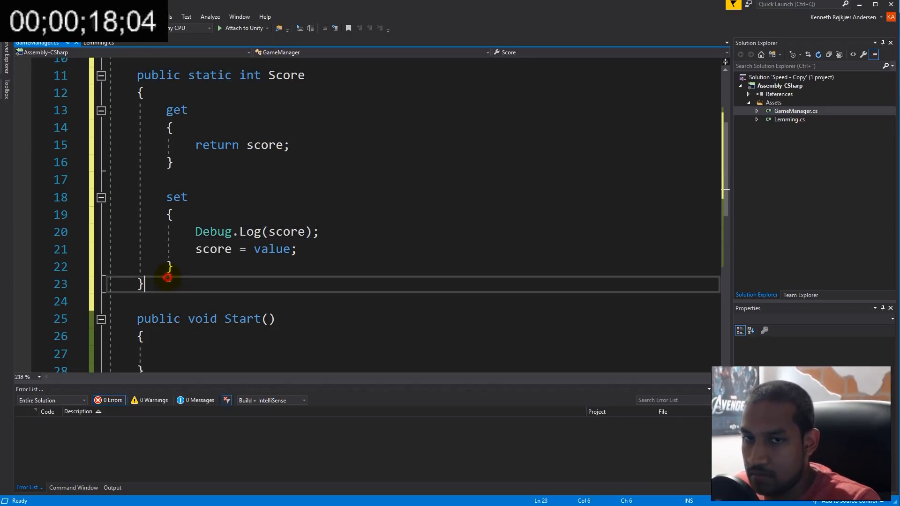
Step: Add public fields Transform startPos, int amount and GameObject lemmingPrefab
{"action": "type", "text": "public"}
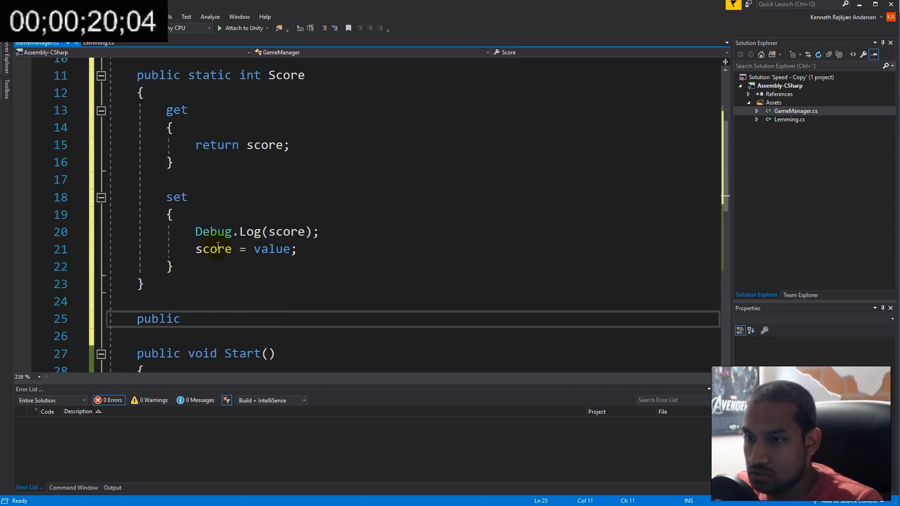
{"action": "type", "text": "tra"}
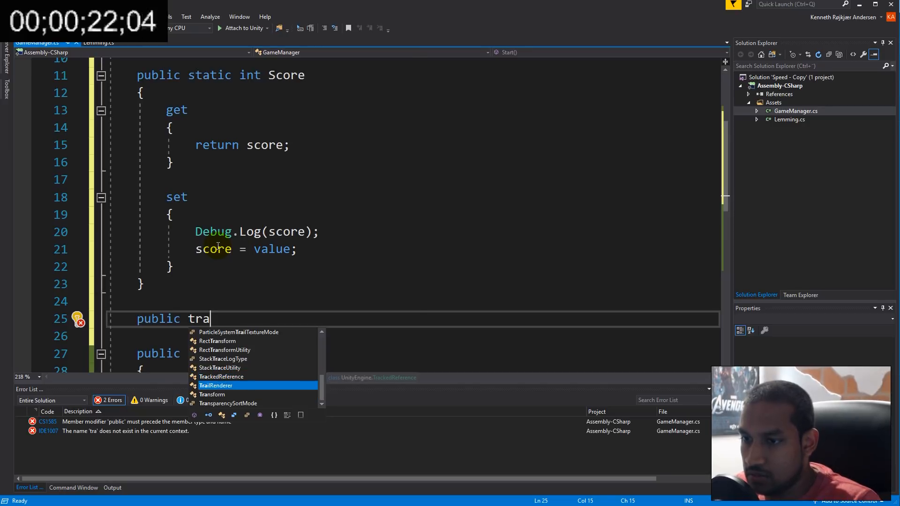
{"action": "type", "text": "Transform startPo"}
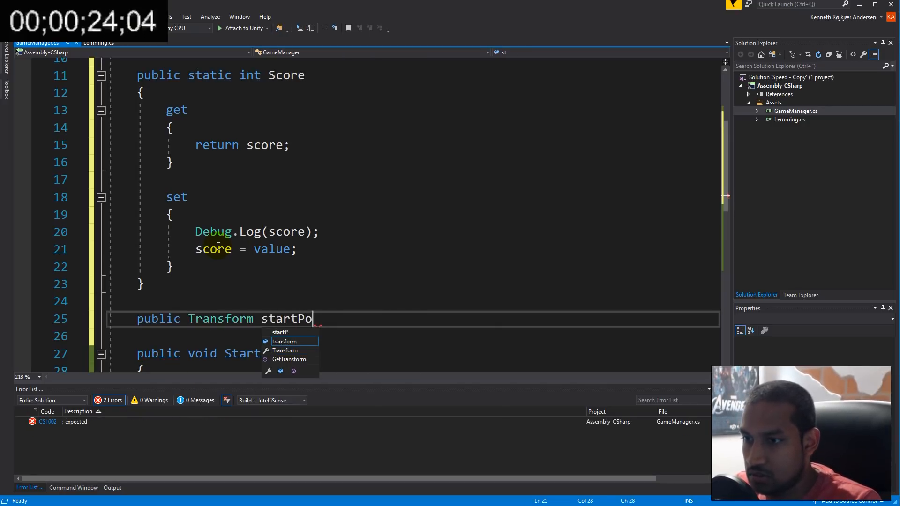
{"action": "type", "text": "Pos;"}
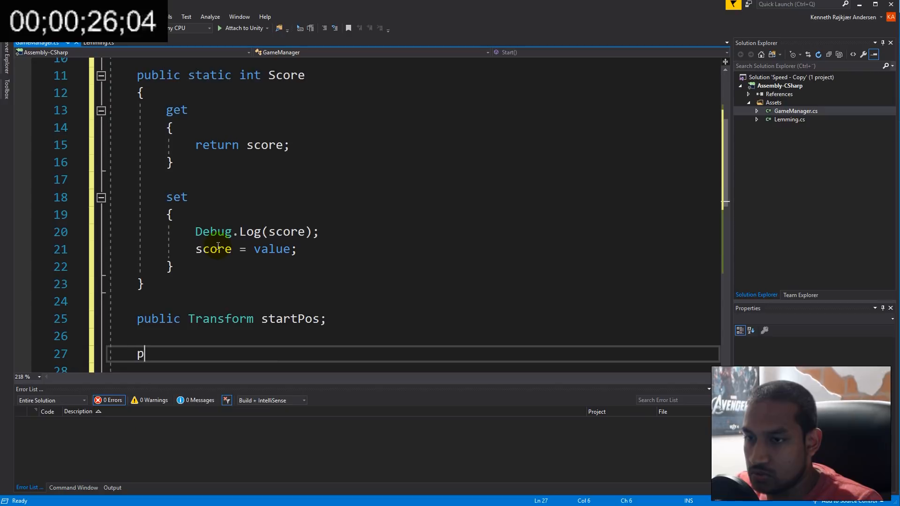
{"action": "type", "text": "ublic int am"}
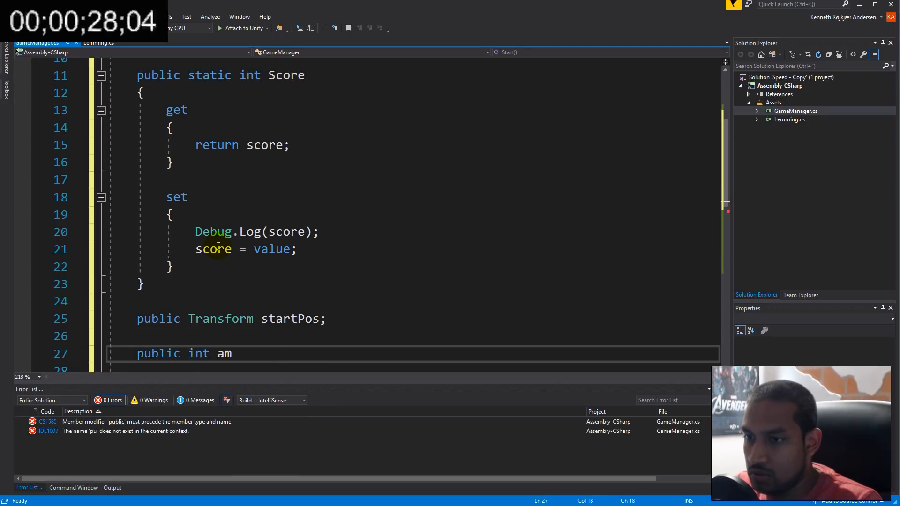
{"action": "type", "text": "ount;"}
{"action": "type", "text": "p"}
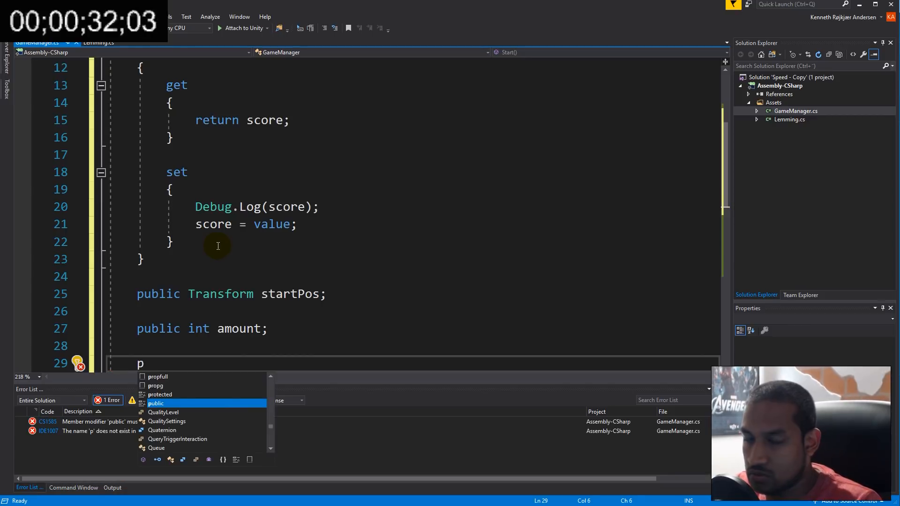
{"action": "type", "text": "ublic GameObject"}
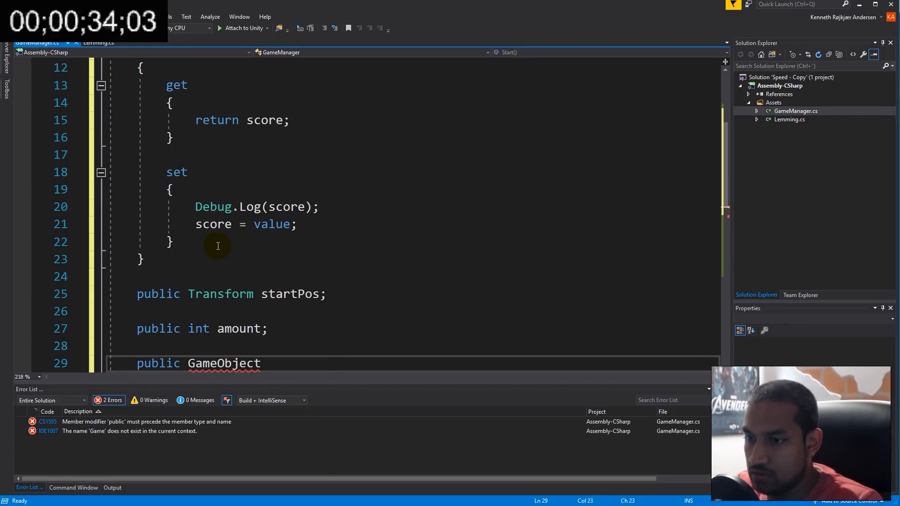
{"action": "type", "text": "lemming"}
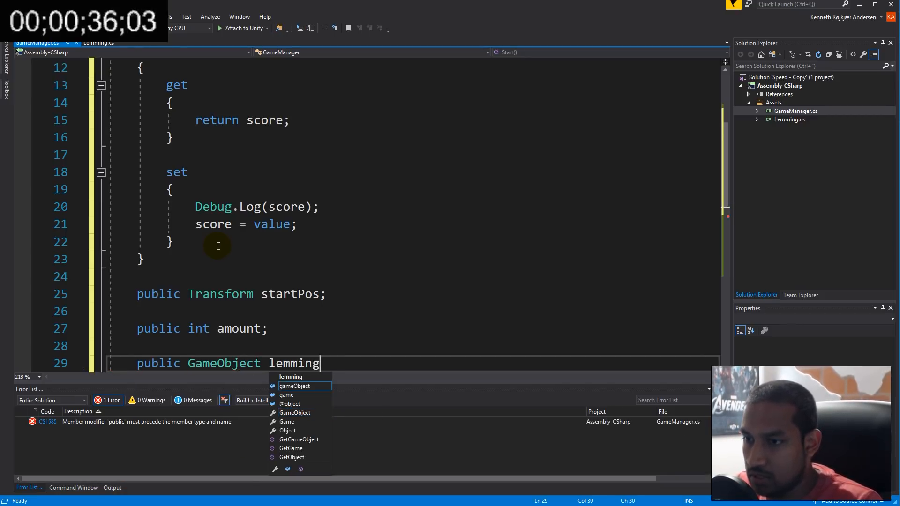
{"action": "type", "text": "Prefab;"}
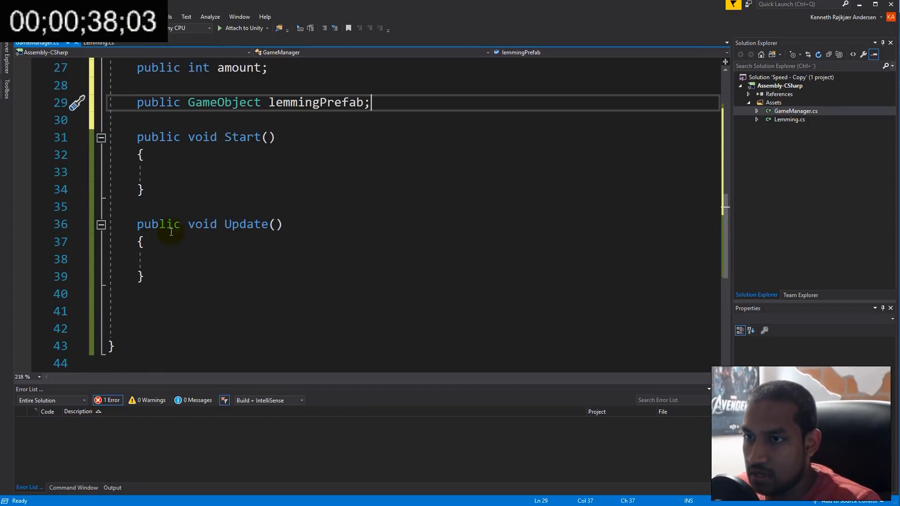
{"action": "type", "text": "public IEnumerator S"}
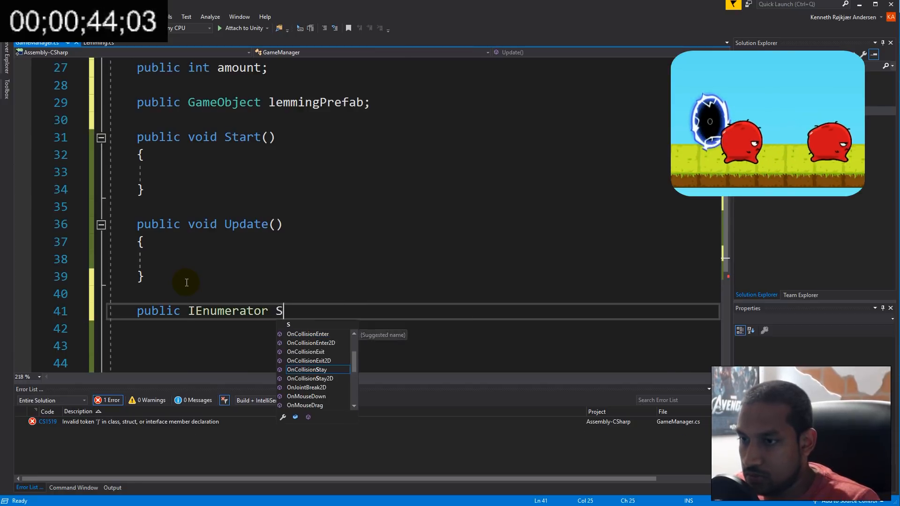
Step: Write a Spawn coroutine looping amount times, instantiating lemmingPrefab at startPos with Quaternion.identity
{"action": "type", "text": "pawn()"}
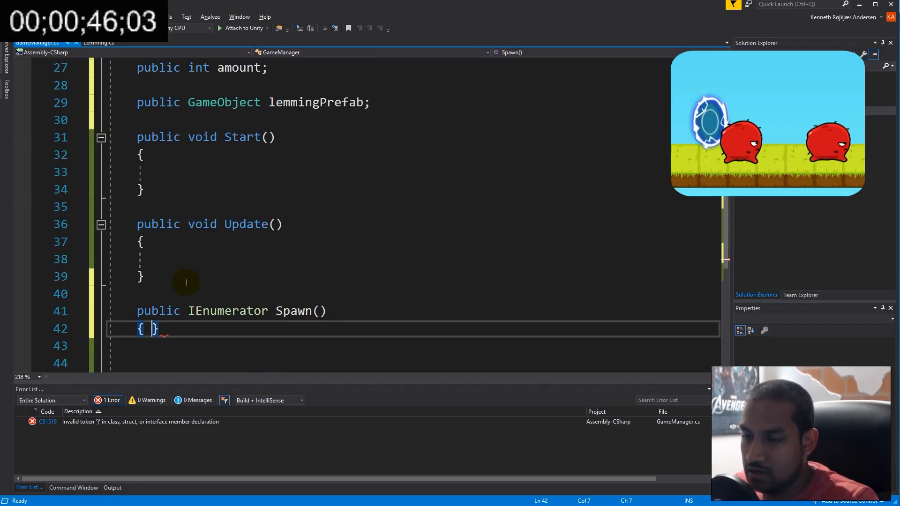
{"action": "type", "text": "for (int i = 0; i < length; i++)"}
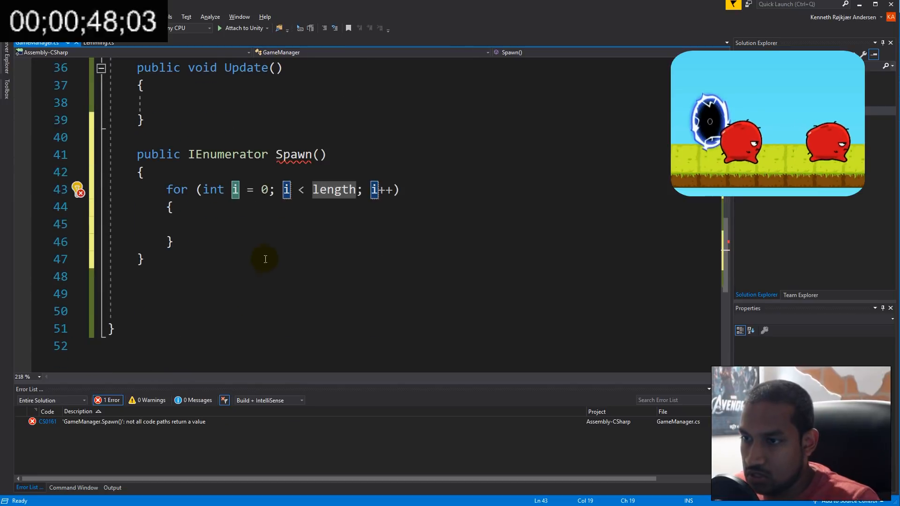
{"action": "type", "text": "amount"}
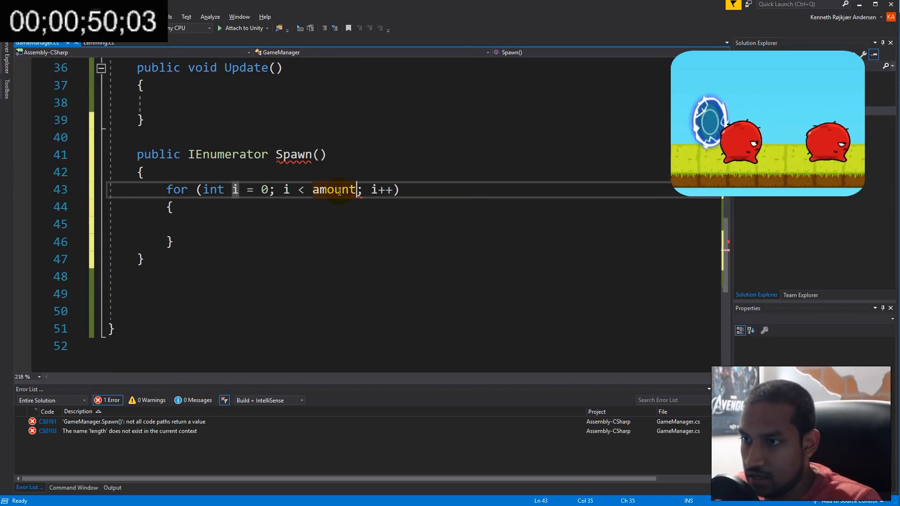
{"action": "type", "text": "instantiate(lemmingPrefab,"}
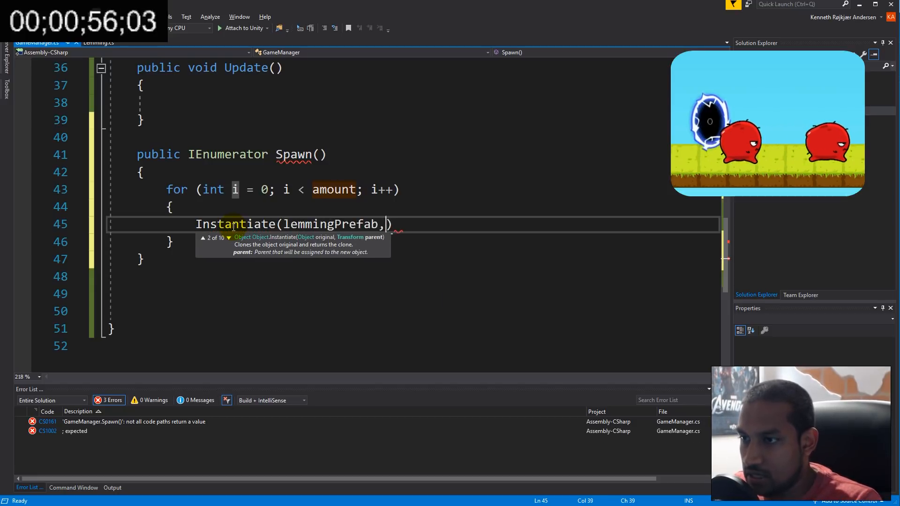
{"action": "type", "text": "startPos.position"}
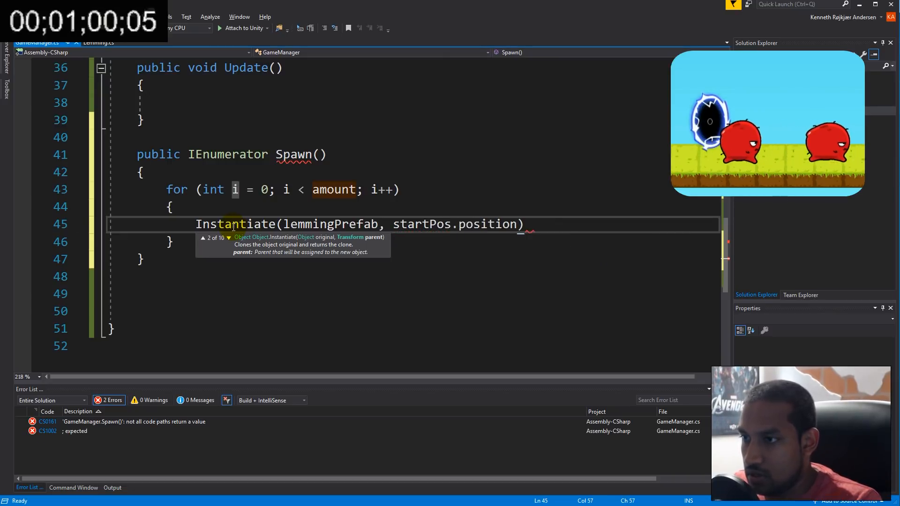
{"action": "type", "text": ", Quaternion."}
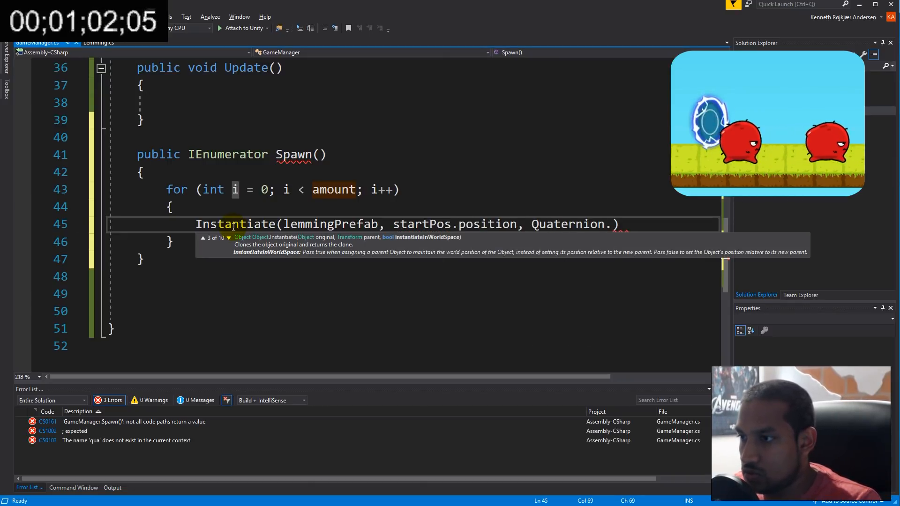
{"action": "type", "text": "identity)"}
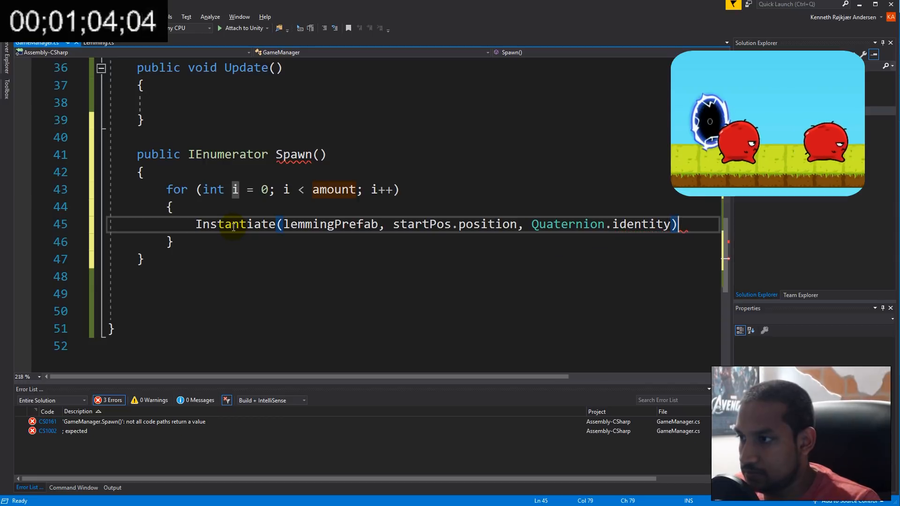
{"action": "type", "text": ";"}
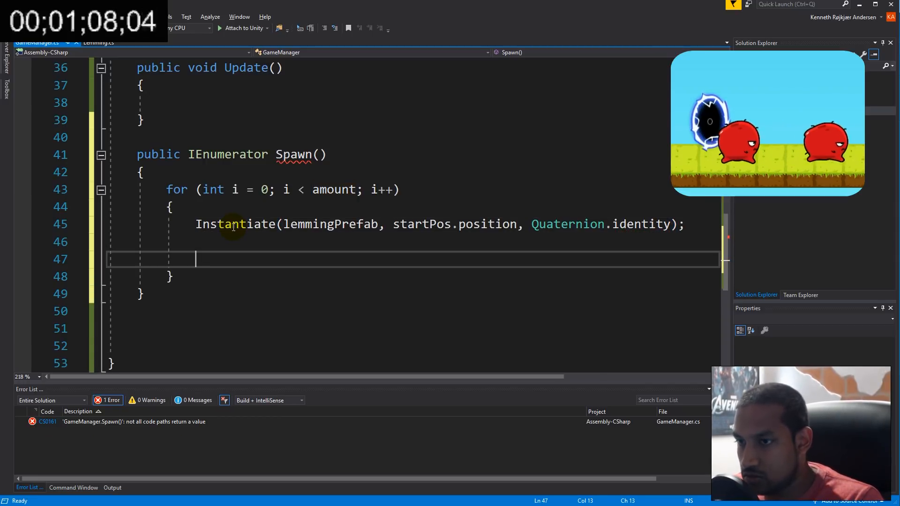
Step: Yield WaitForSeconds(2) between spawns and start the Spawn coroutine from Start
{"action": "type", "text": "yield"}
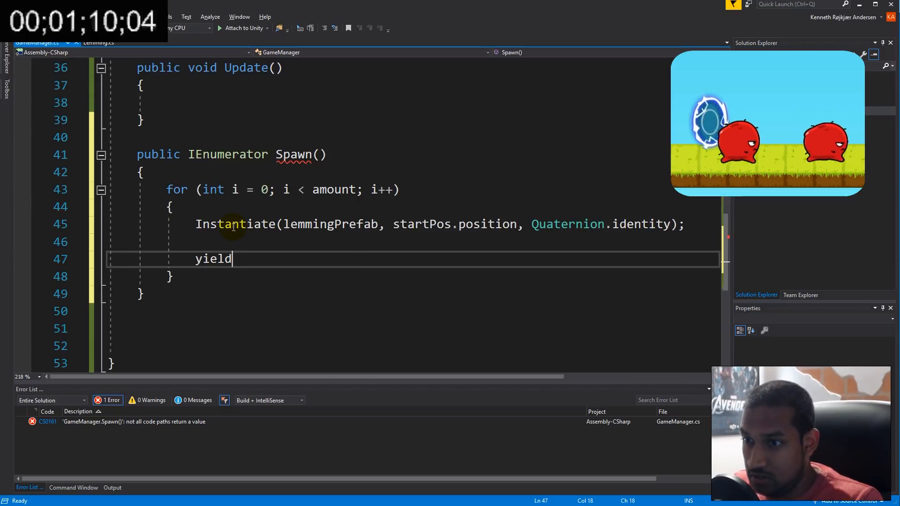
{"action": "type", "text": "return new waif"}
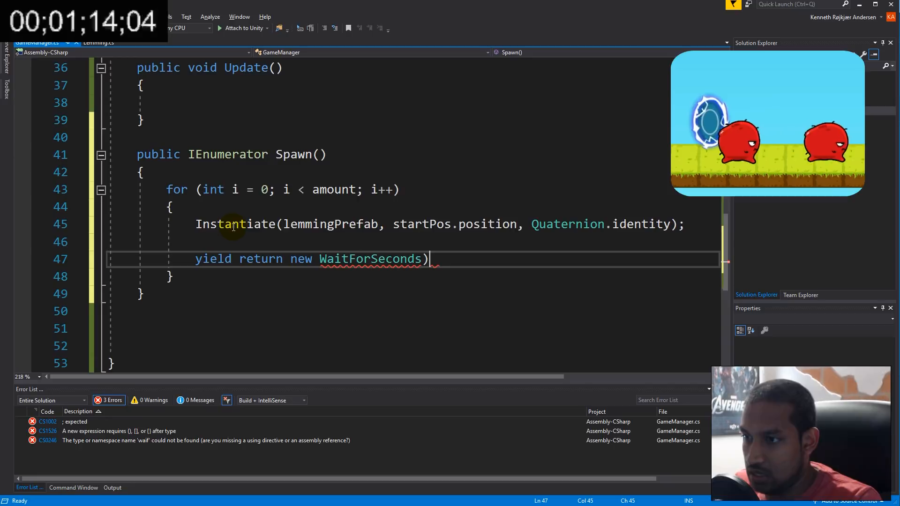
{"action": "type", "text": "(2)"}
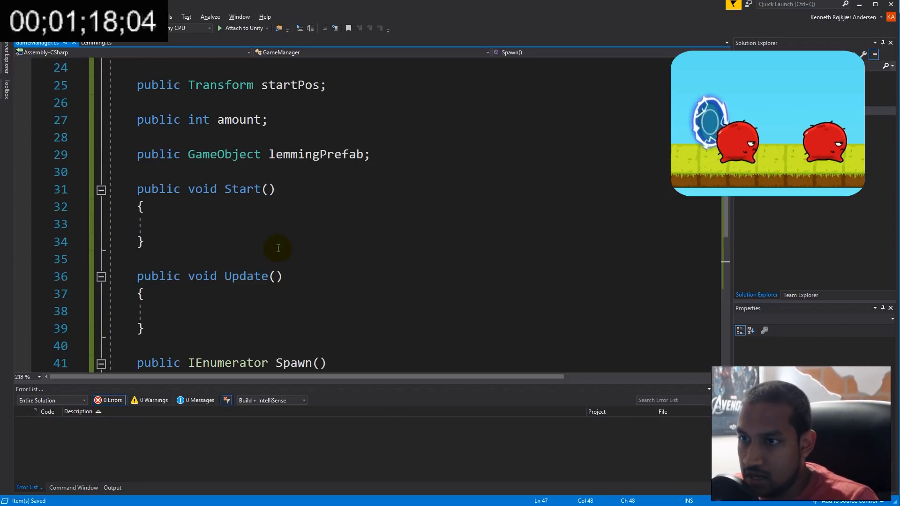
{"action": "type", "text": "star"}
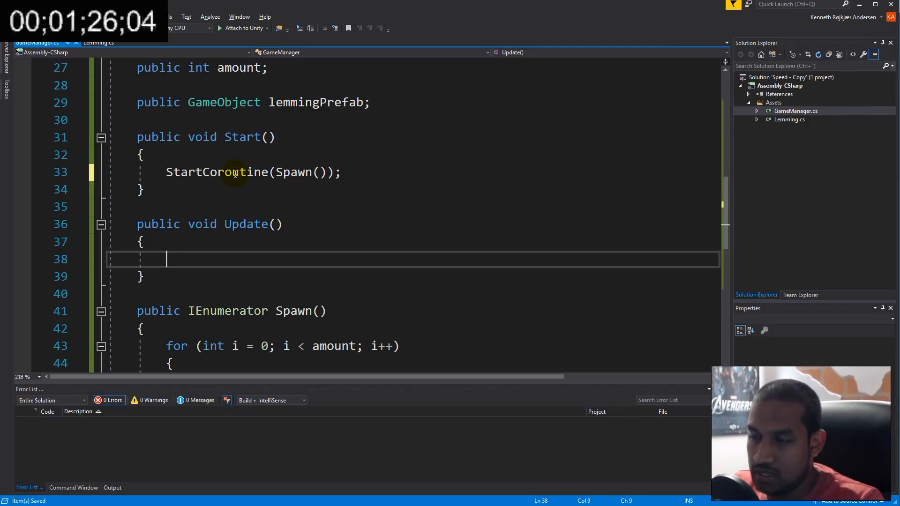
Step: In Update, reload scene 0 with SceneManager.LoadScene when KeyCode.R is pressed
{"action": "type", "text": "if (in"}
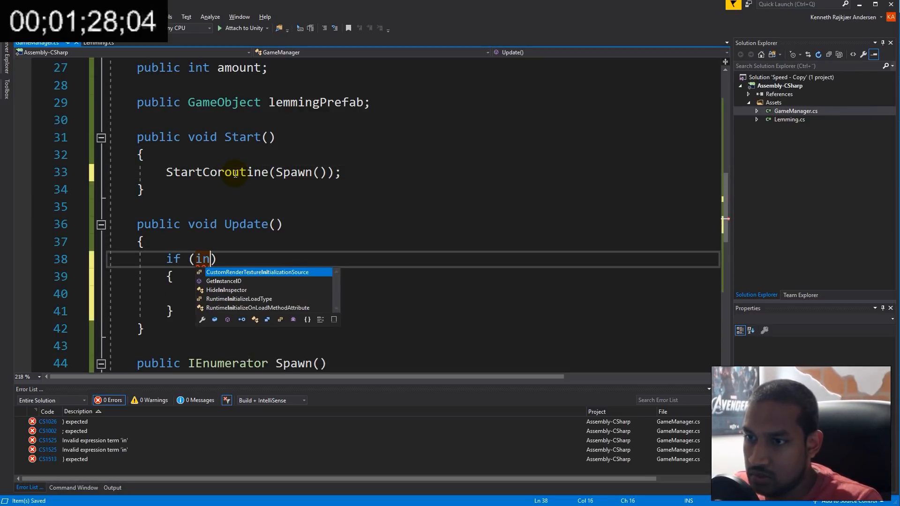
{"action": "type", "text": "put.GetKeyDown("}
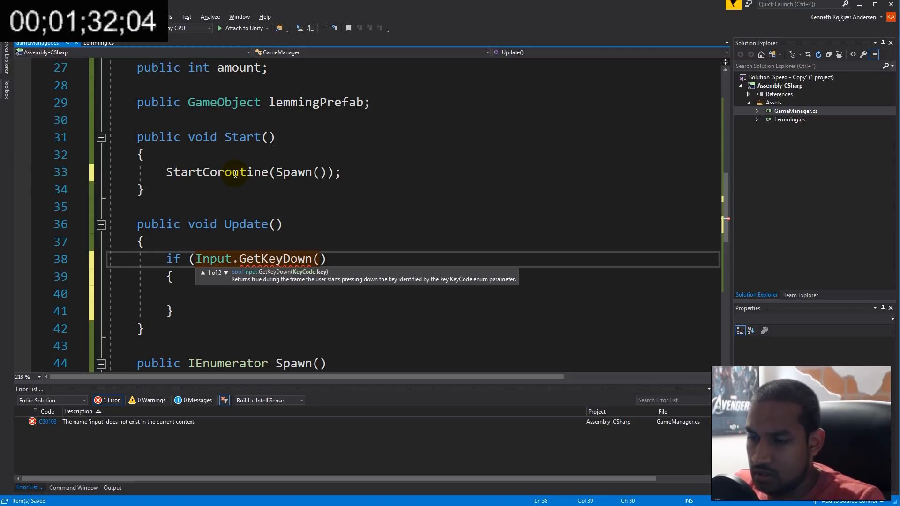
{"action": "type", "text": "KeyCode.R"}
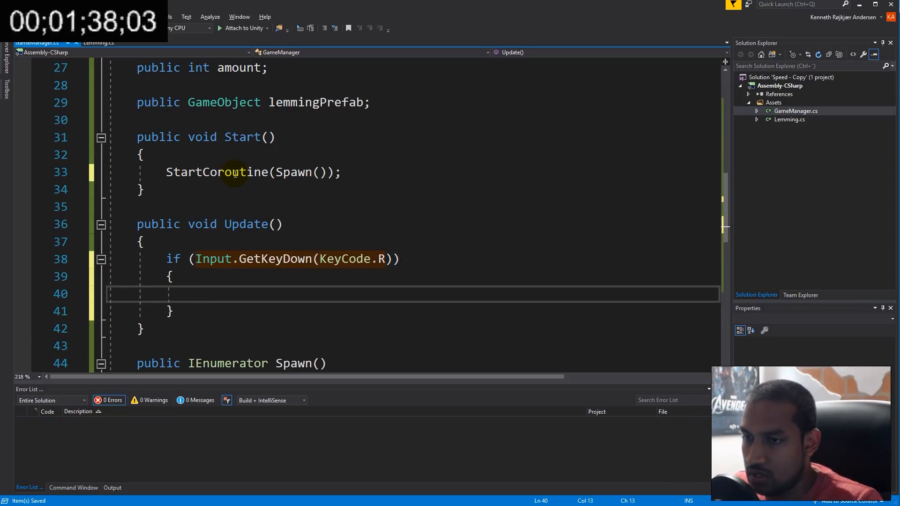
{"action": "type", "text": "sce"}
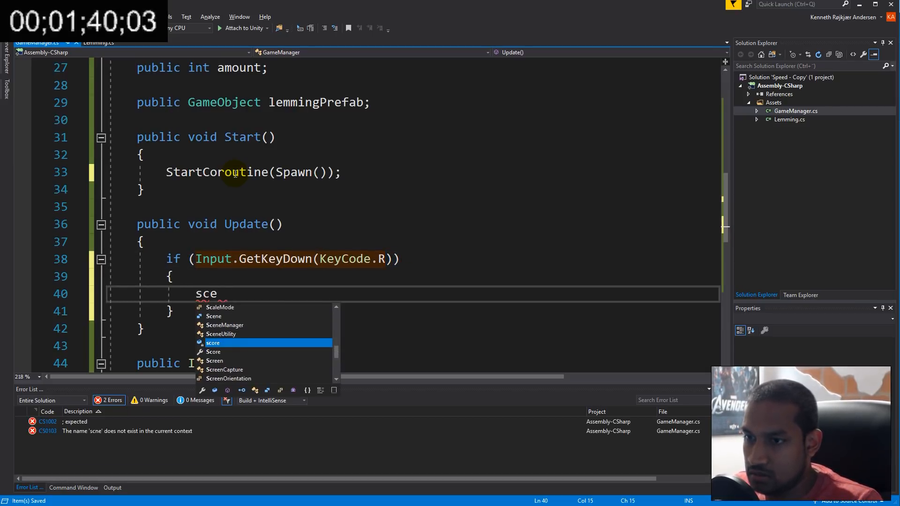
{"action": "type", "text": "SceneManager.LoadScene"}
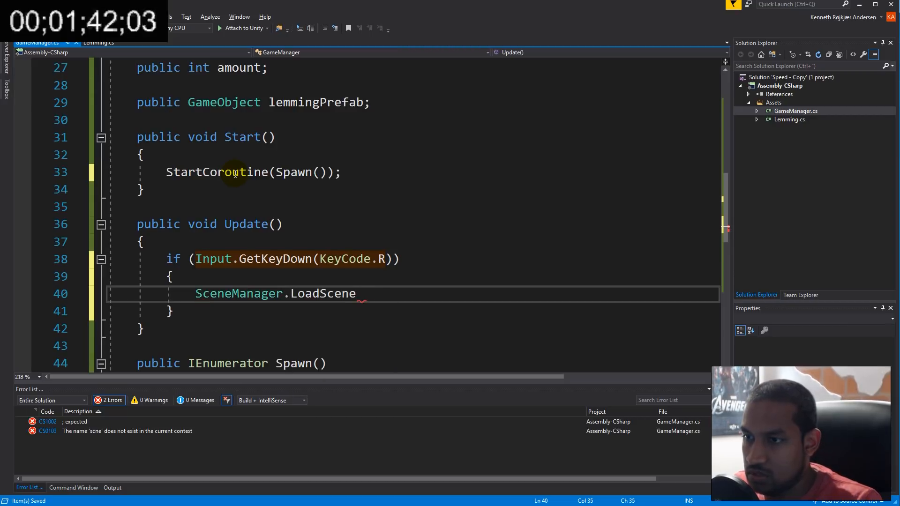
{"action": "type", "text": "(0)M;"}
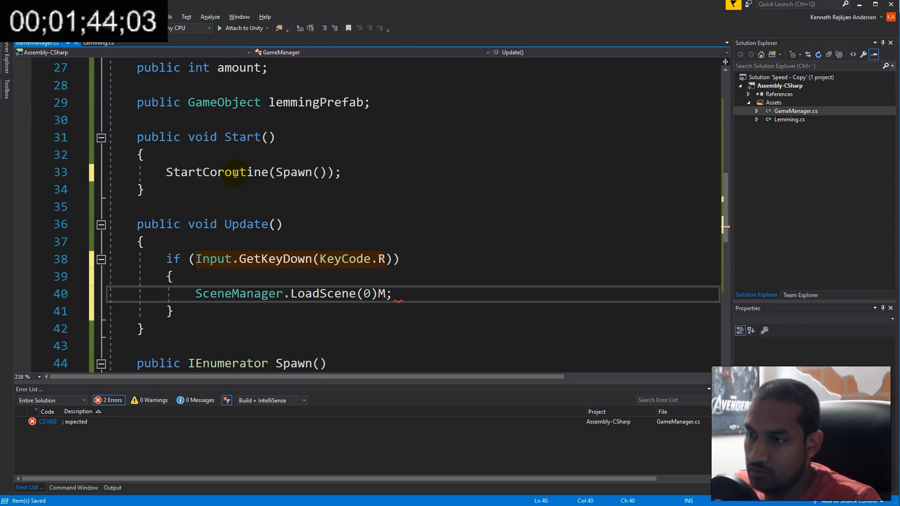
{"action": "key", "text": "Backspace"}
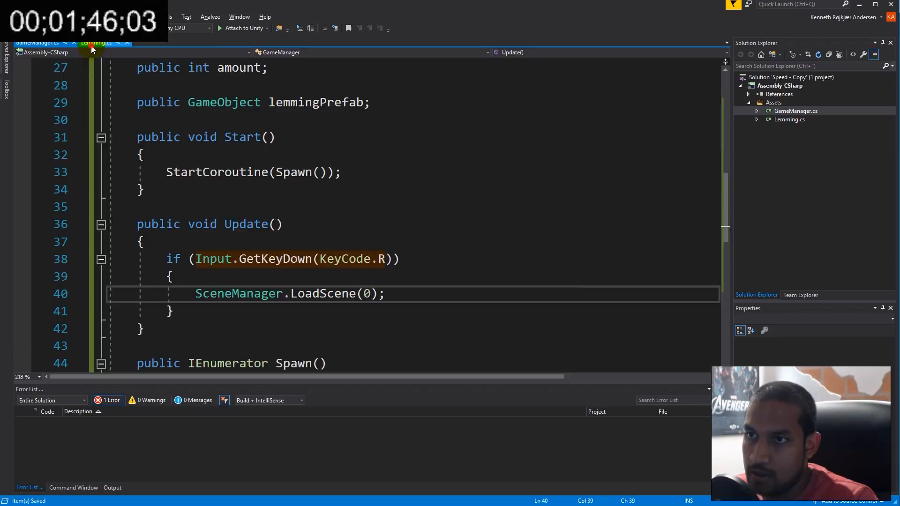
Step: In Lemming.cs declare Vector2 dir and private Animator anim
{"action": "left_click", "coordinate": [95, 42]}
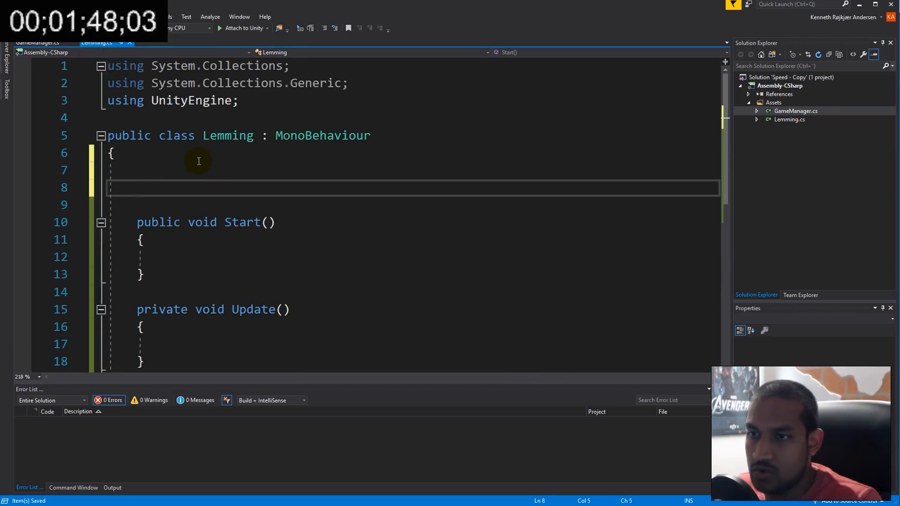
{"action": "mouse_move", "coordinate": [128, 123]}
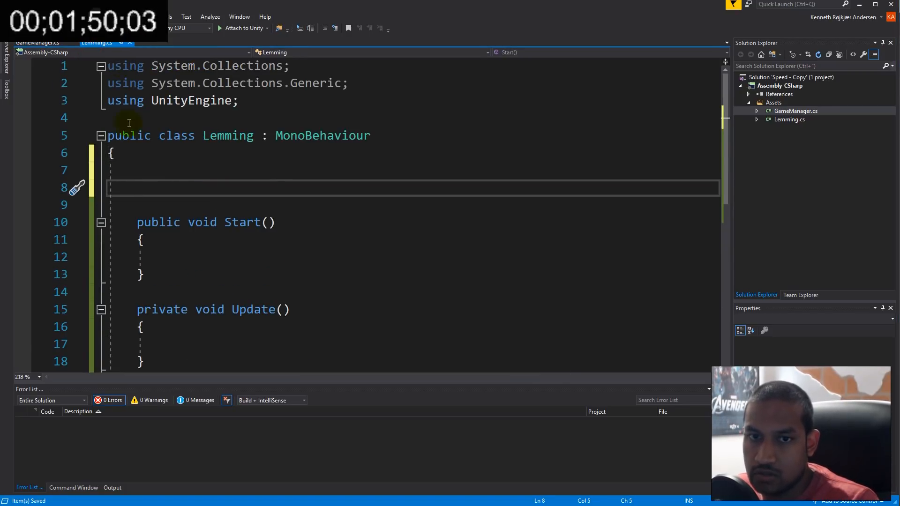
{"action": "type", "text": "Vector2 dir"}
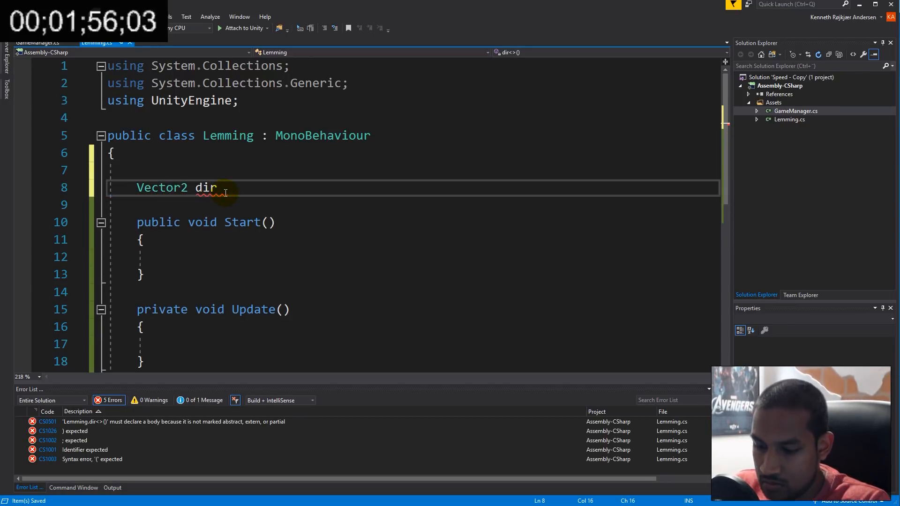
{"action": "type", "text": ";"}
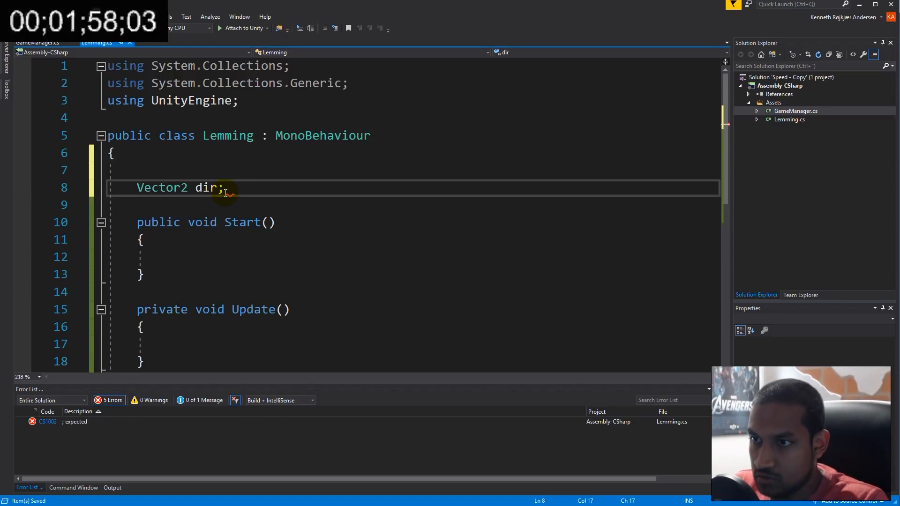
{"action": "type", "text": "private"}
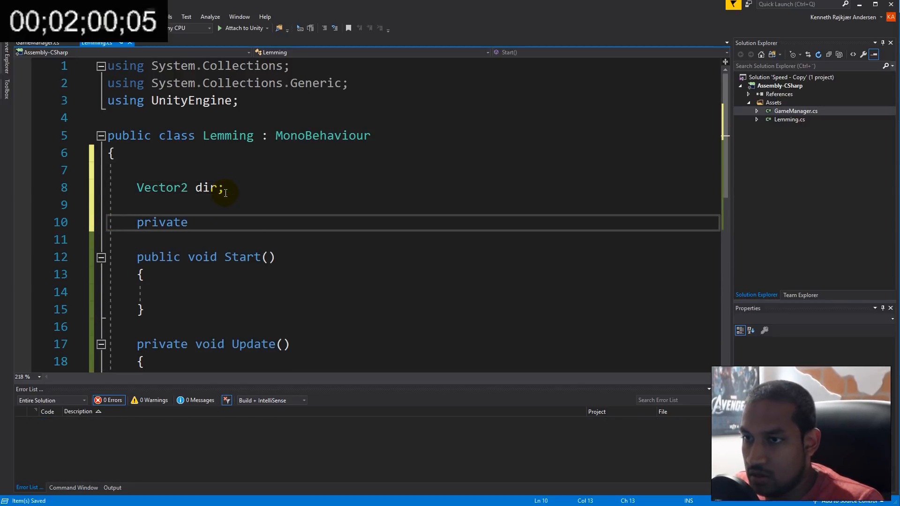
{"action": "type", "text": "ani"}
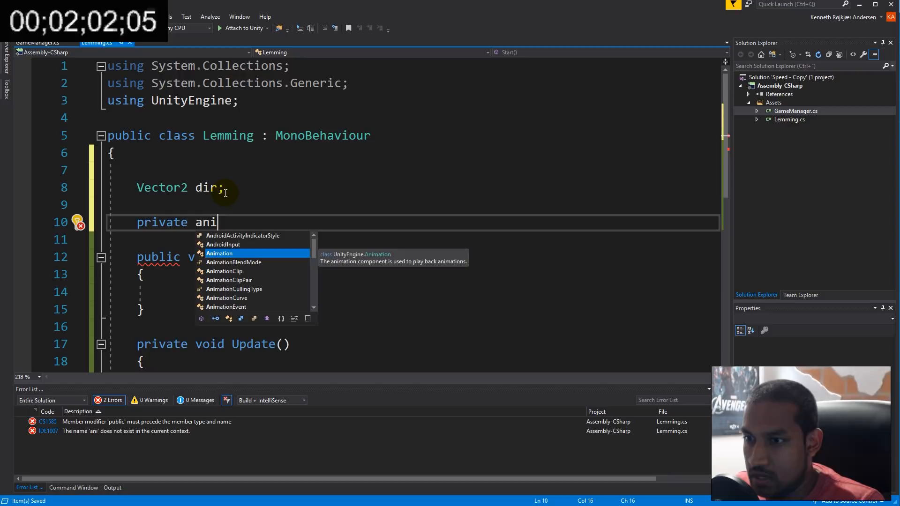
{"action": "type", "text": "Animator s"}
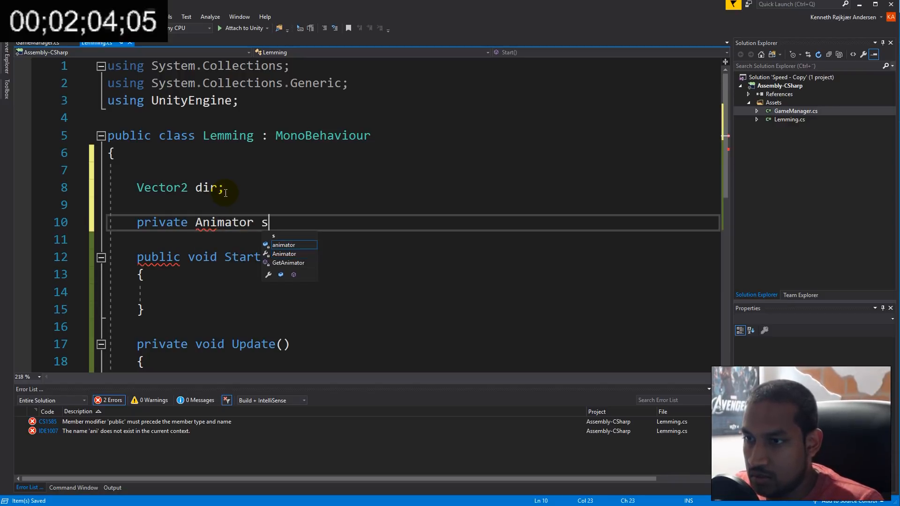
{"action": "type", "text": "anim;"}
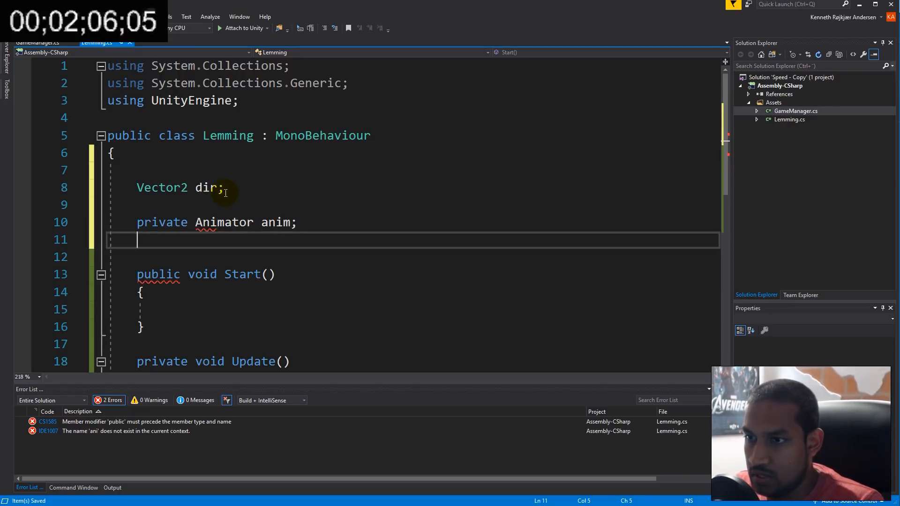
Step: Declare private Collider2D col, public float speed and private SpriteRenderer sr
{"action": "type", "text": "private"}
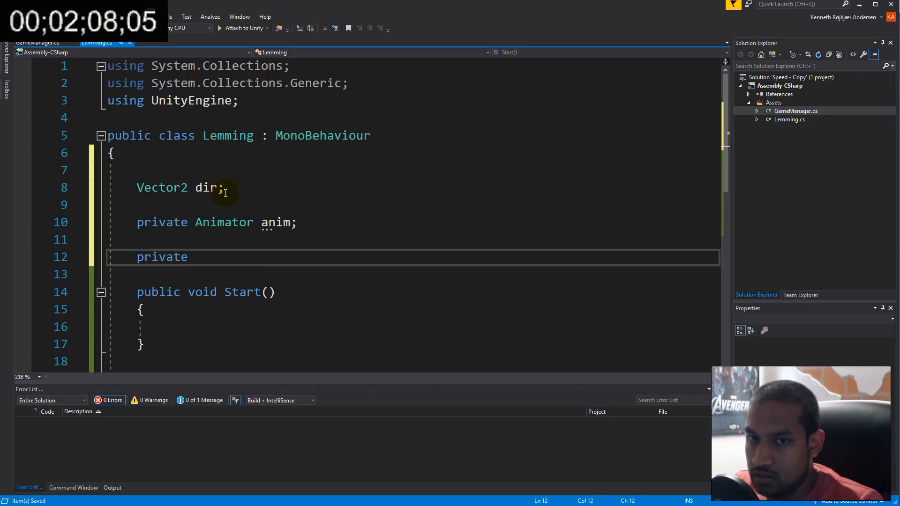
{"action": "type", "text": "coli"}
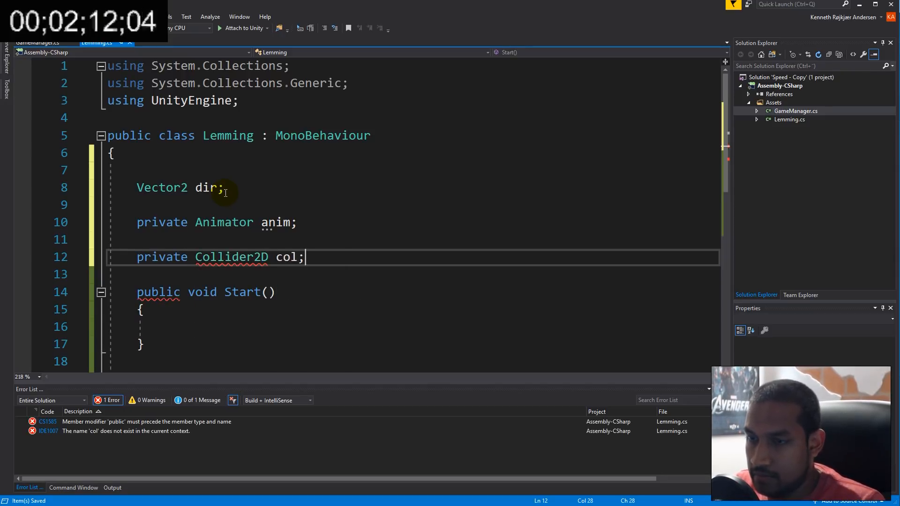
{"action": "type", "text": "public float speed;"}
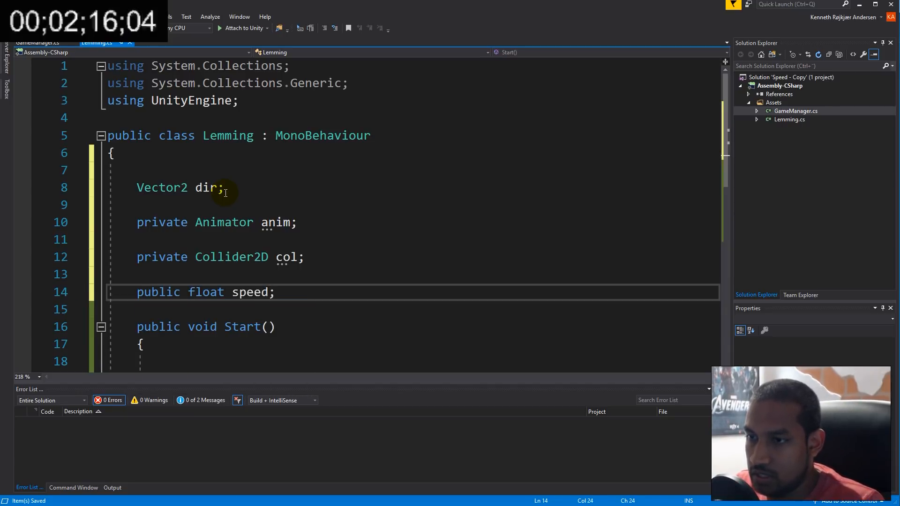
{"action": "key", "text": "Return"}
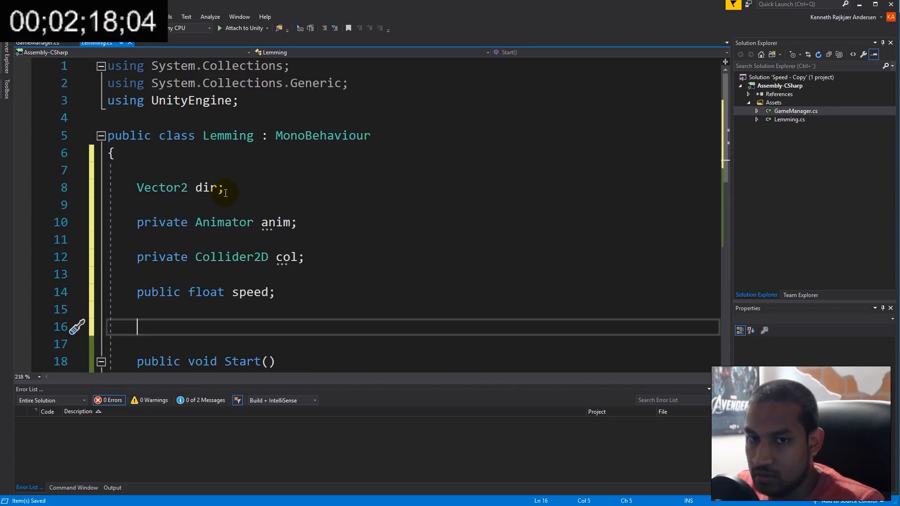
{"action": "type", "text": "private"}
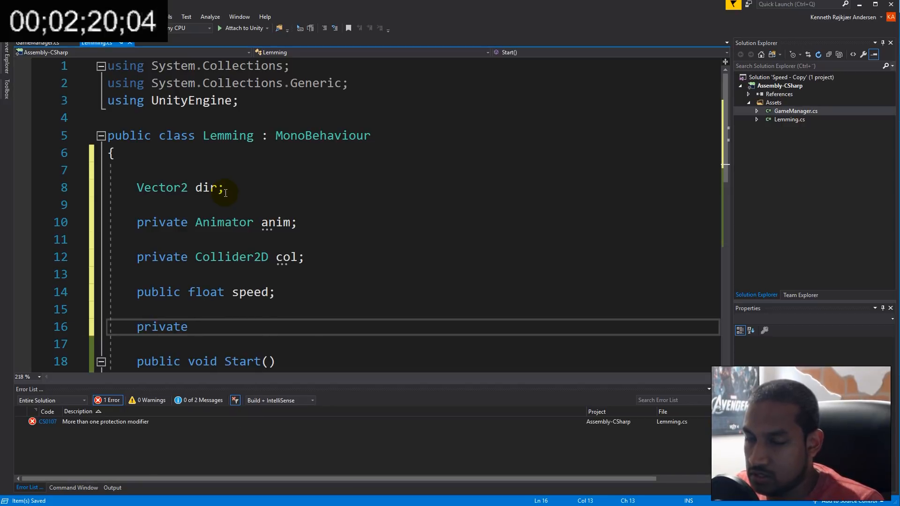
{"action": "type", "text": "spri"}
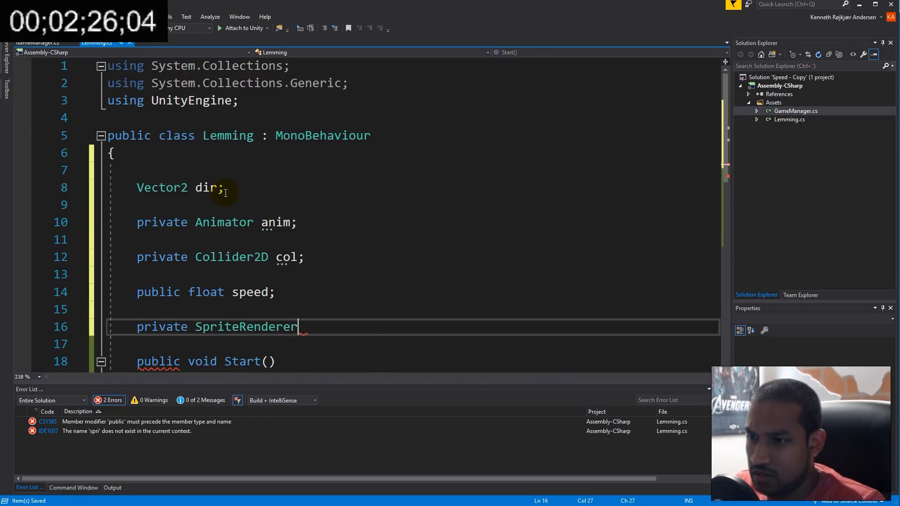
{"action": "type", "text": "sr;"}
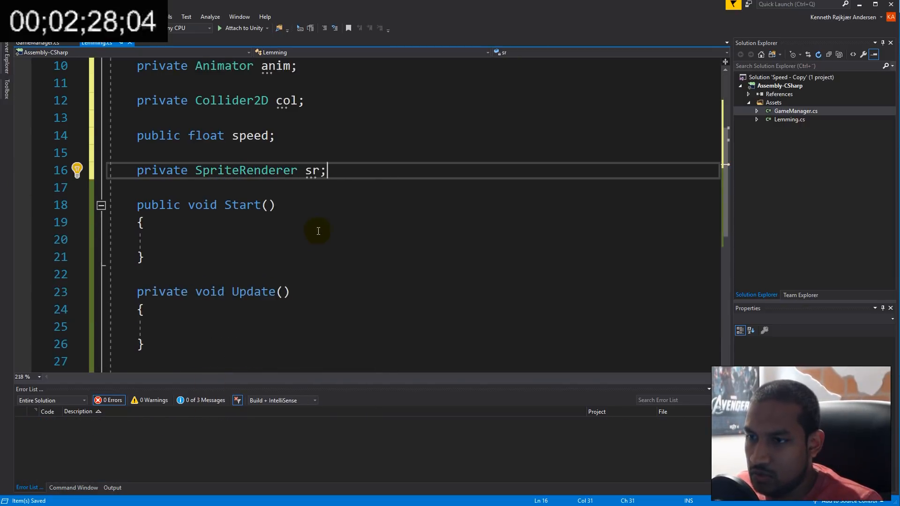
Step: In Start, get the Animator component and set dir to Vector2.right
{"action": "scroll", "scroll_direction": "up", "scroll_amount": 3}
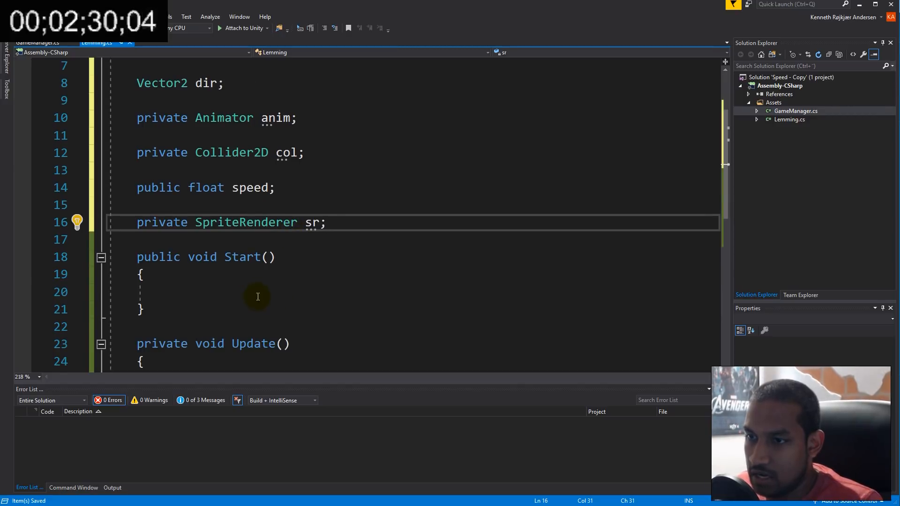
{"action": "type", "text": "anim"}
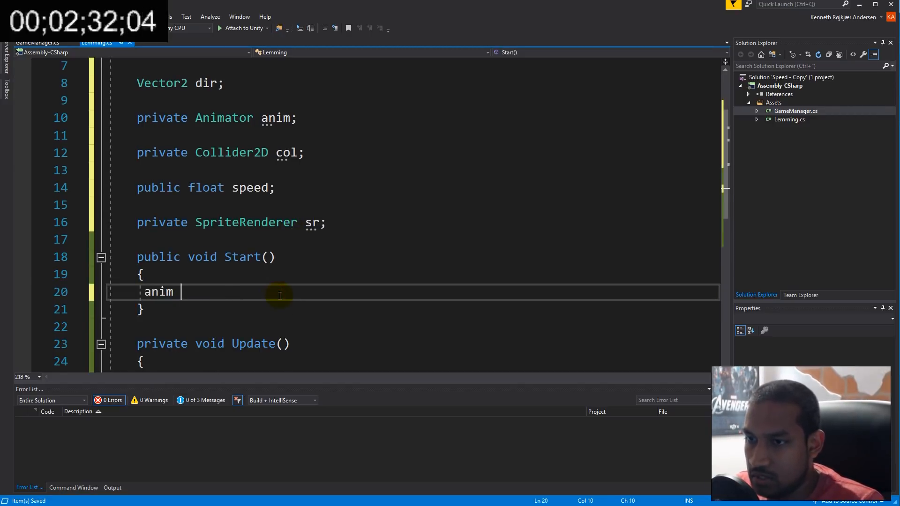
{"action": "type", "text": "= GetComponent"}
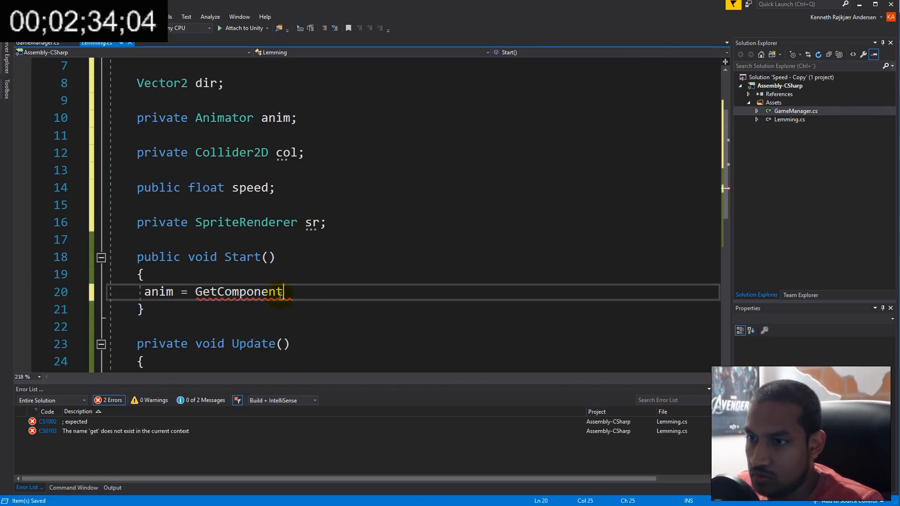
{"action": "type", "text": "<animator>();"}
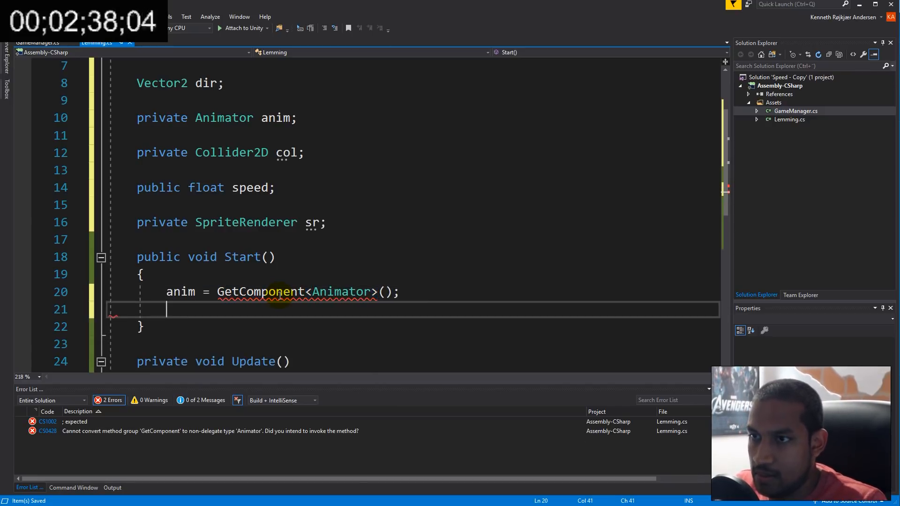
{"action": "type", "text": "dir"}
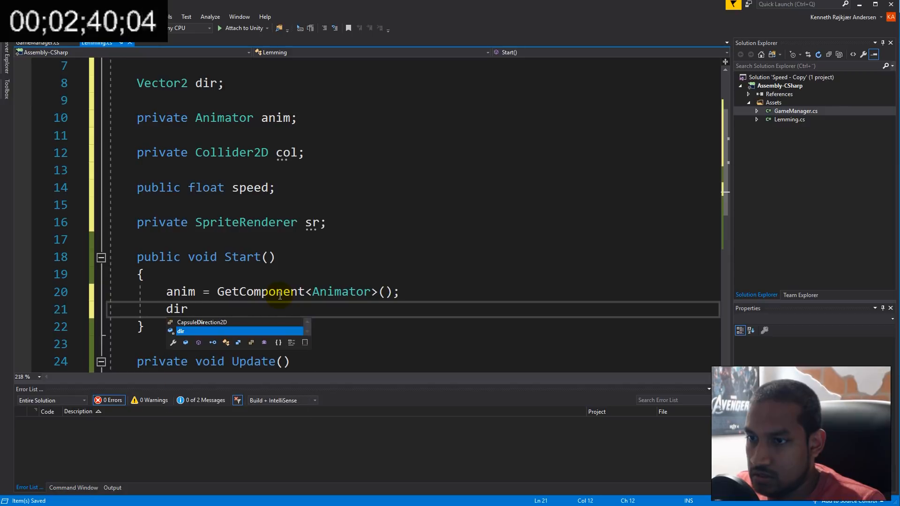
{"action": "type", "text": "= Vector2"}
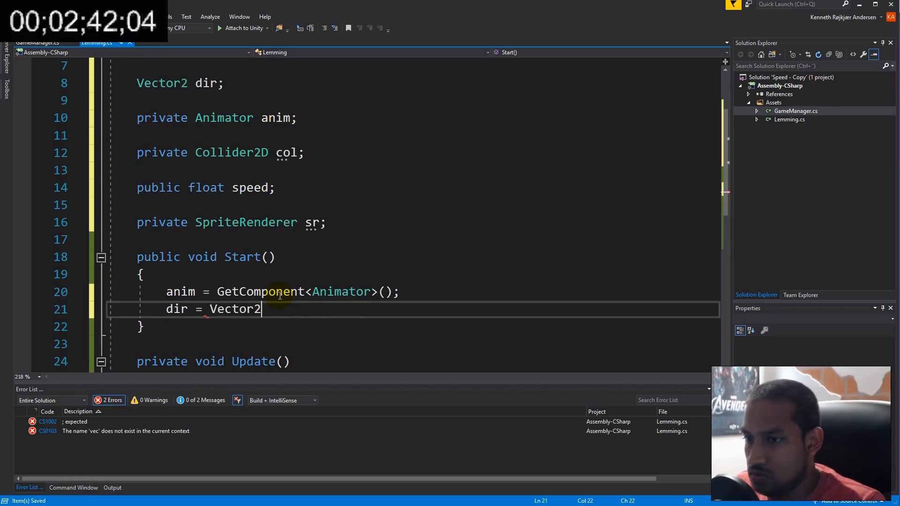
{"action": "type", "text": ".right;"}
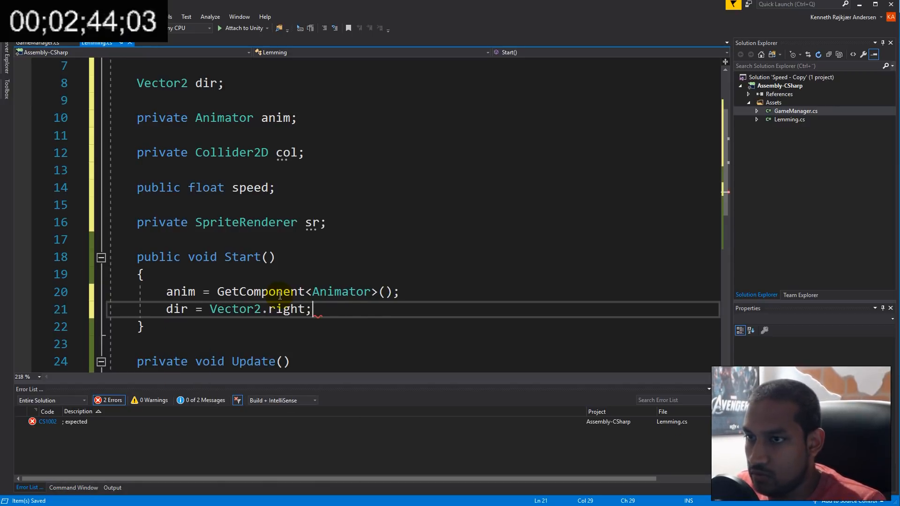
Step: Fetch the Collider2D and SpriteRenderer components into col and sr
{"action": "type", "text": "col ="}
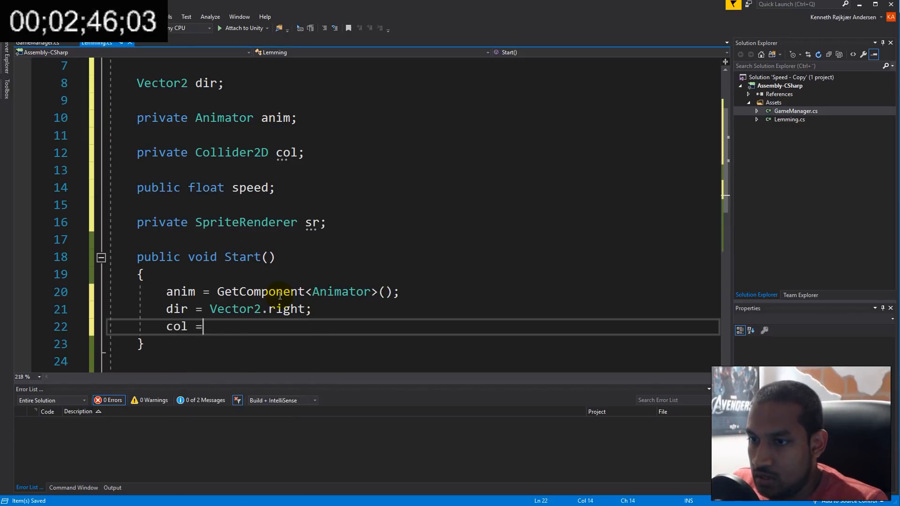
{"action": "type", "text": "GetComponent<Collider2D>"}
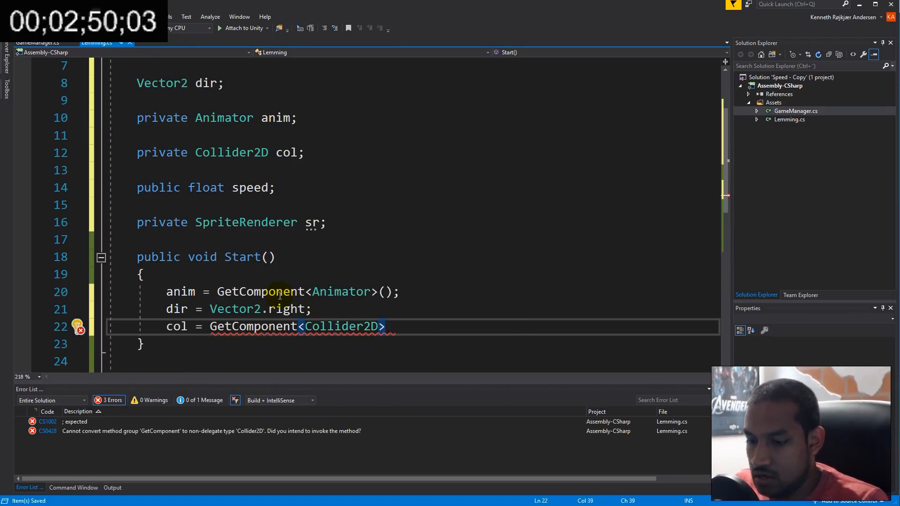
{"action": "type", "text": "();"}
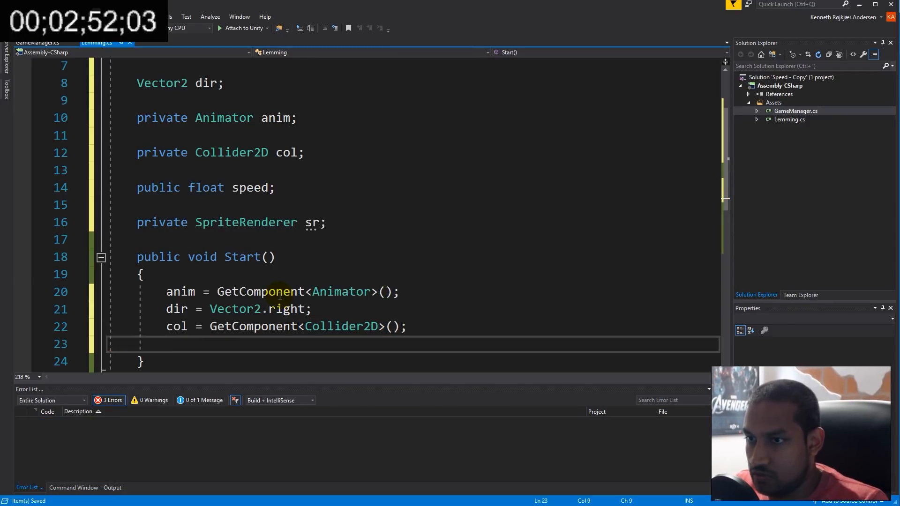
{"action": "type", "text": "sr"}
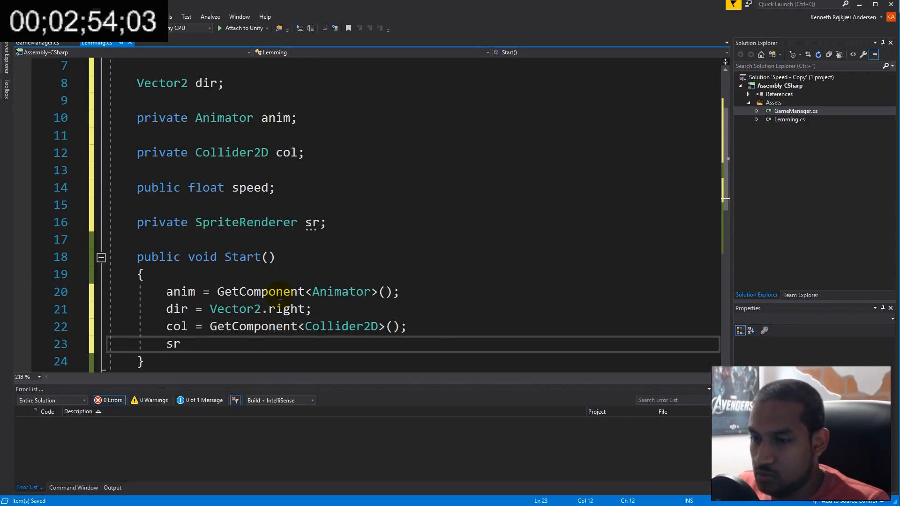
{"action": "type", "text": "= GetComponent<>"}
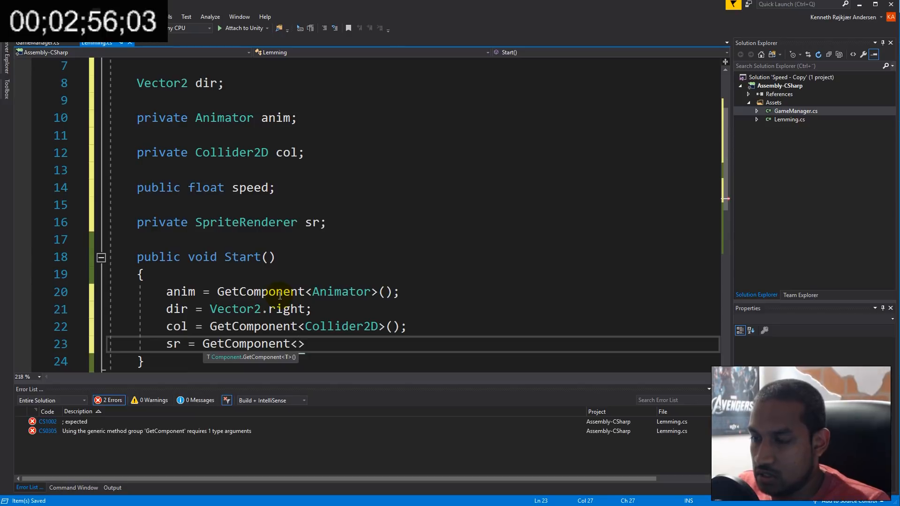
{"action": "type", "text": "Sprir"}
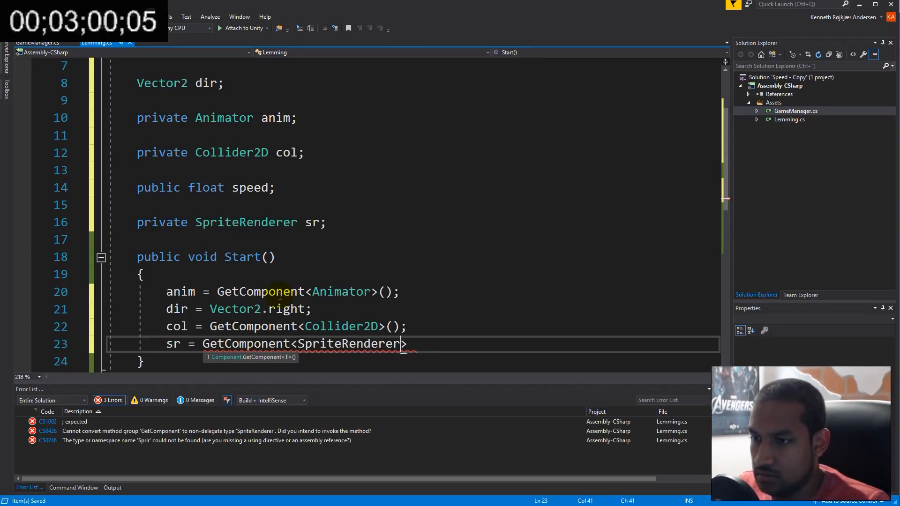
{"action": "type", "text": "();"}
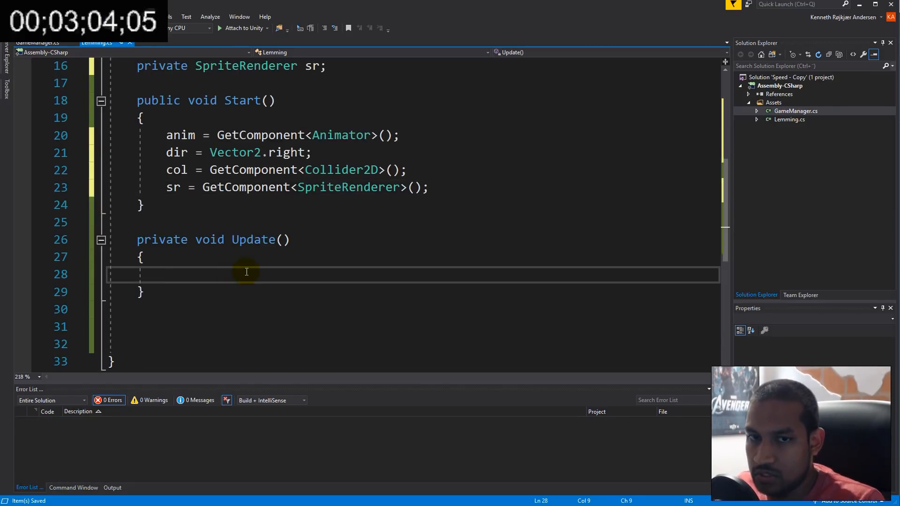
Step: In Update, translate the lemming by dir * speed * Time.deltaTime
{"action": "type", "text": "transform."}
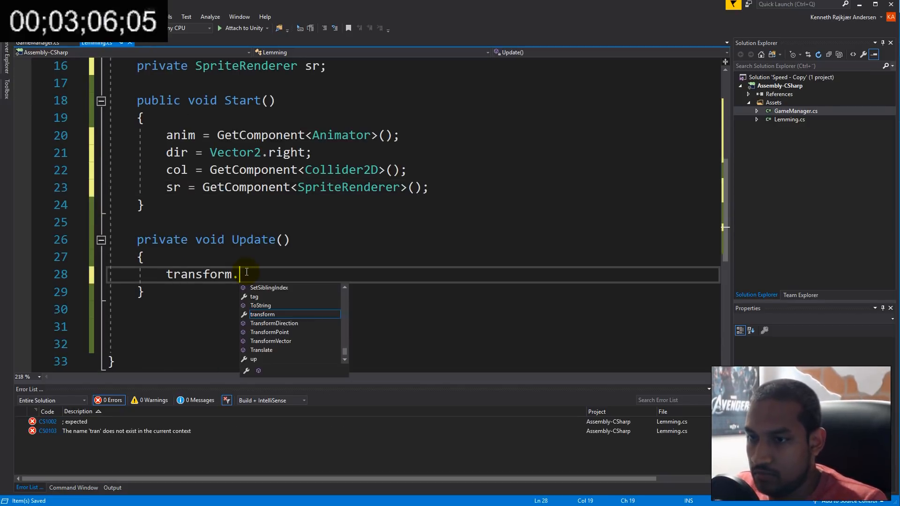
{"action": "type", "text": "tra"}
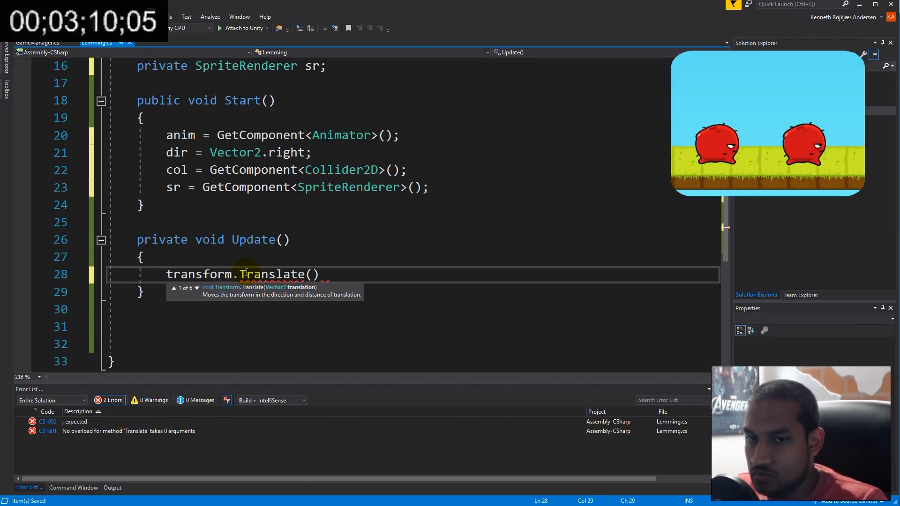
{"action": "type", "text": "dir*speed*tune"}
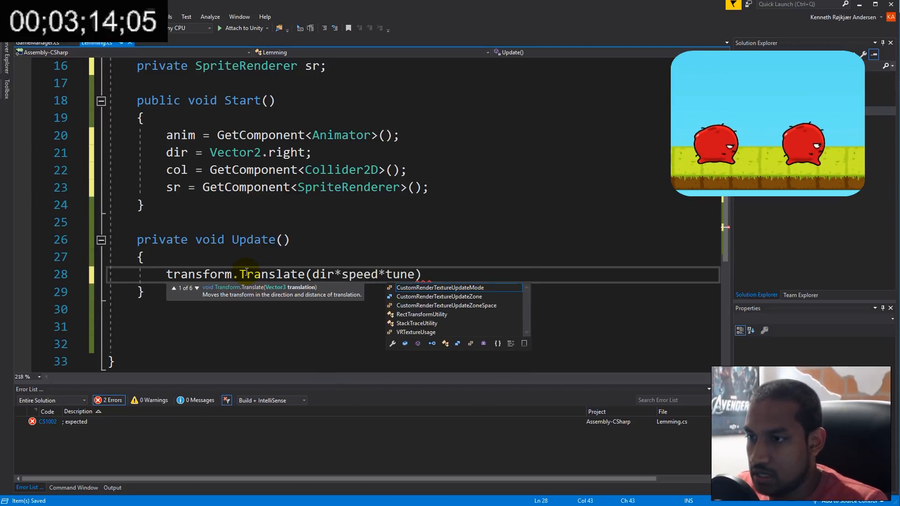
{"action": "type", "text": "Time.deltaTime"}
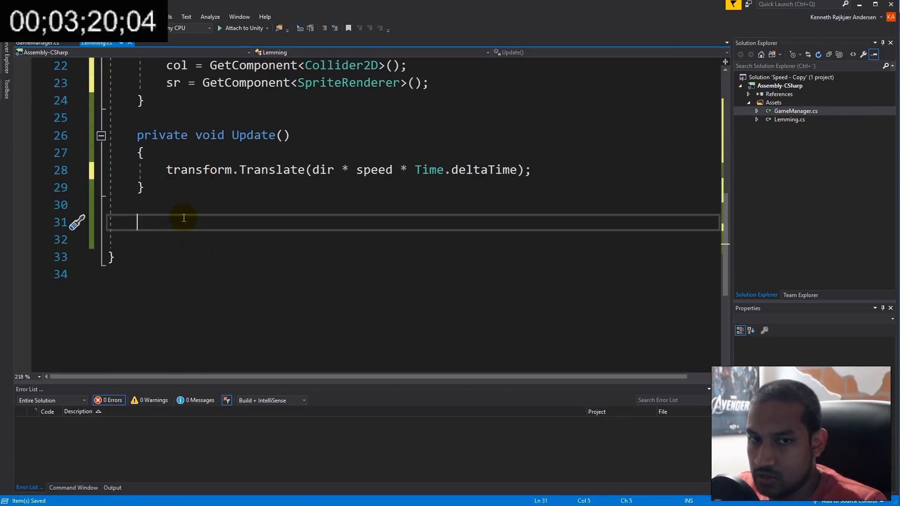
Step: Add a public Block method setting speed 0, tag "Block" and firing the Block trigger
{"action": "type", "text": "public void Bl"}
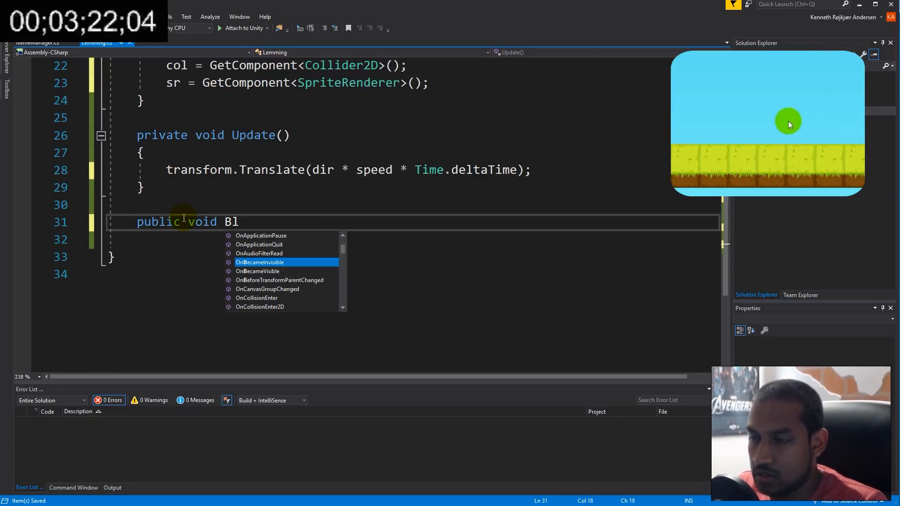
{"action": "type", "text": "ock()"}
{"action": "left_click", "coordinate": [412, 240]}
{"action": "type", "text": "{"}
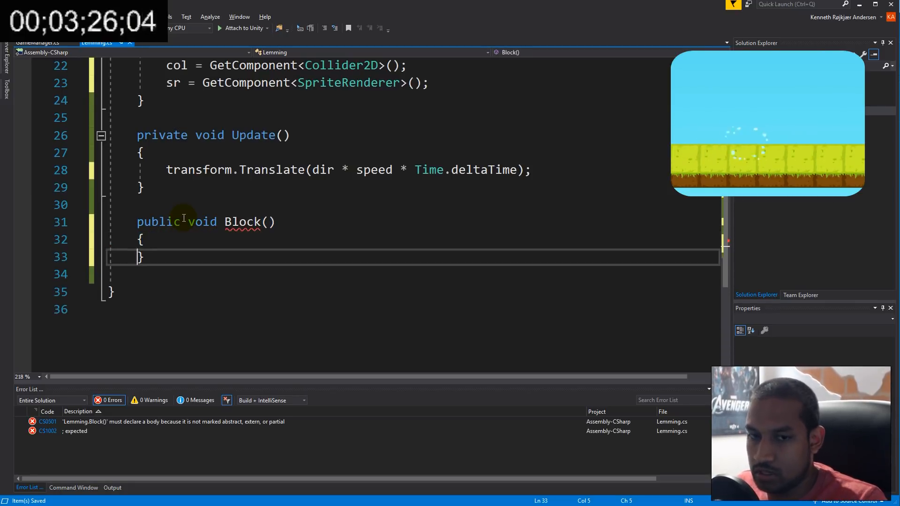
{"action": "type", "text": "speed = 0;"}
{"action": "left_click", "coordinate": [412, 275]}
{"action": "type", "text": "gameObject.tag ="}
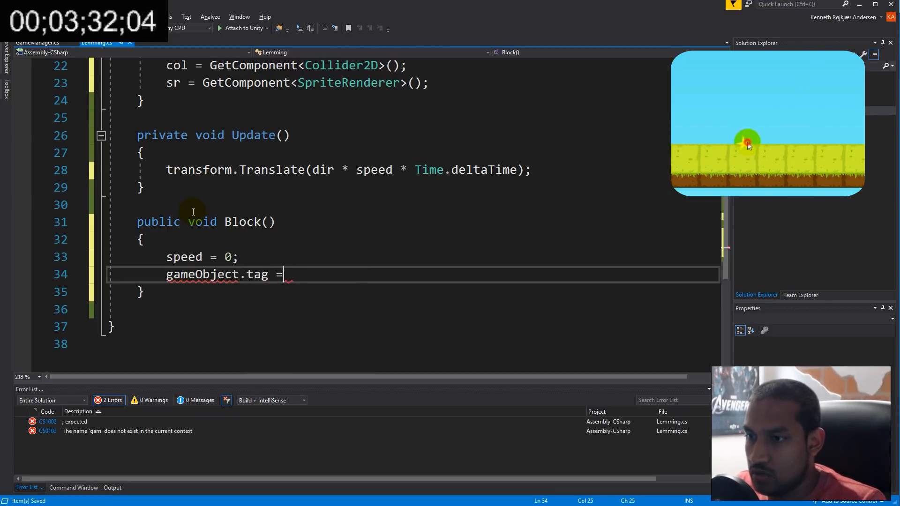
{"action": "type", "text": "\"Bl\""}
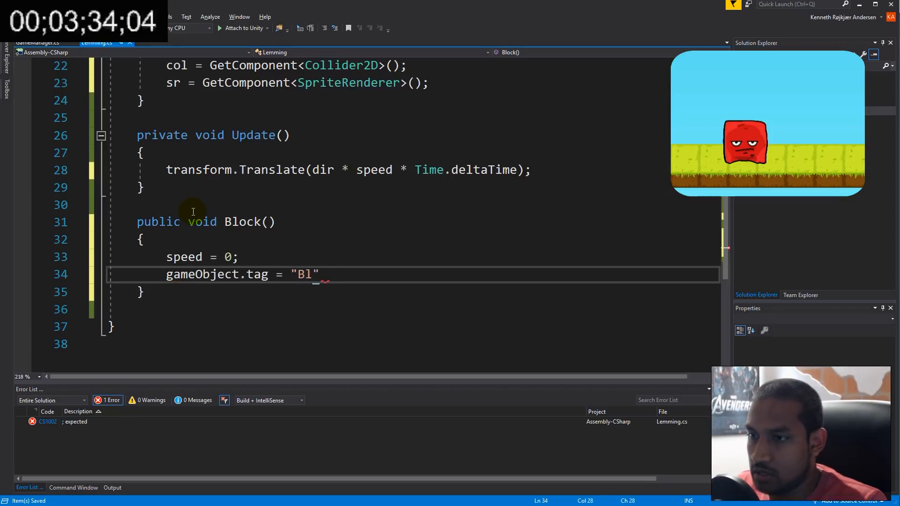
{"action": "type", "text": "ock\";"}
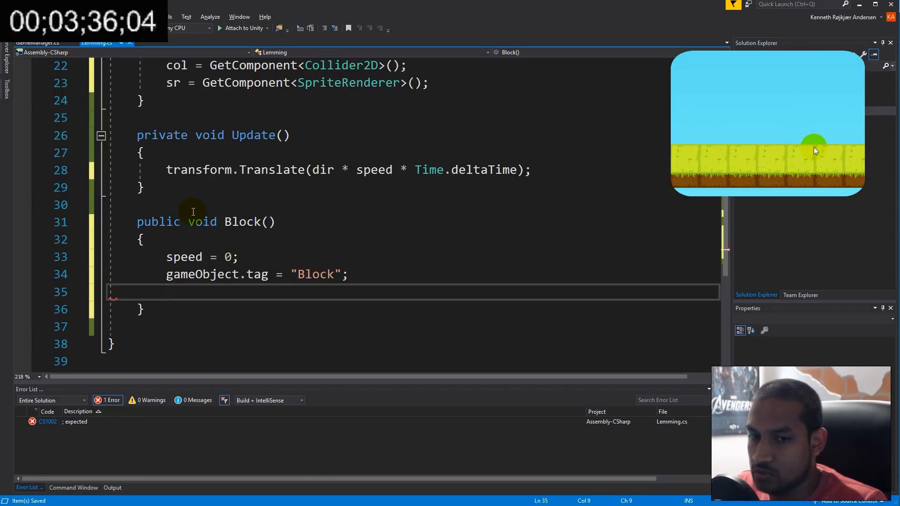
{"action": "type", "text": "anim."}
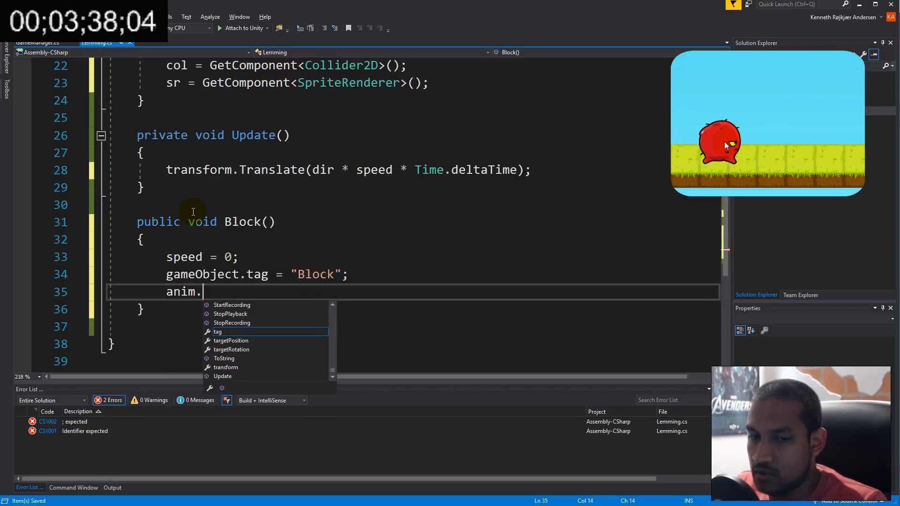
{"action": "type", "text": "sett"}
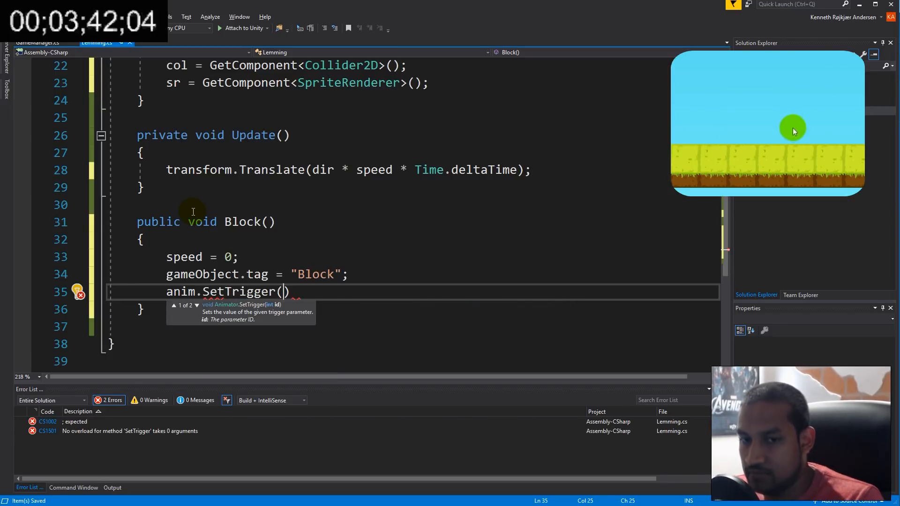
{"action": "type", "text": "\"Block\""}
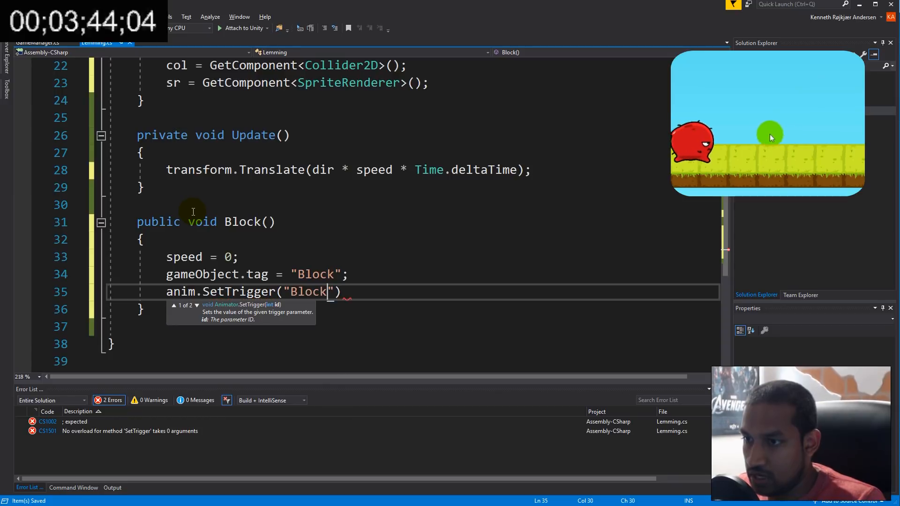
{"action": "type", "text": ")"}
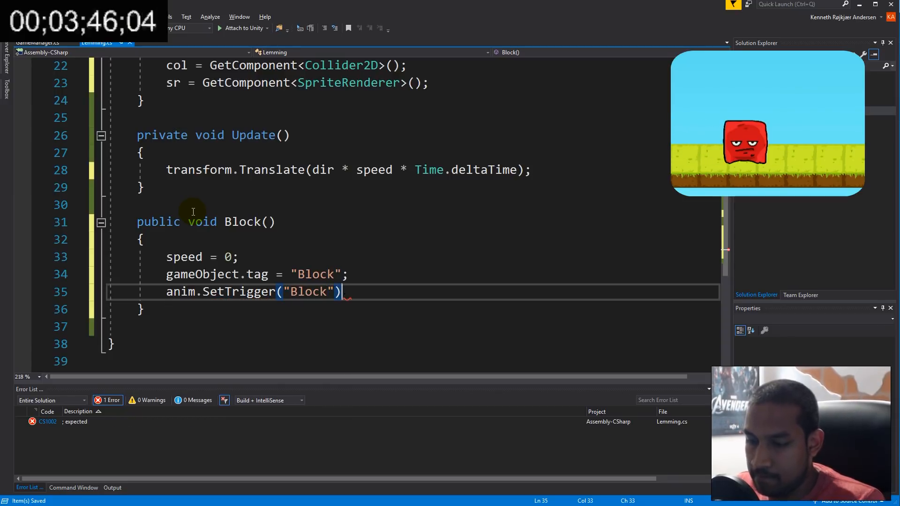
{"action": "type", "text": ";"}
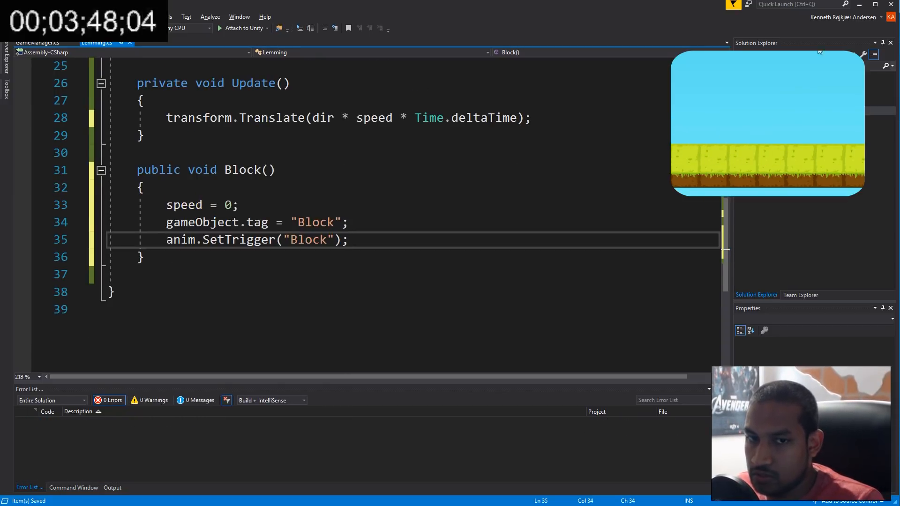
Step: Add a public OnMouseDown method that calls Block()
{"action": "key", "text": "enter"}
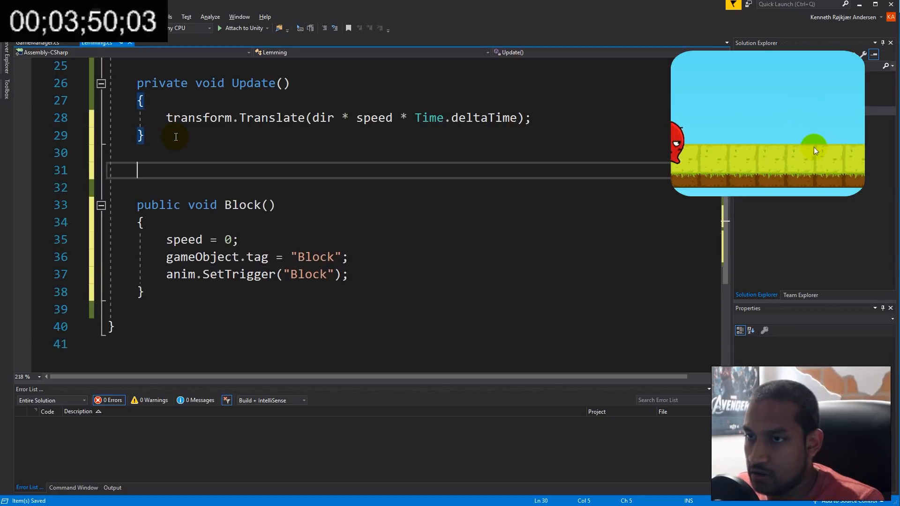
{"action": "type", "text": "public v"}
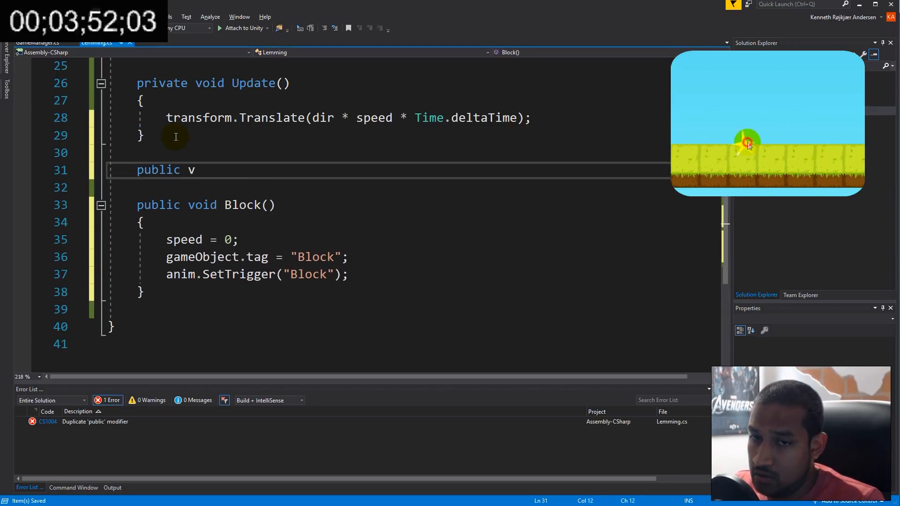
{"action": "type", "text": "oid Omouse"}
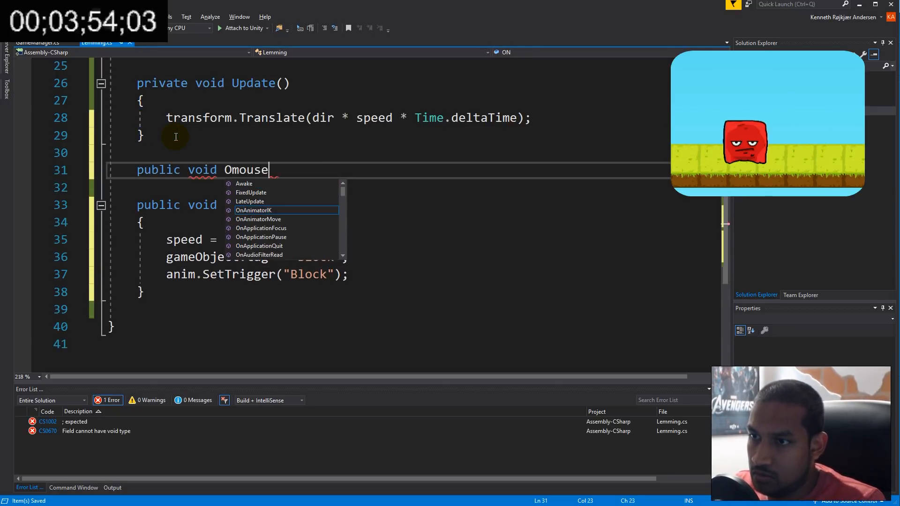
{"action": "type", "text": "uedo"}
{"action": "type", "text": "Block();"}
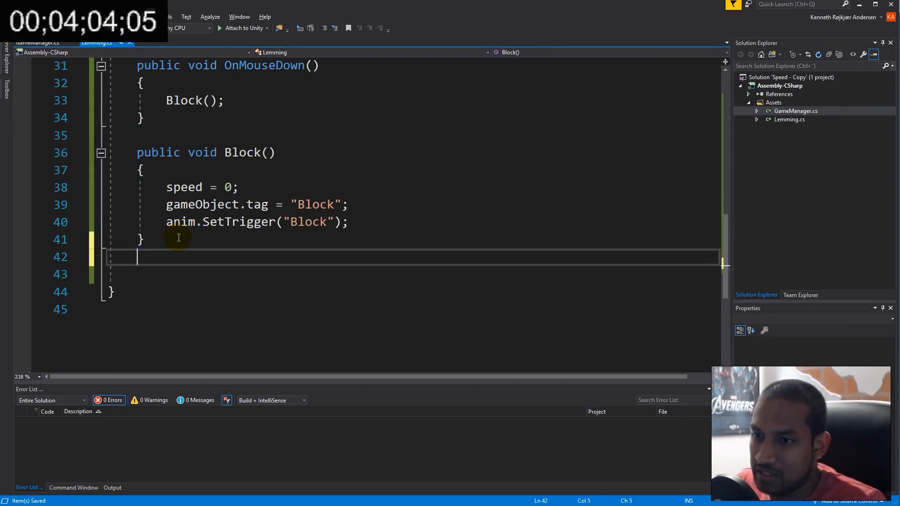
Step: Add a Flip method toggling sr.flipX and negating dir.x, then begin OnTriggerEnter2D
{"action": "type", "text": "public void"}
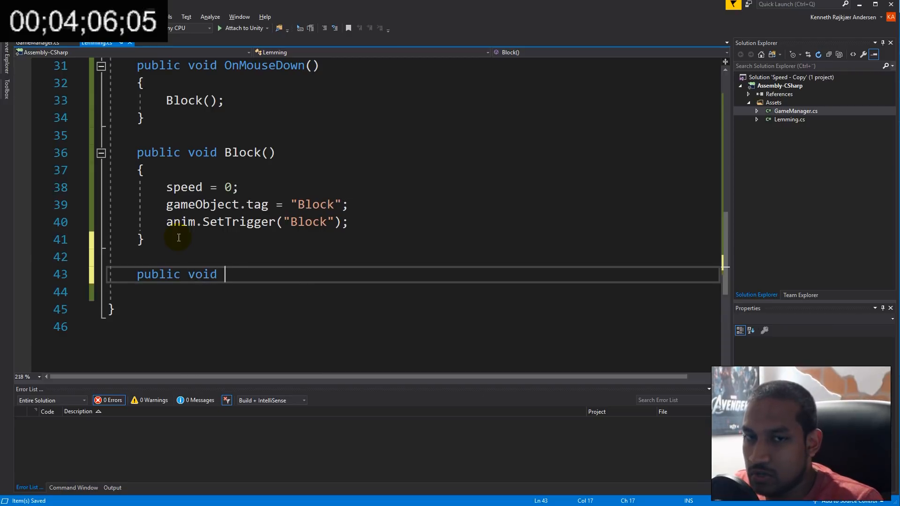
{"action": "type", "text": "Flip()"}
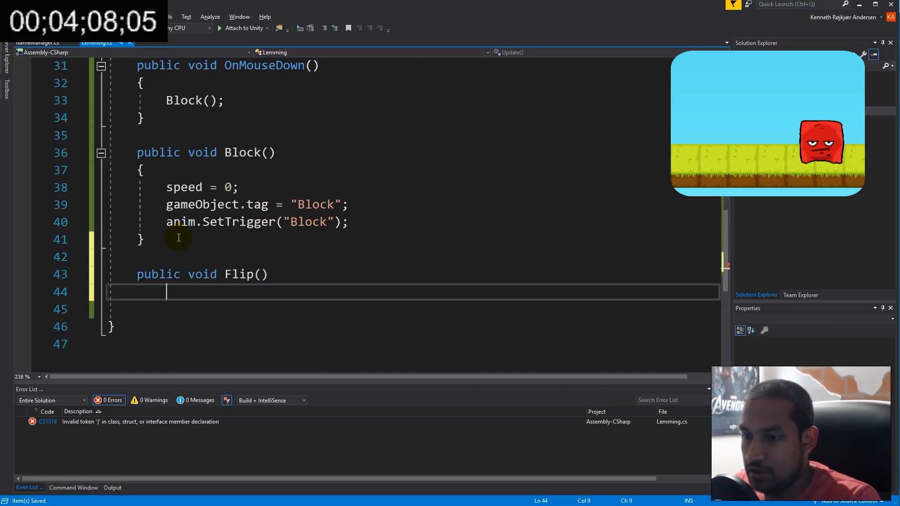
{"action": "type", "text": "{"}
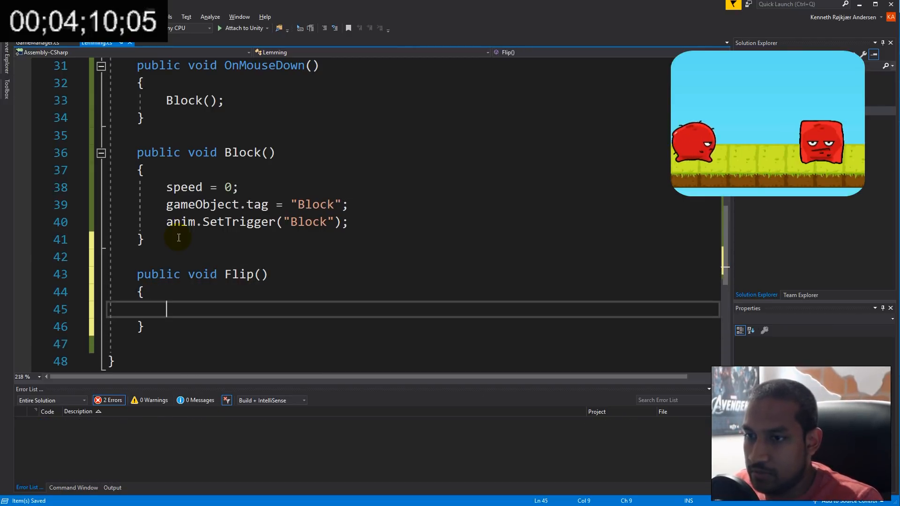
{"action": "type", "text": "sr.flipX ="}
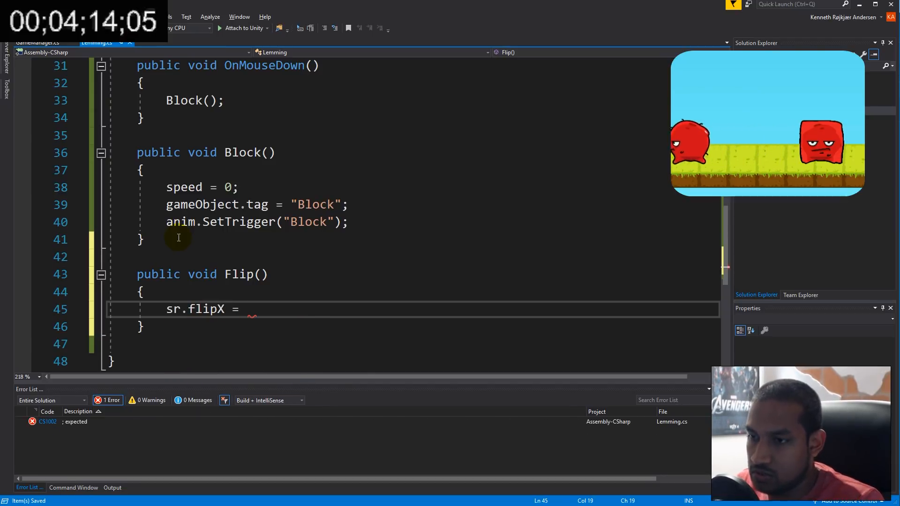
{"action": "type", "text": "sr.flipX"}
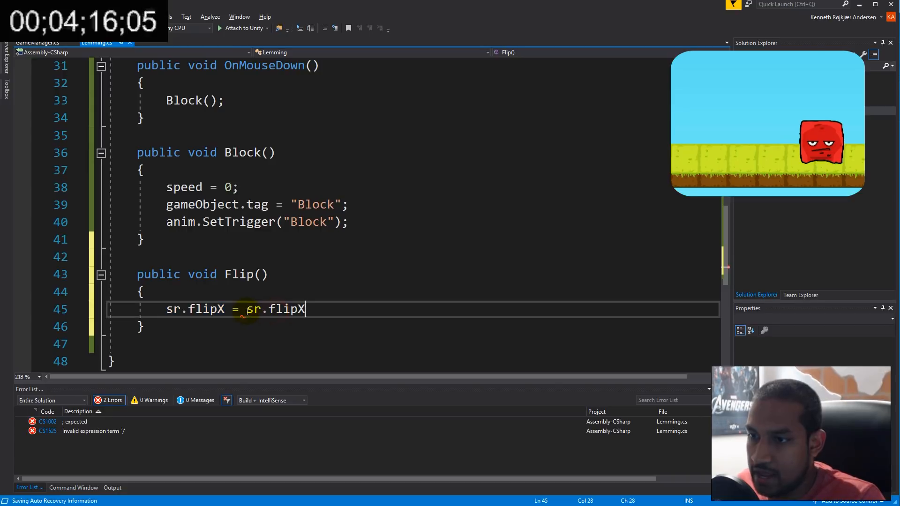
{"action": "type", "text": "!"}
{"action": "type", "text": "dir"}
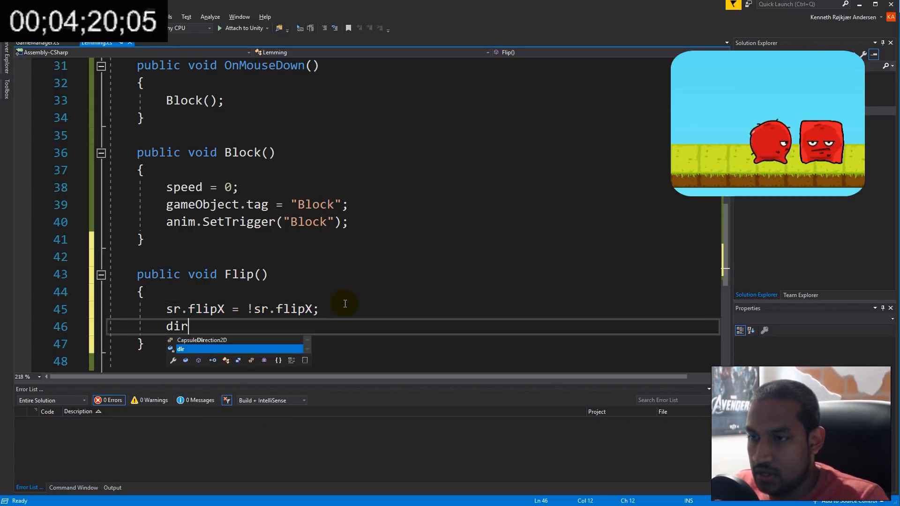
{"action": "type", "text": ".x = *"}
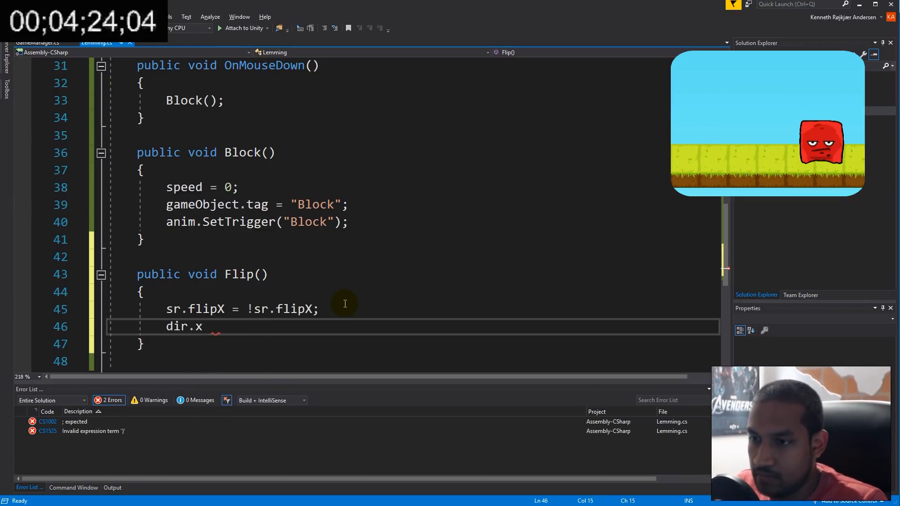
{"action": "type", "text": "*= -1;"}
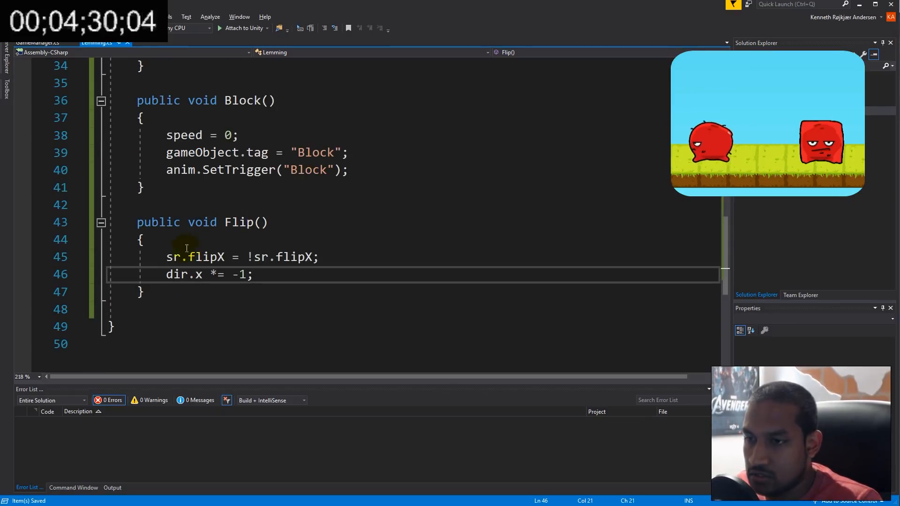
{"action": "type", "text": "void on"}
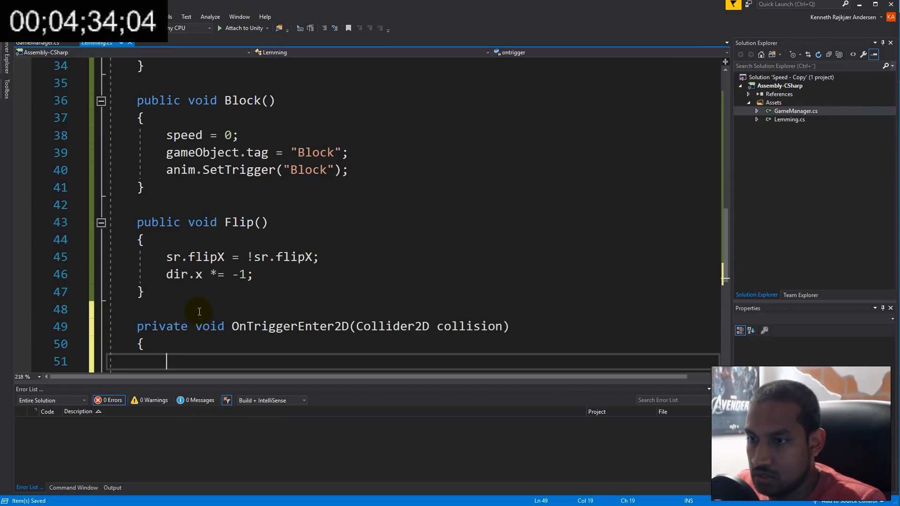
Step: In OnTriggerEnter2D, on a "Portal" tag increment GameManager.Score and Destroy(gameObject); begin OnCollisionEnter2D
{"action": "type", "text": "if (co"}
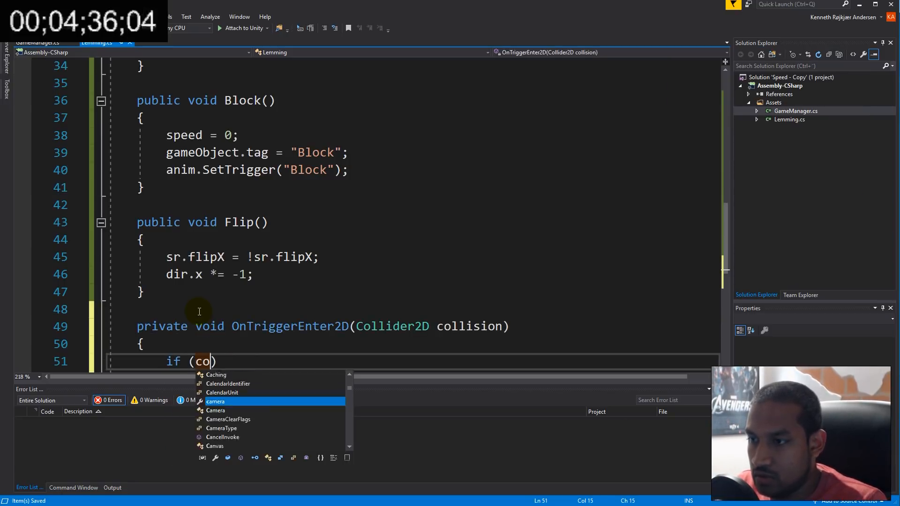
{"action": "type", "text": "llision"}
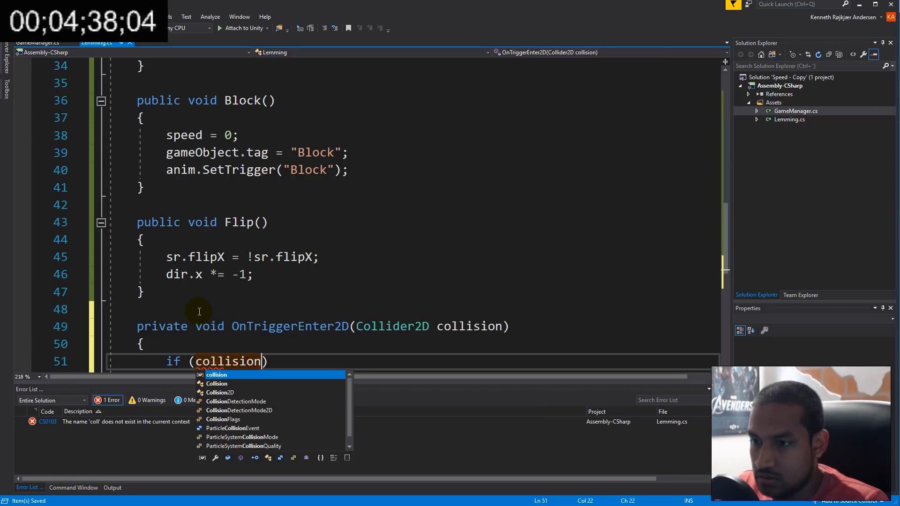
{"action": "type", "text": ".tag =="}
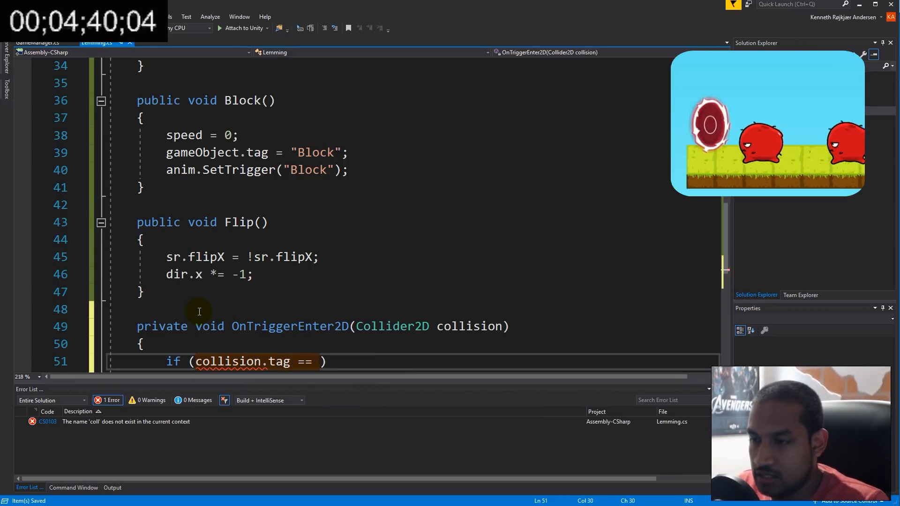
{"action": "type", "text": "\"Portal\""}
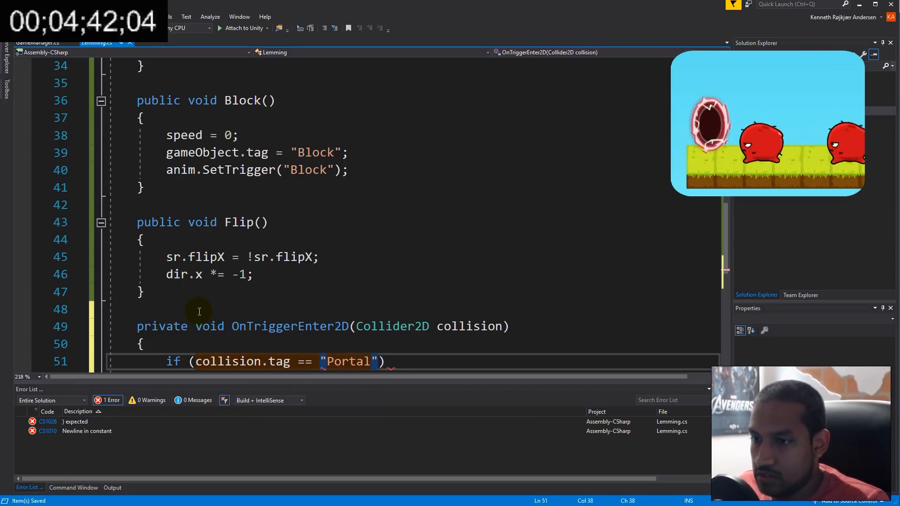
{"action": "type", "text": "des"}
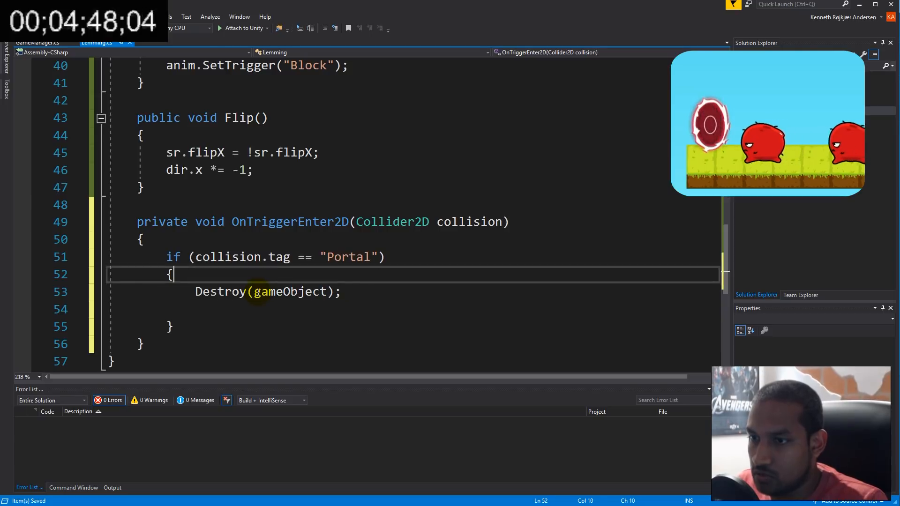
{"action": "type", "text": "gam"}
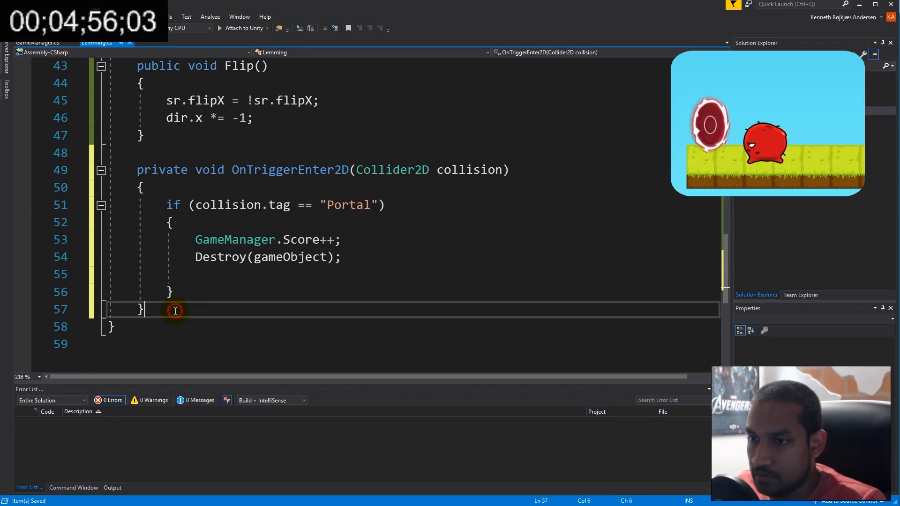
{"action": "type", "text": "void"}
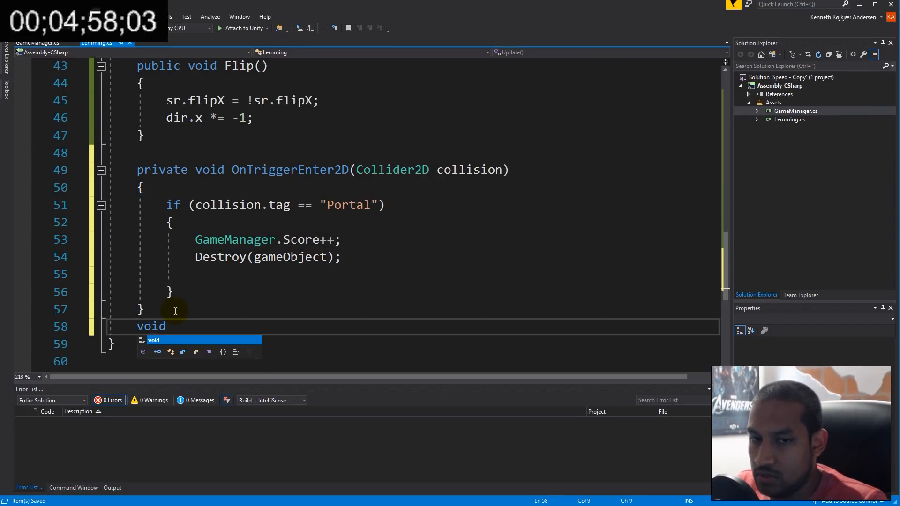
{"action": "type", "text": "onco"}
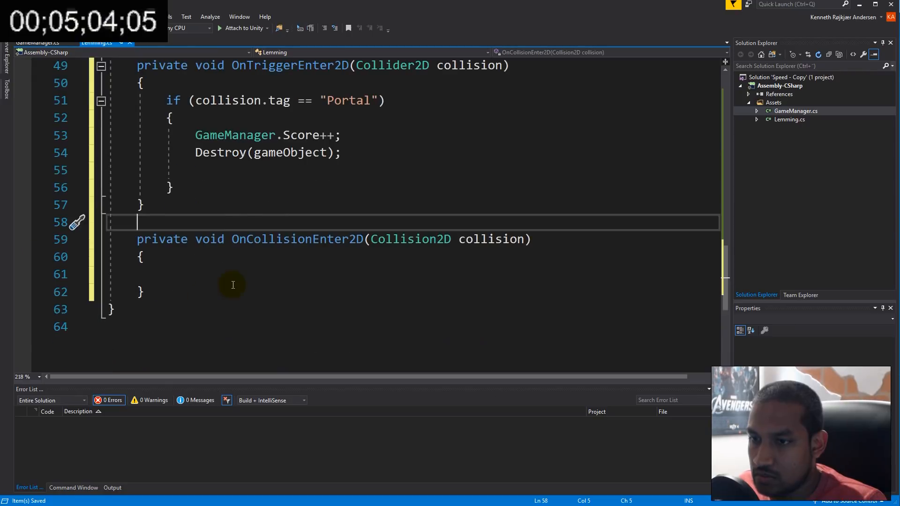
Step: If collision.gameObject.tag == "Lemming", call Physics2D.IgnoreCollision(col, collision.collider)
{"action": "type", "text": "if (c"}
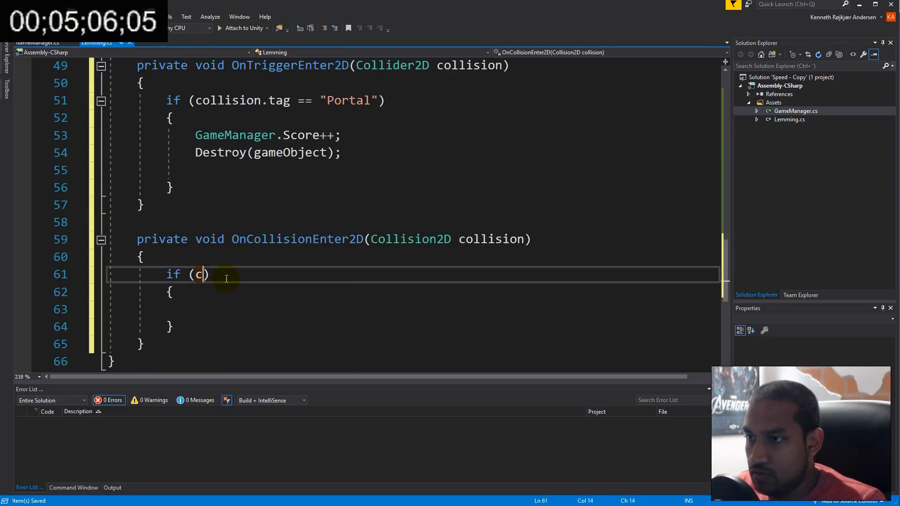
{"action": "type", "text": "ollision.g"}
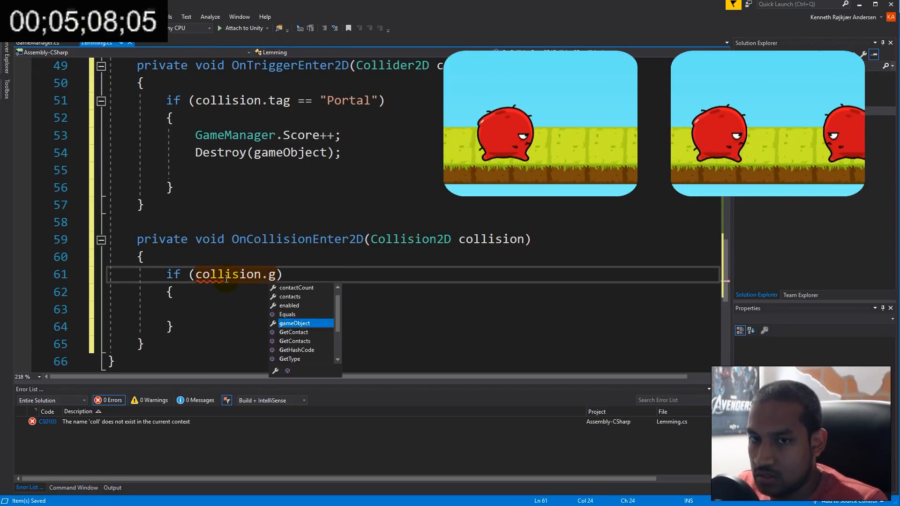
{"action": "type", "text": "ameObject.ta"}
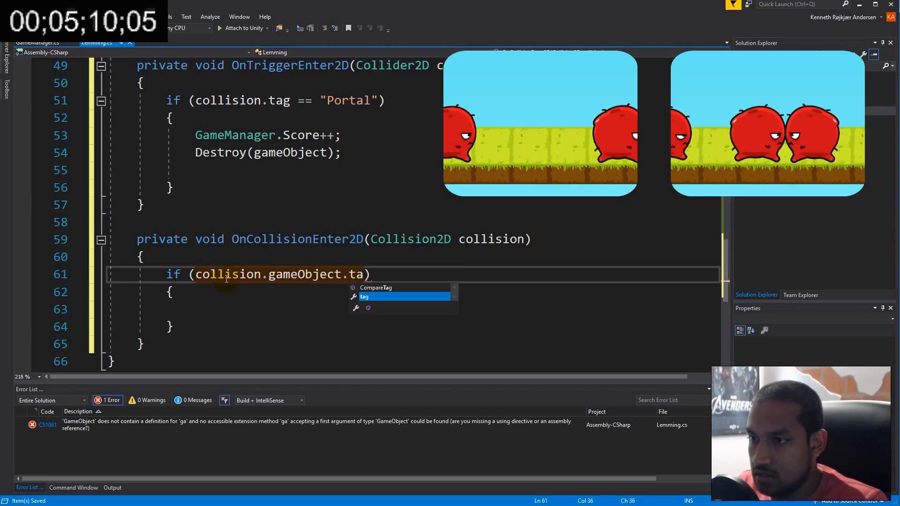
{"action": "type", "text": "== \"Lemming"}
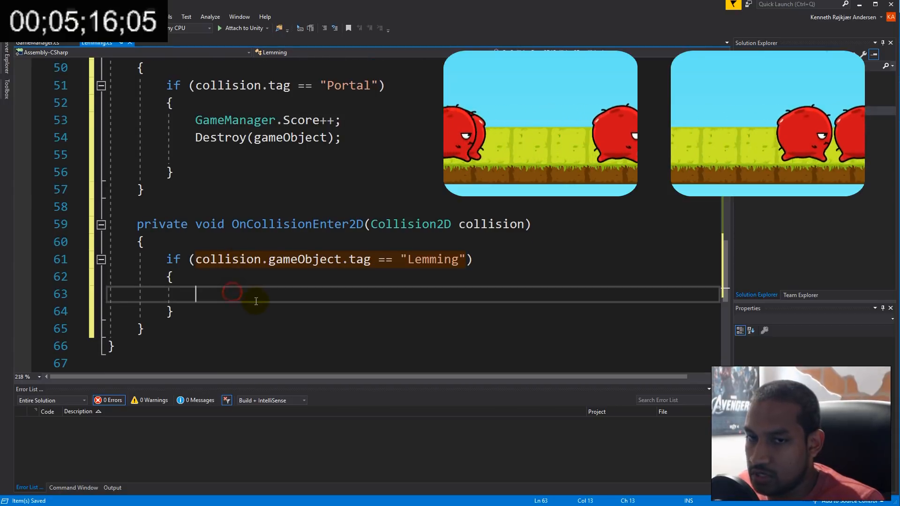
{"action": "type", "text": "ph"}
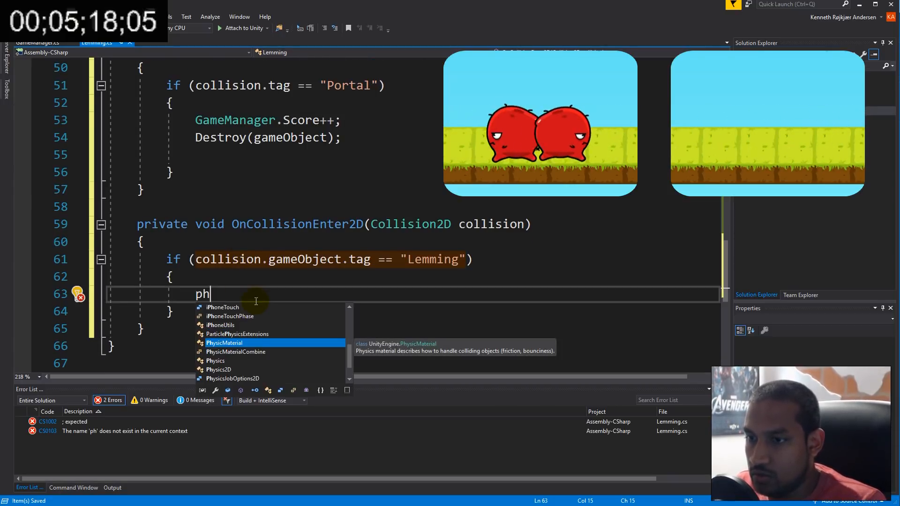
{"action": "type", "text": "Physics2D.ig"}
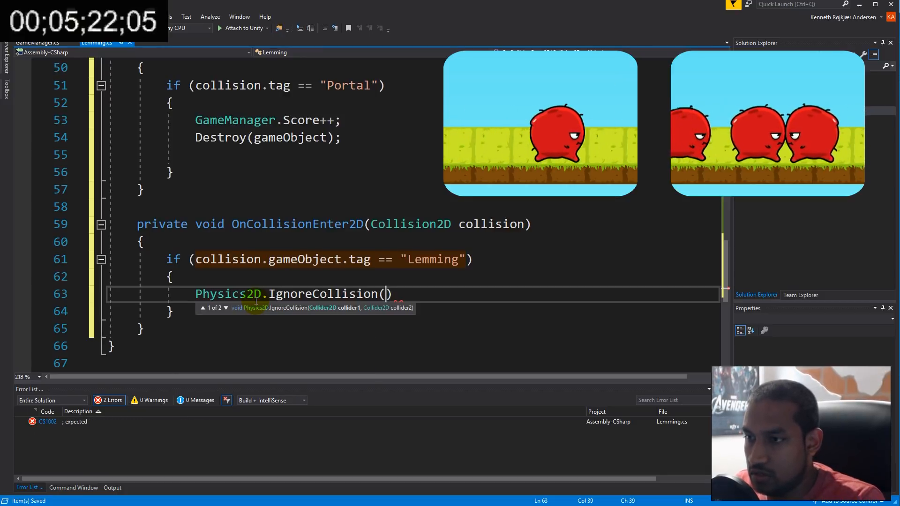
{"action": "type", "text": "col,c"}
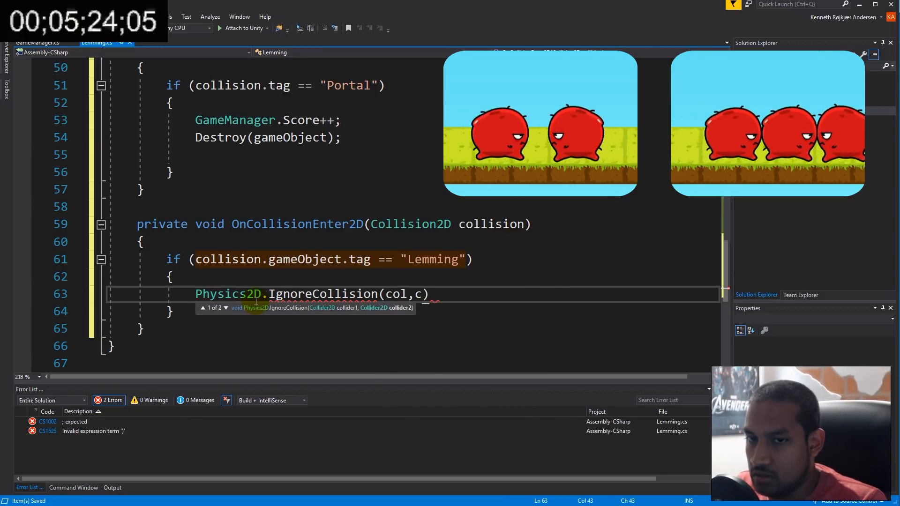
{"action": "type", "text": "ollision.c"}
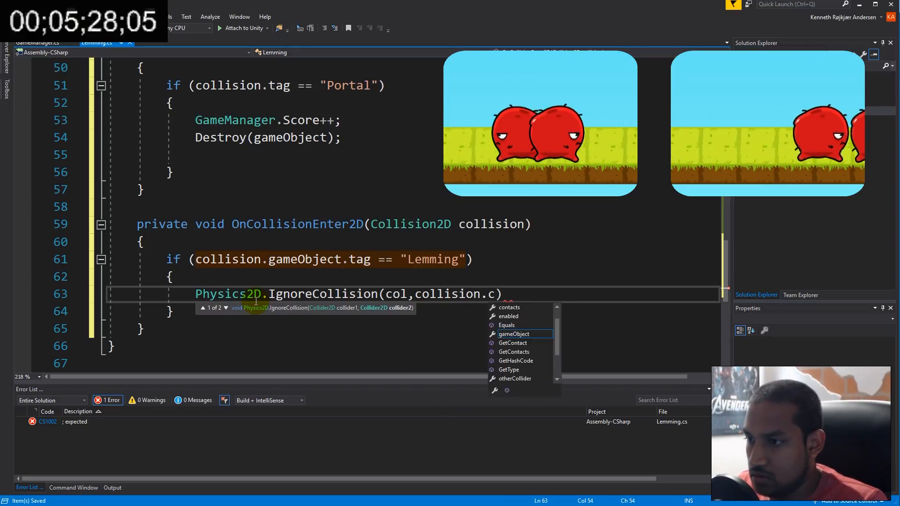
{"action": "type", "text": "ollider);"}
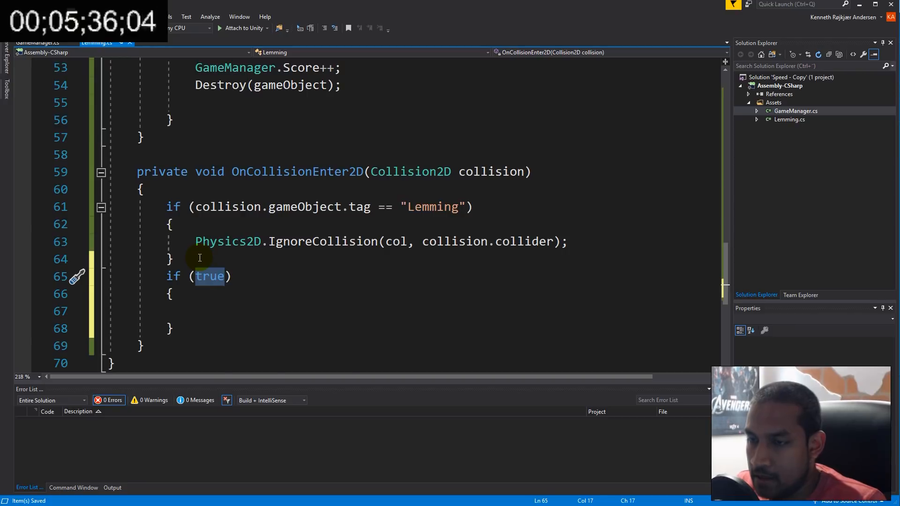
Step: Add a second check for collision.gameObject.tag == "Block" and start its body
{"action": "type", "text": "collsio"}
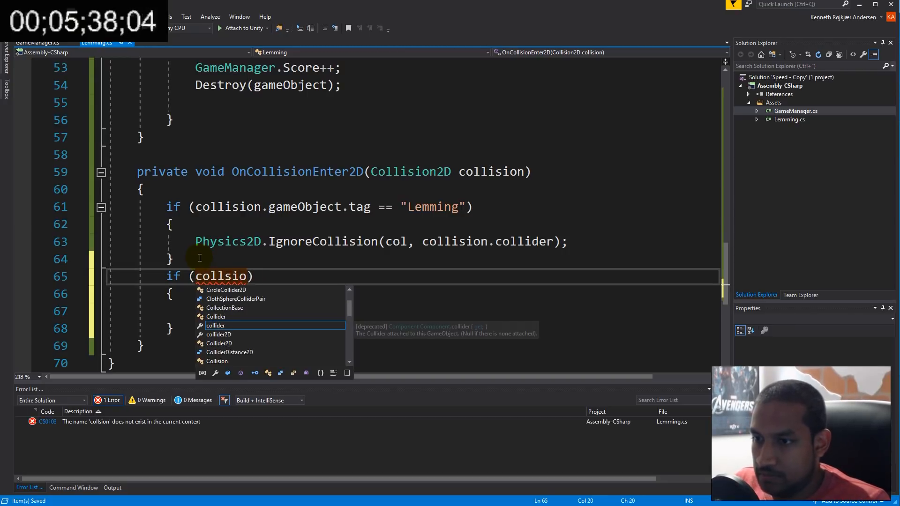
{"action": "type", "text": "collision."}
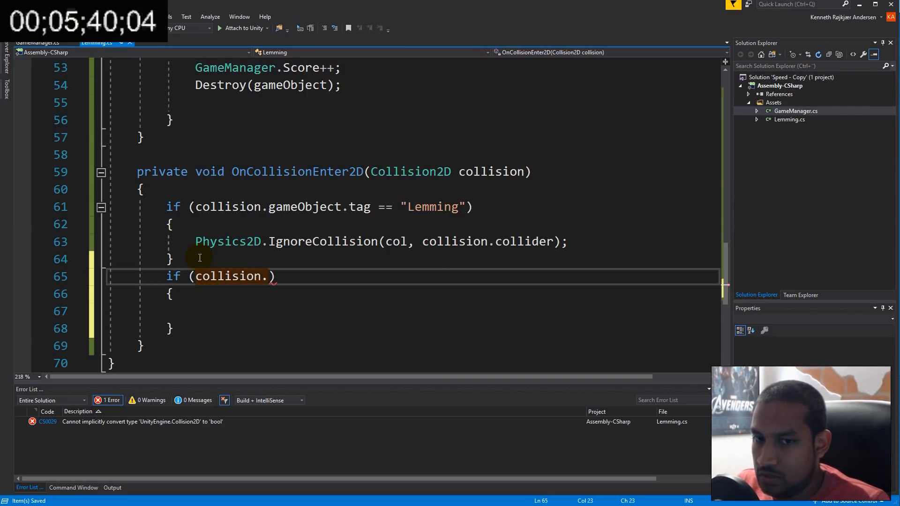
{"action": "type", "text": "gameObject.tag"}
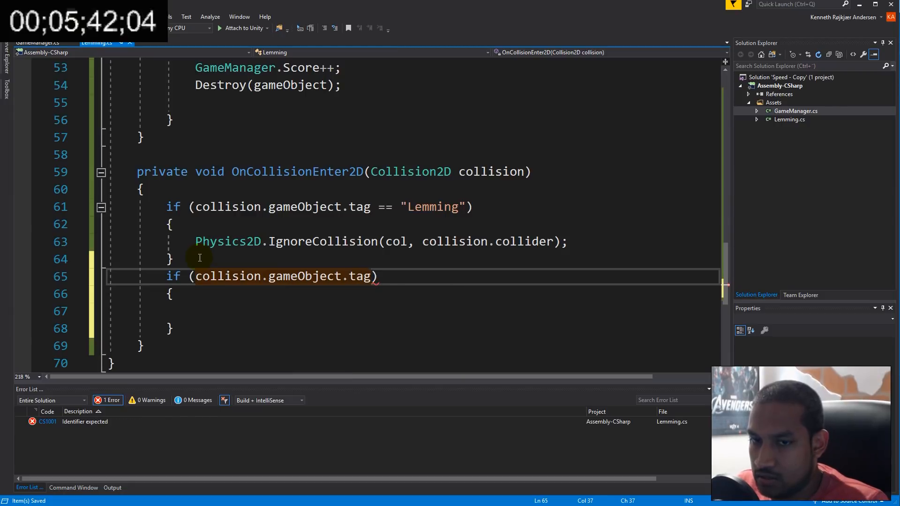
{"action": "type", "text": "== \"Block\""}
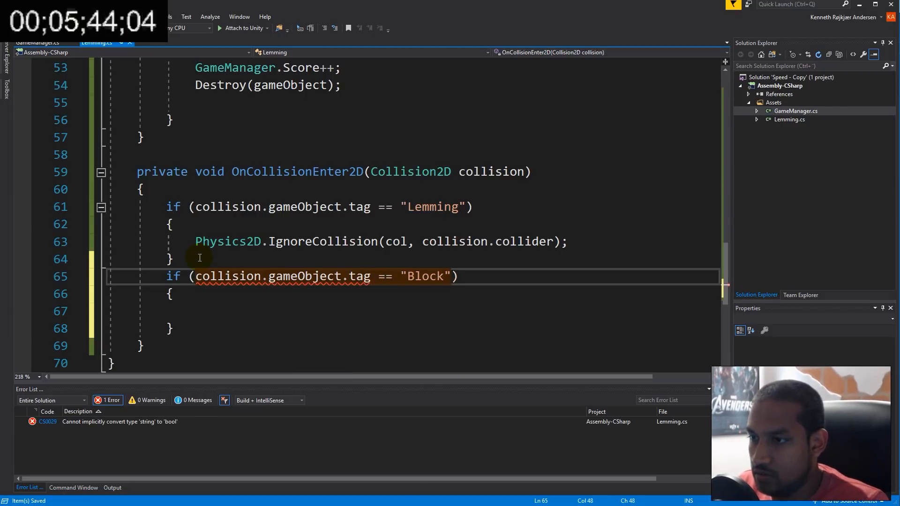
{"action": "type", "text": "fli"}
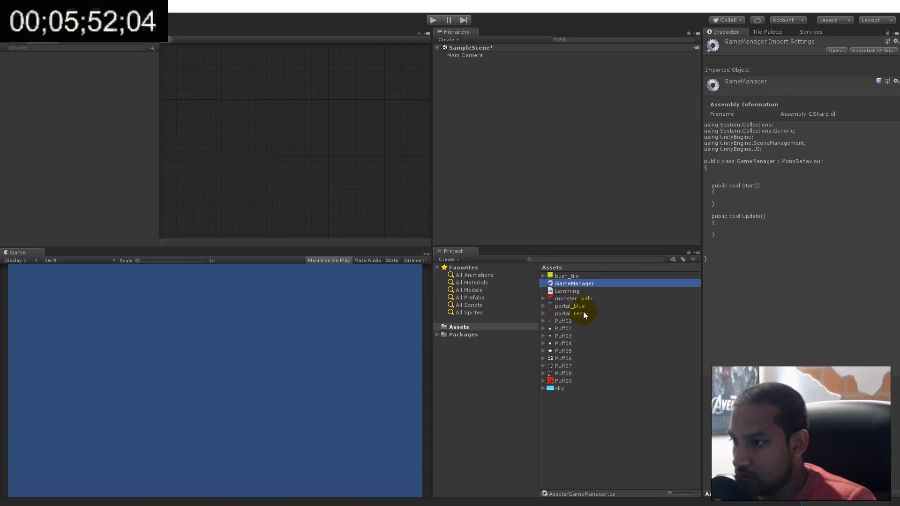
Step: Create a new tile palette in Assets and save the bush_tile tile asset
{"action": "left_click", "coordinate": [767, 32]}
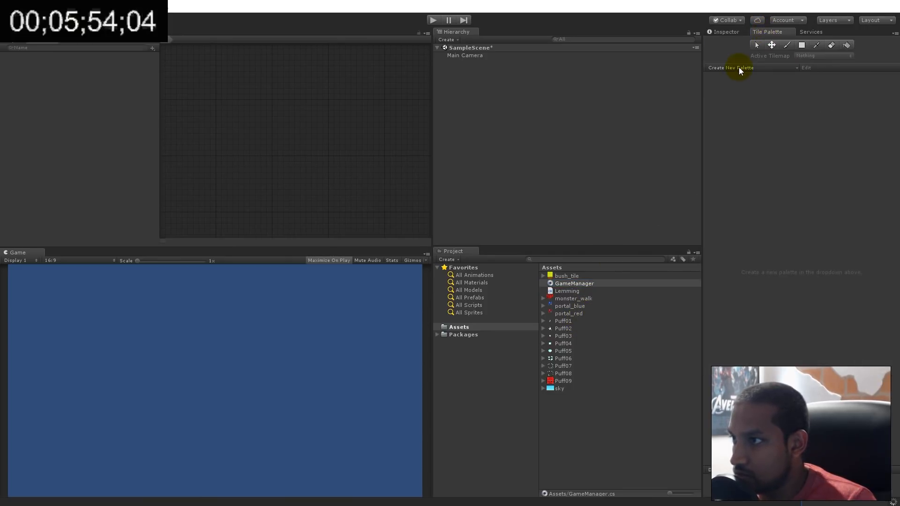
{"action": "left_click", "coordinate": [731, 67]}
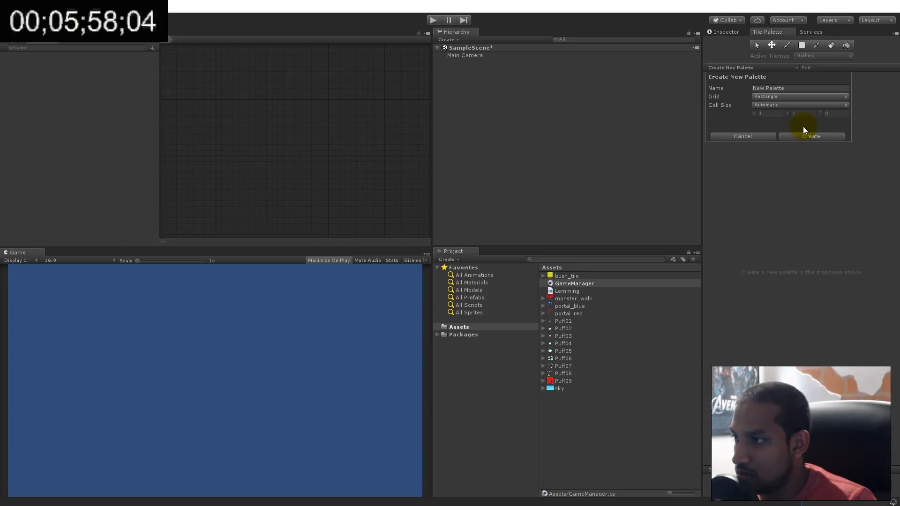
{"action": "left_click", "coordinate": [810, 136]}
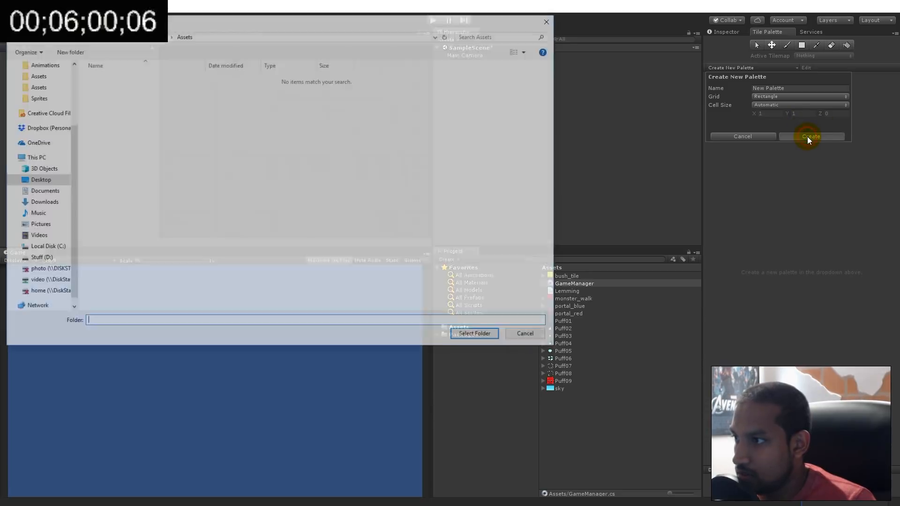
{"action": "left_click", "coordinate": [810, 137]}
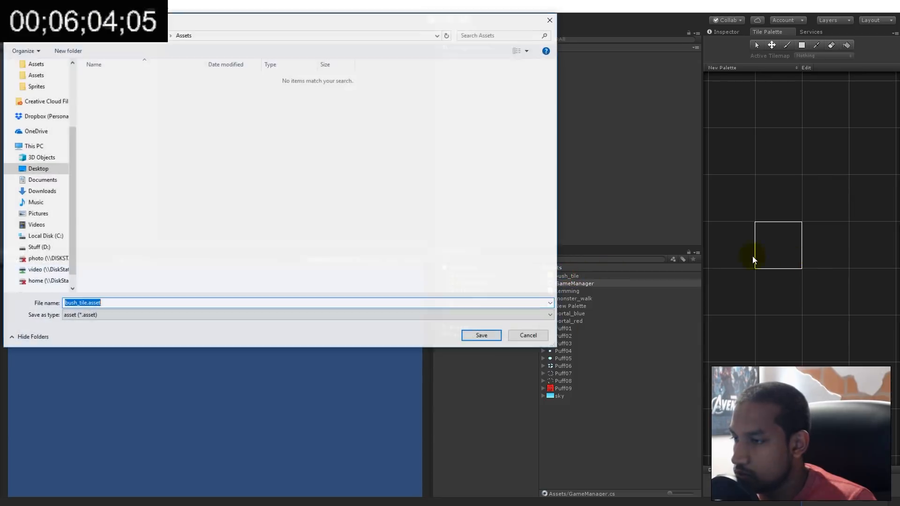
{"action": "left_click", "coordinate": [480, 335]}
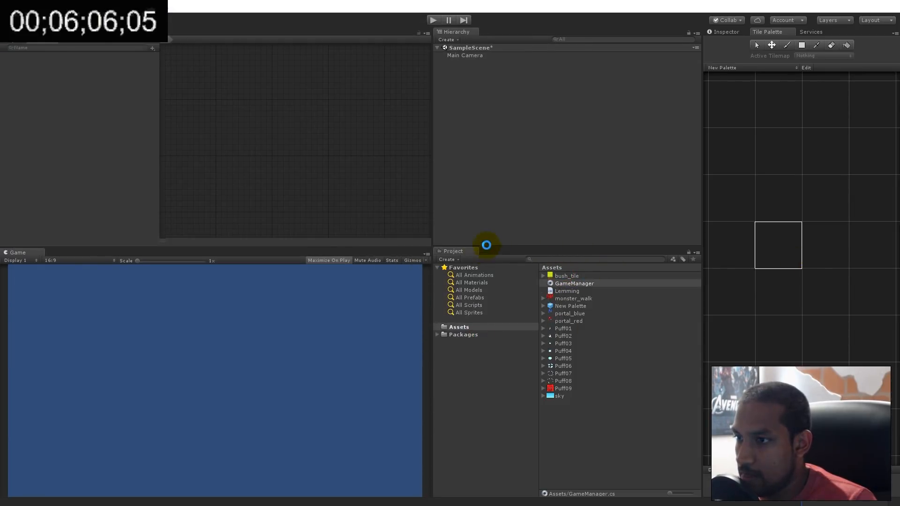
Step: Add a Tilemap on a Grid with Cell Size X 1.33 and Scale X/Y 0.5, then select the Tilemap
{"action": "left_click", "coordinate": [447, 39]}
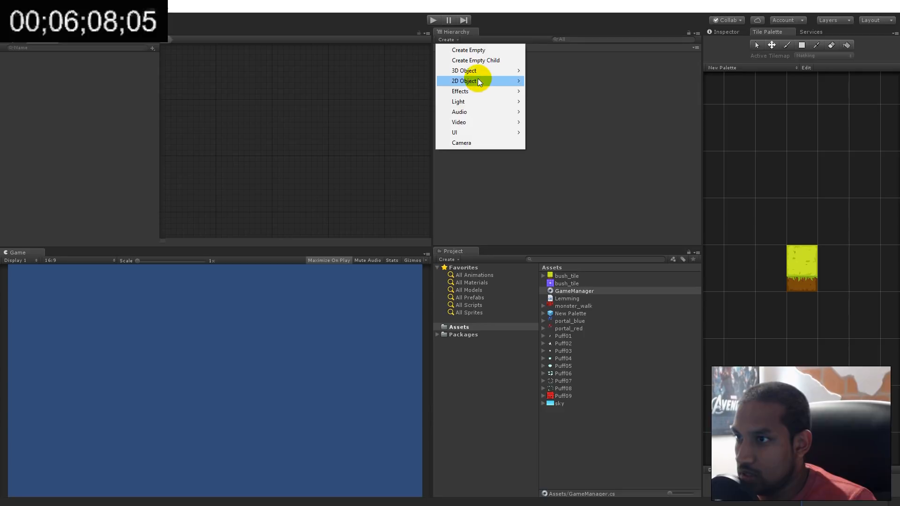
{"action": "left_click", "coordinate": [464, 80]}
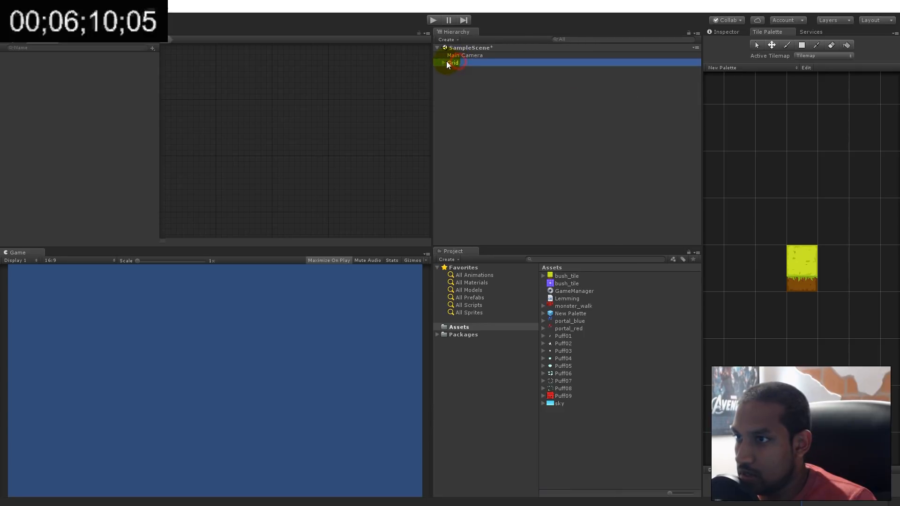
{"action": "left_click", "coordinate": [441, 63]}
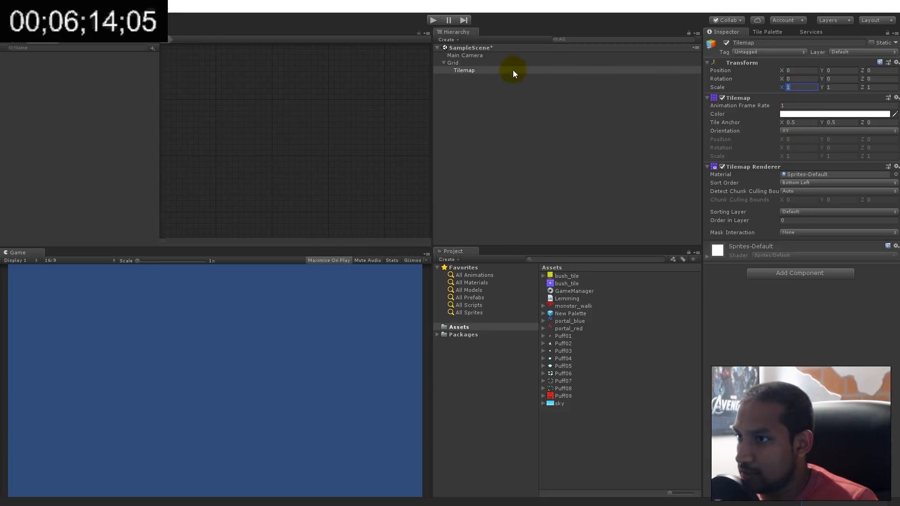
{"action": "left_click", "coordinate": [453, 62]}
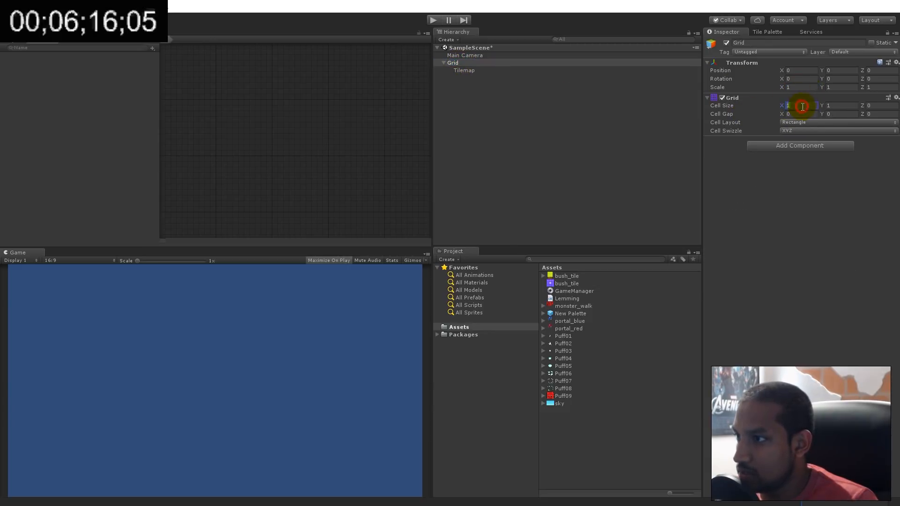
{"action": "type", "text": "1.33"}
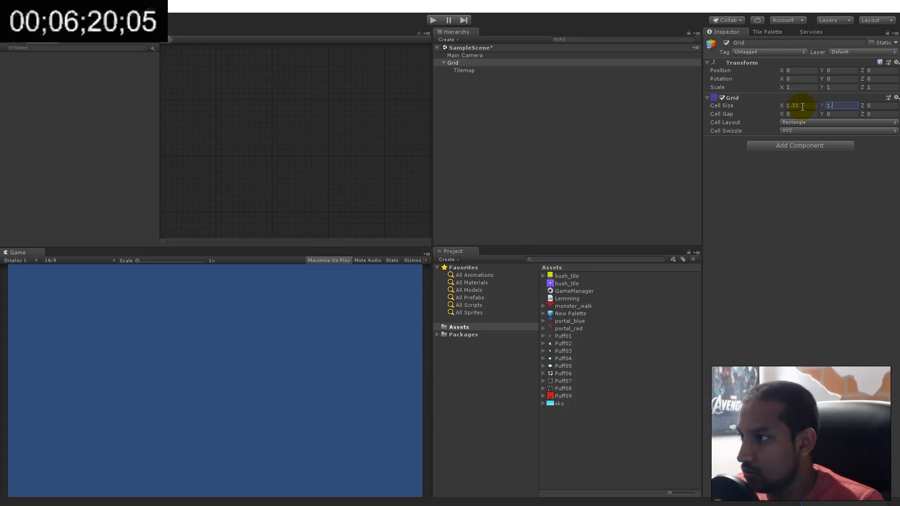
{"action": "left_click", "coordinate": [792, 86]}
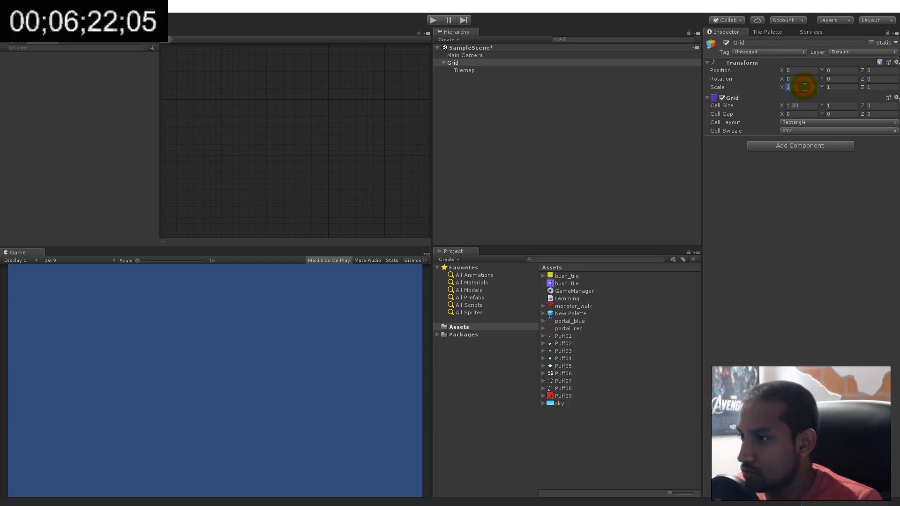
{"action": "type", "text": "0.5"}
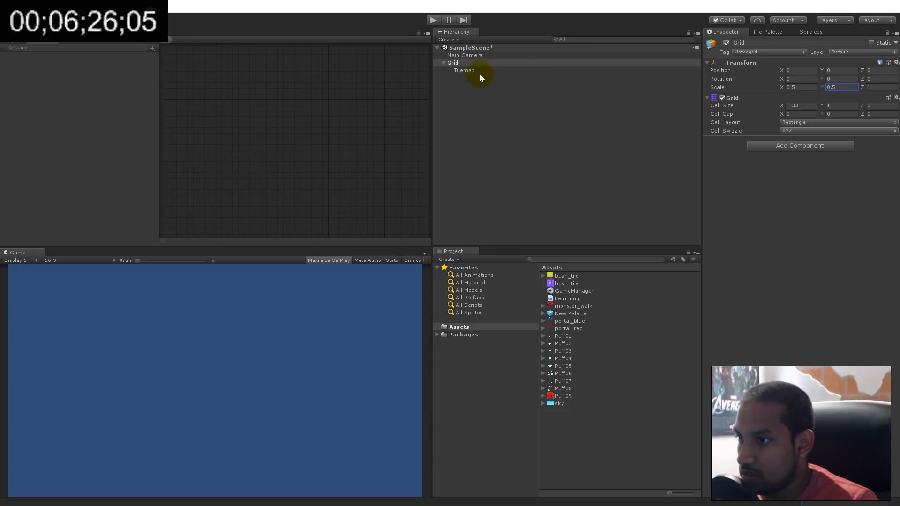
{"action": "left_click", "coordinate": [768, 32]}
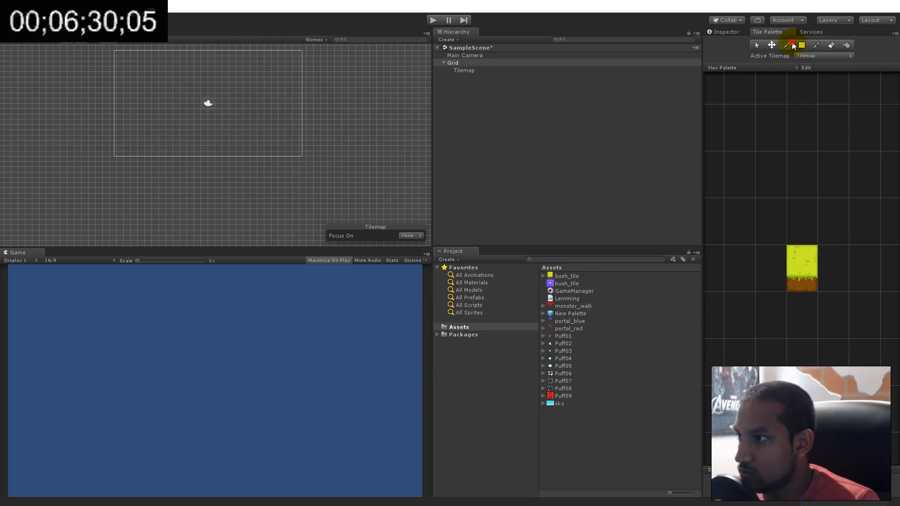
Step: With the Paint Brush, drag bush tiles across the scene into a long horizontal ground strip
{"action": "left_click", "coordinate": [128, 107]}
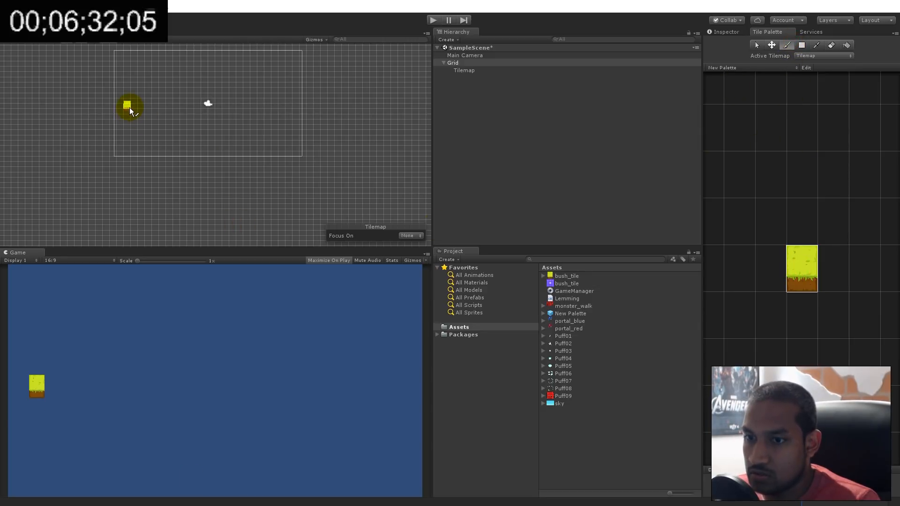
{"action": "left_click_drag", "start_coordinate": [206, 109], "coordinate": [264, 109]}
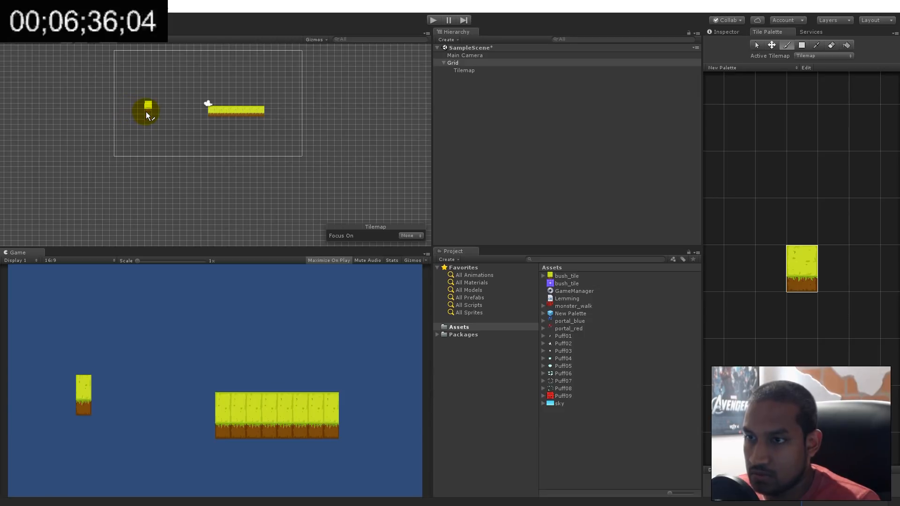
{"action": "left_click_drag", "start_coordinate": [146, 110], "coordinate": [258, 111]}
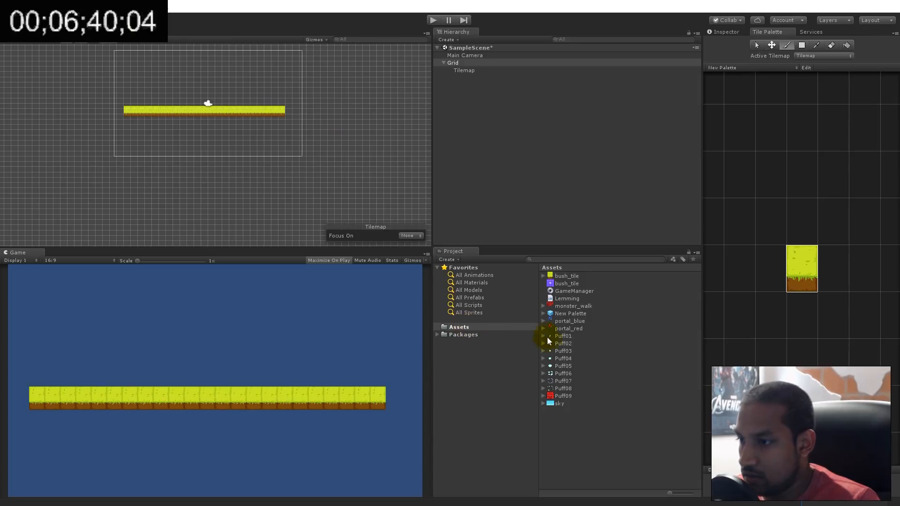
{"action": "left_click", "coordinate": [544, 305]}
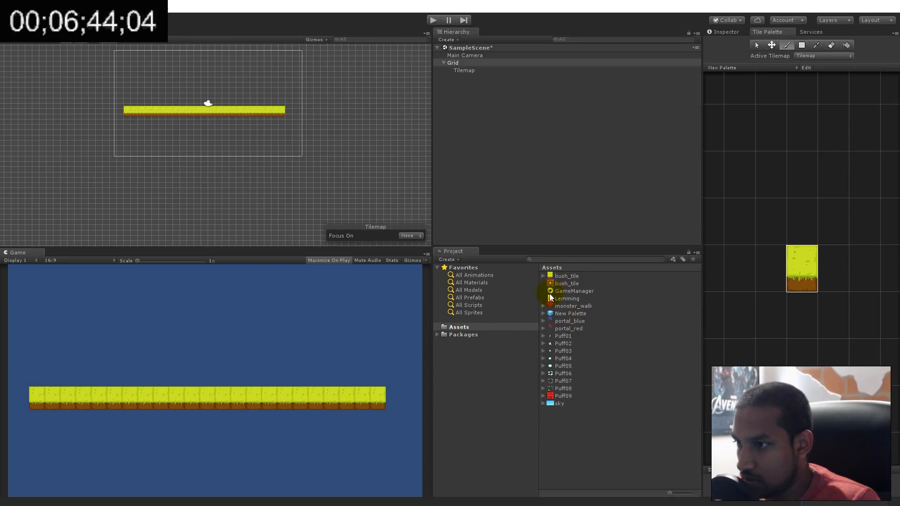
{"action": "mouse_move", "coordinate": [543, 323]}
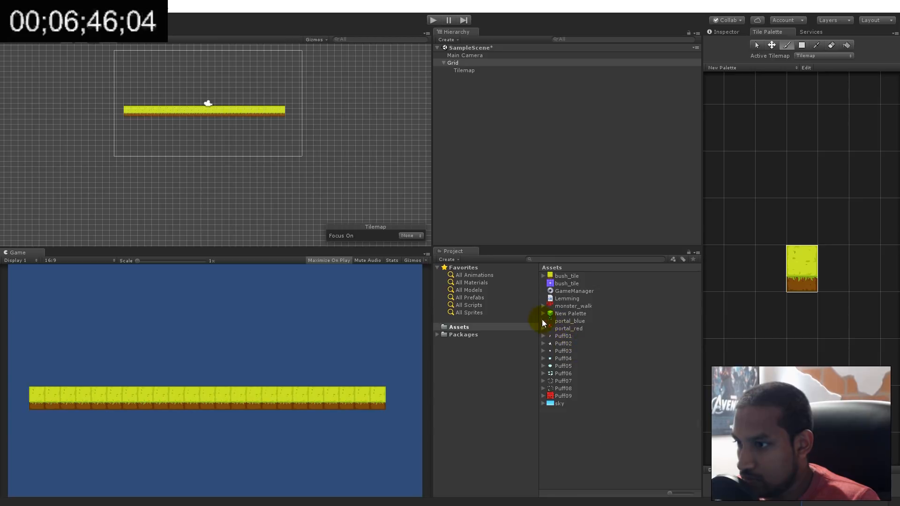
Step: Drop the portal frames into the scene, saving animations named blue and redportal
{"action": "left_click", "coordinate": [543, 320]}
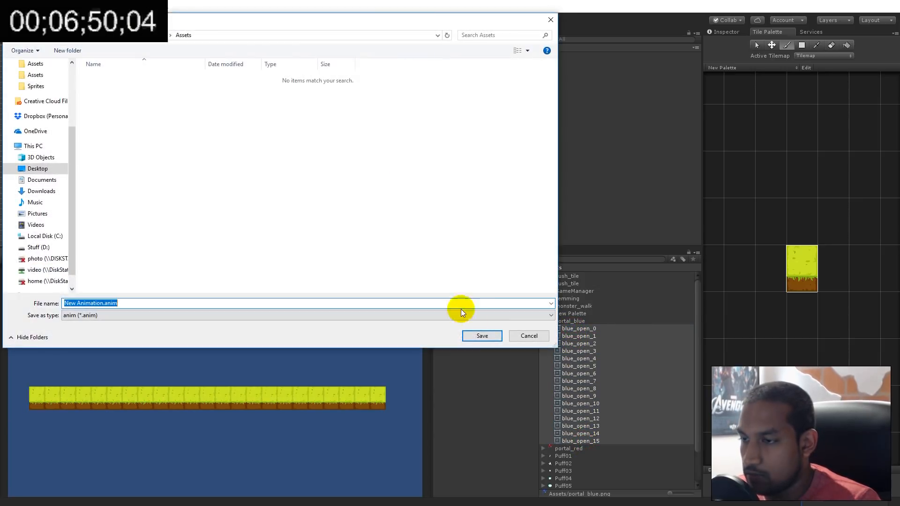
{"action": "type", "text": "blue"}
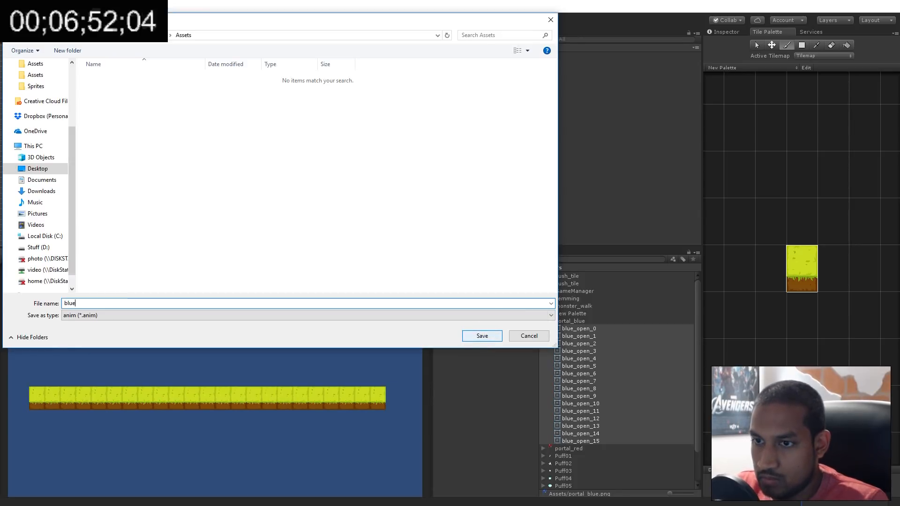
{"action": "left_click", "coordinate": [481, 336]}
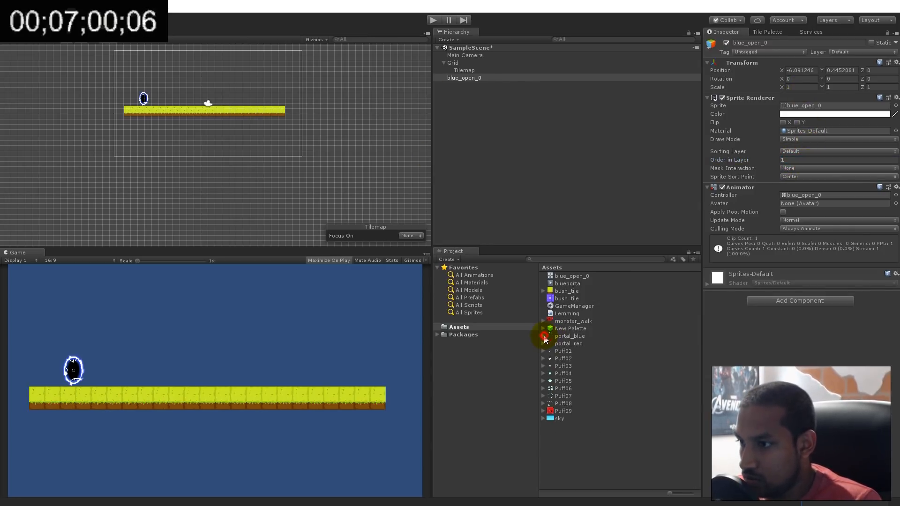
{"action": "left_click", "coordinate": [543, 343]}
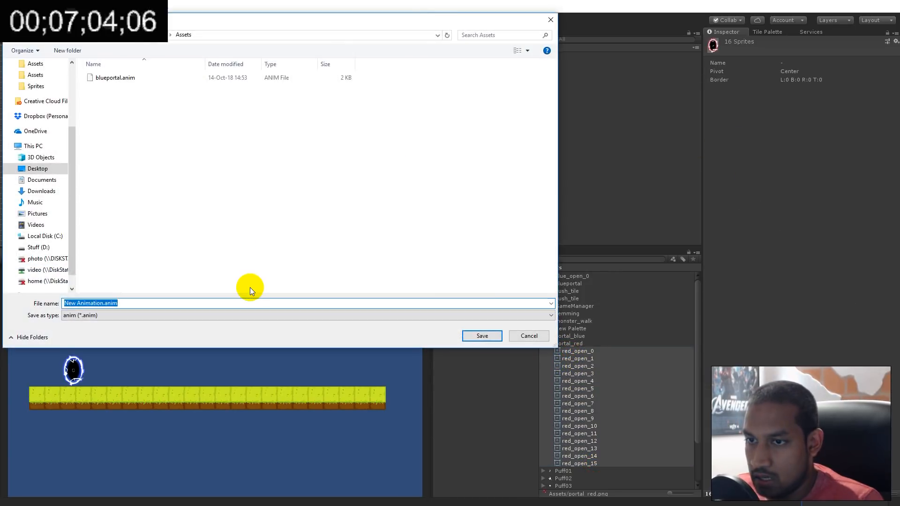
{"action": "type", "text": "redportal"}
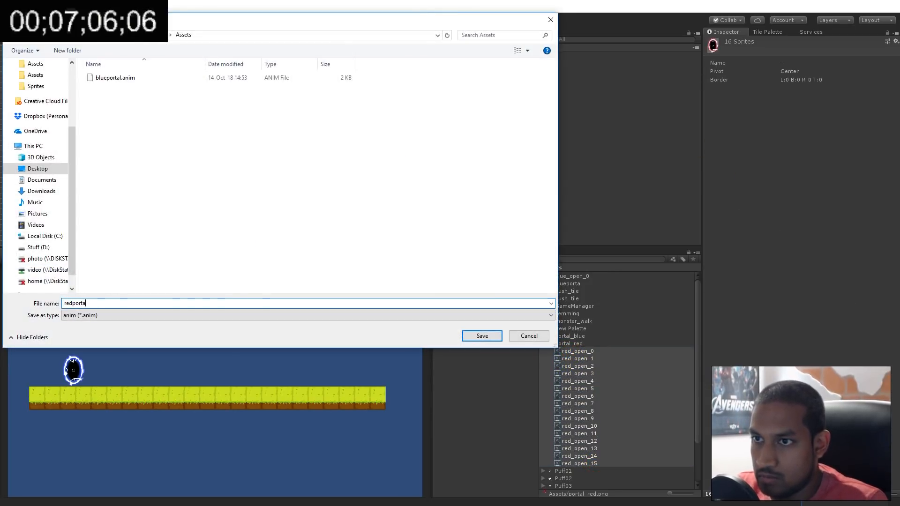
{"action": "left_click", "coordinate": [481, 336]}
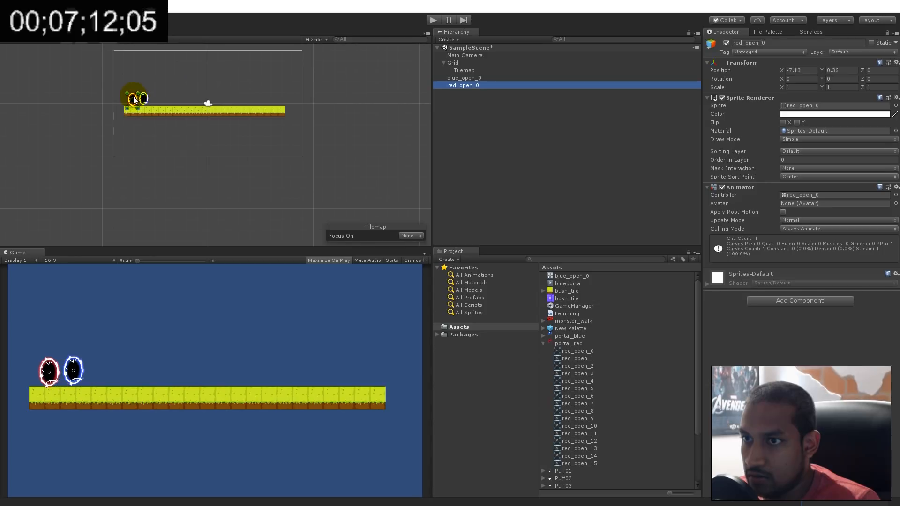
Step: Place the red and blue portals at the ground's left end and save the MonsterWal walk animation
{"action": "left_click", "coordinate": [464, 78]}
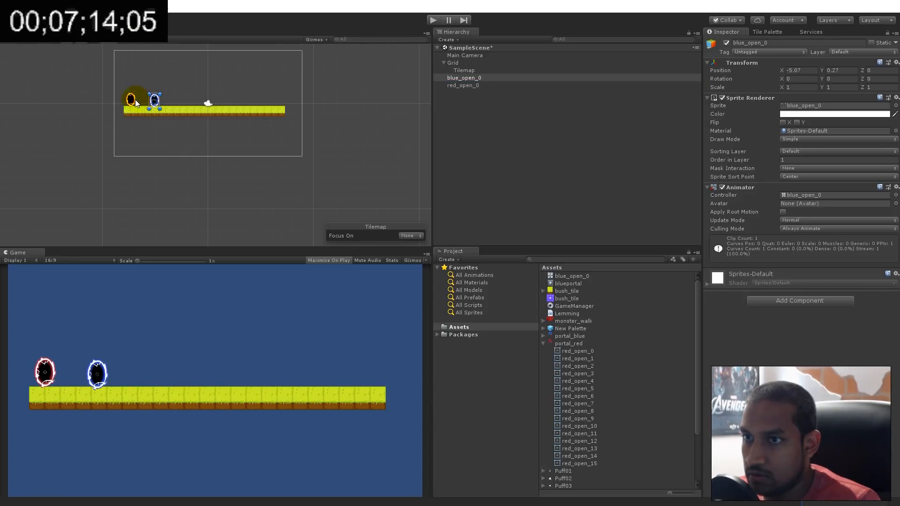
{"action": "left_click", "coordinate": [462, 85]}
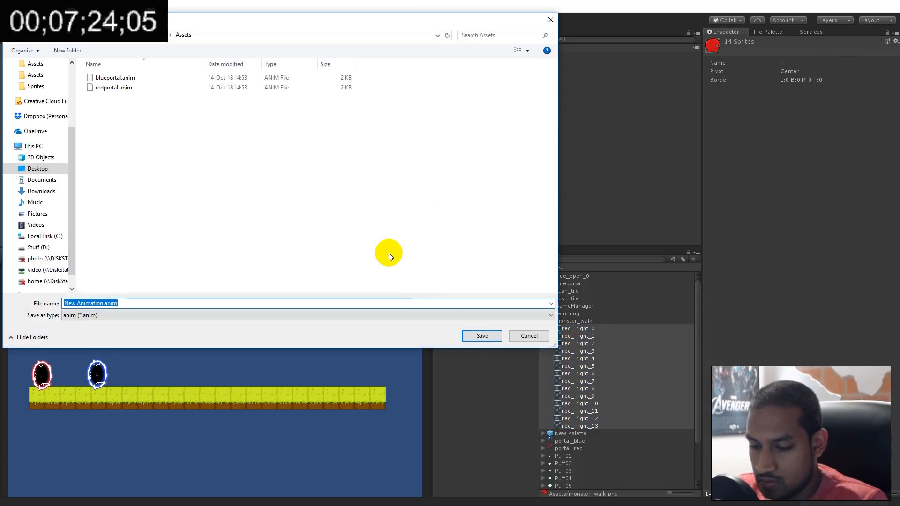
{"action": "type", "text": "MonsterWal"}
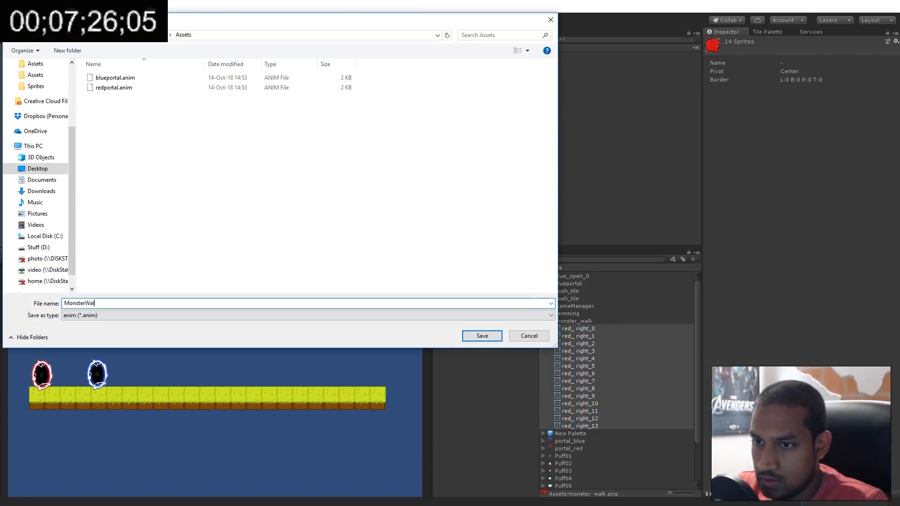
{"action": "left_click", "coordinate": [481, 335]}
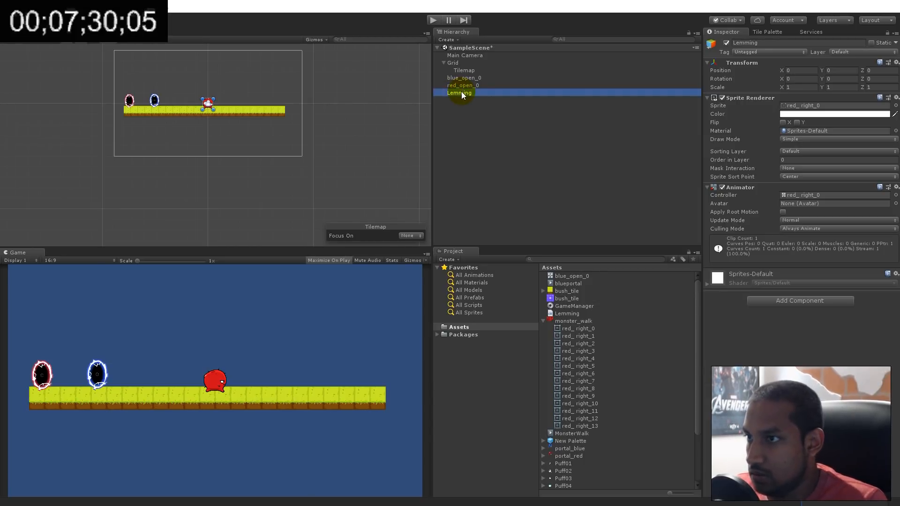
Step: From the Lemming's Tag list, add and save a new Portal tag
{"action": "left_click", "coordinate": [768, 52]}
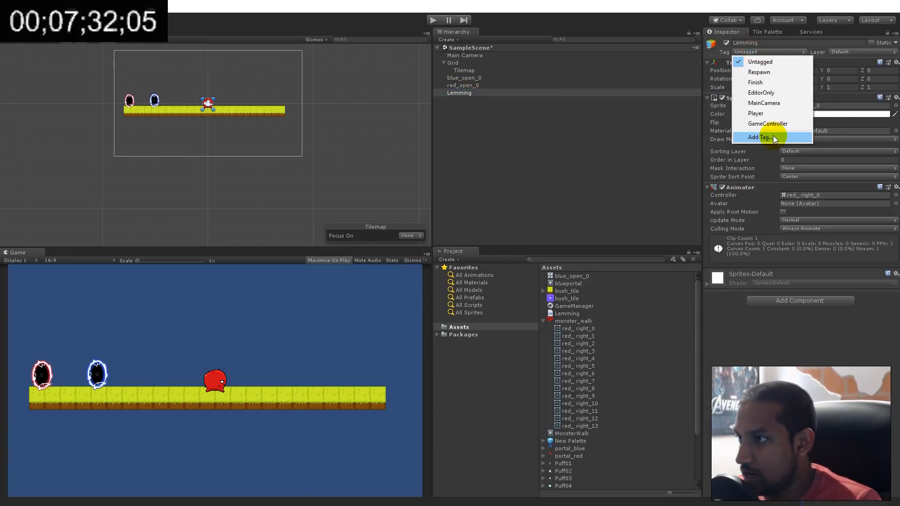
{"action": "left_click", "coordinate": [758, 137]}
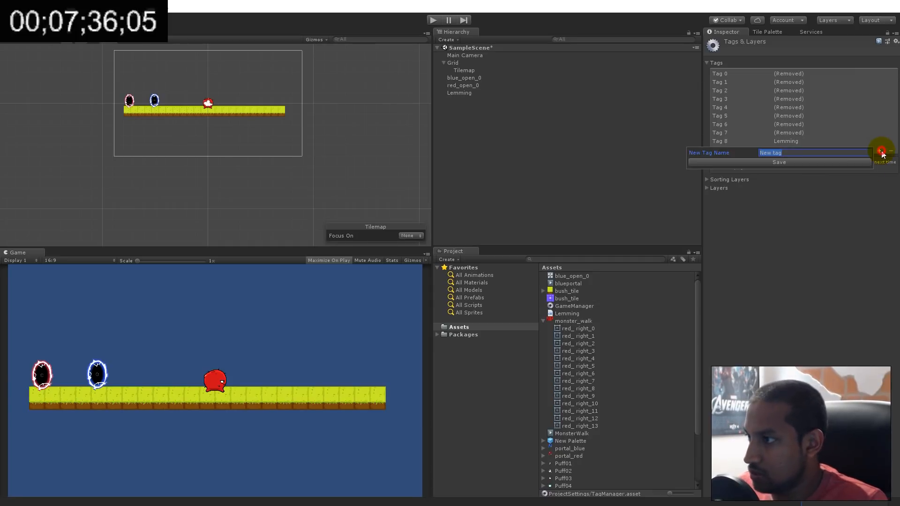
{"action": "left_click", "coordinate": [778, 163]}
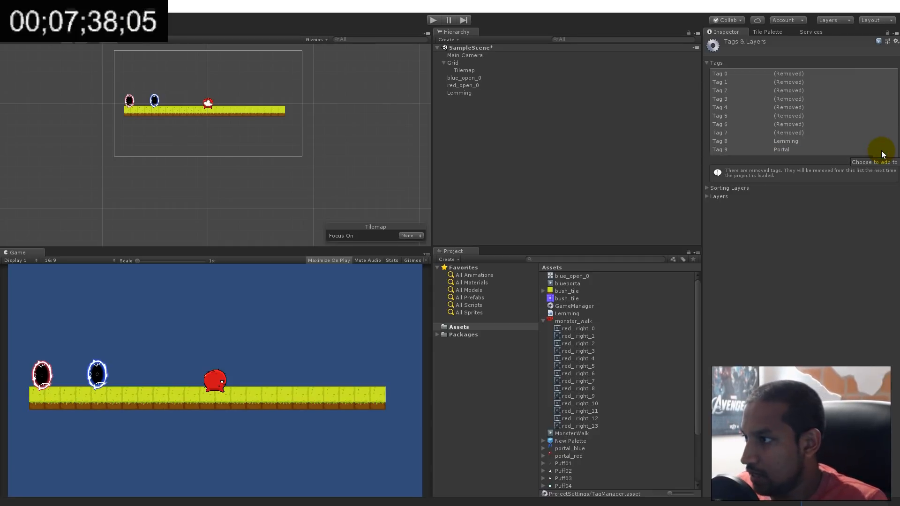
{"action": "type", "text": "Blu"}
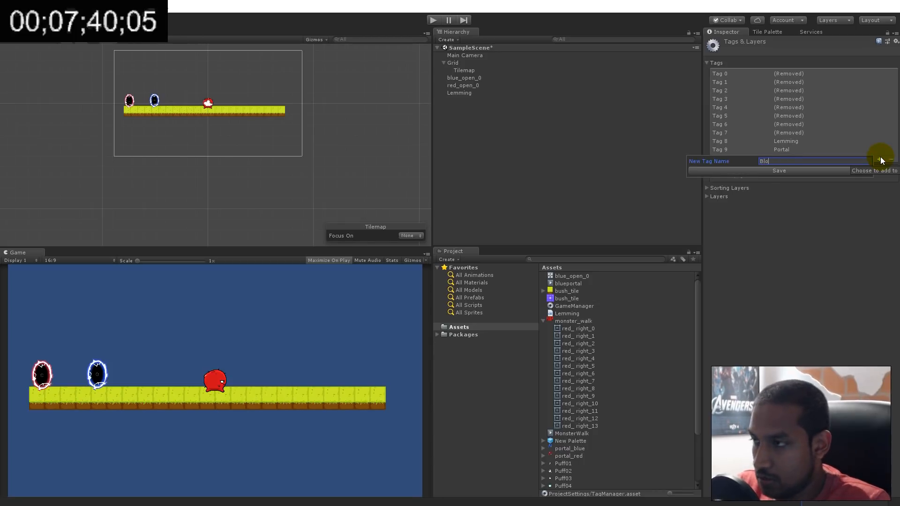
Step: Back on the Lemming object, add a Box Collider 2D component
{"action": "left_click", "coordinate": [458, 93]}
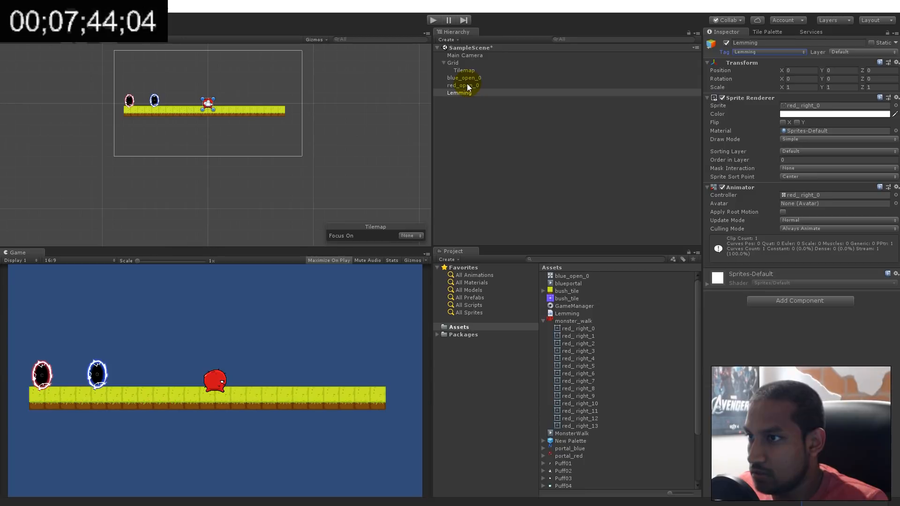
{"action": "left_click", "coordinate": [769, 52]}
{"action": "type", "text": "box"}
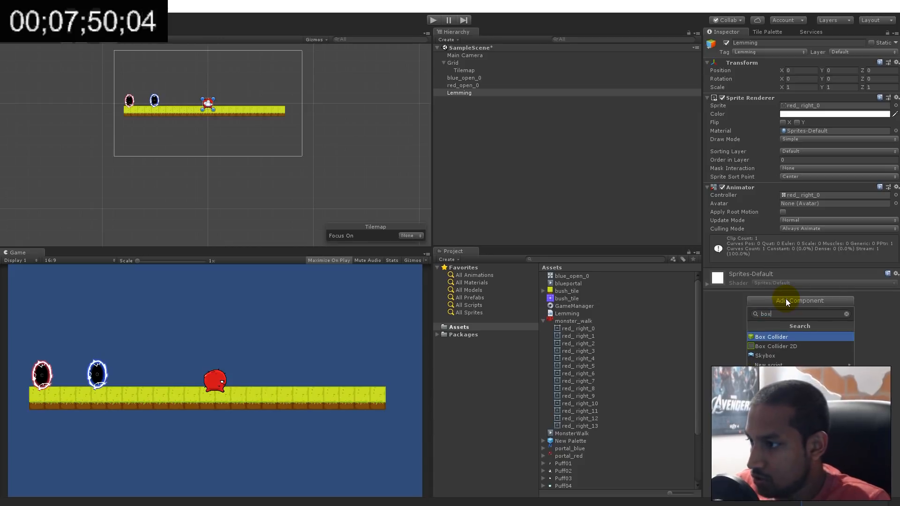
{"action": "left_click", "coordinate": [776, 346]}
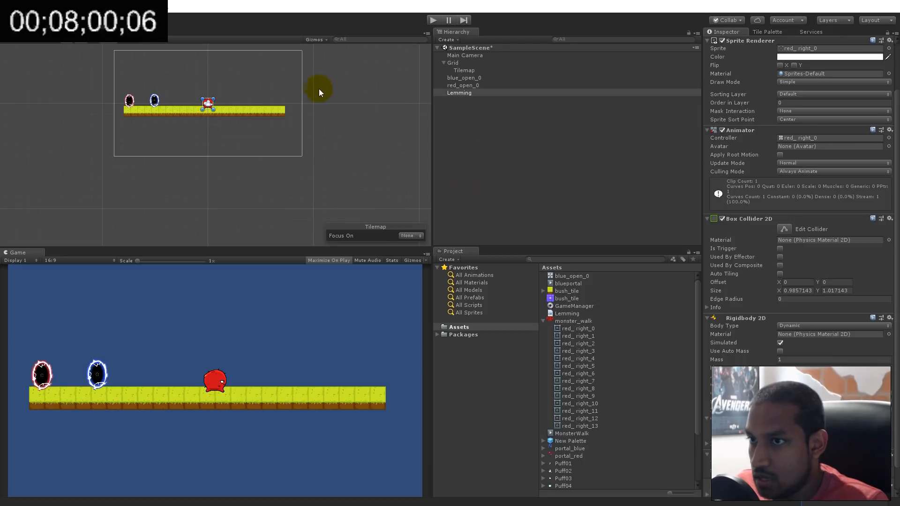
Step: Select the Tilemap under Grid and give it a Tilemap Collider 2D offset Y -0.03
{"action": "left_click", "coordinate": [453, 63]}
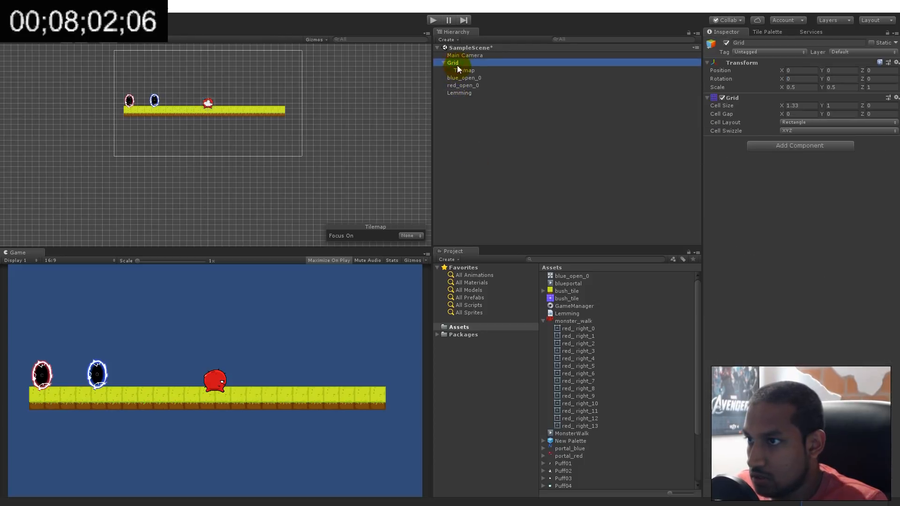
{"action": "left_click", "coordinate": [464, 70]}
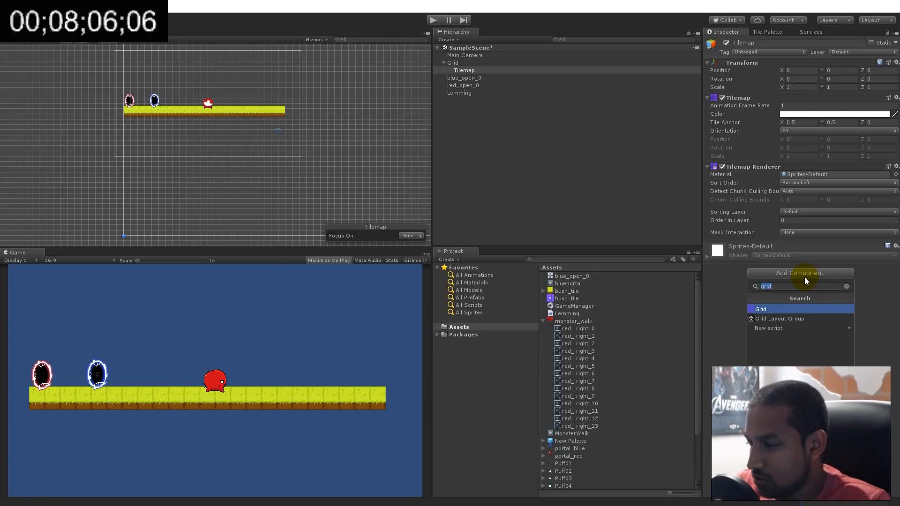
{"action": "left_click", "coordinate": [760, 309]}
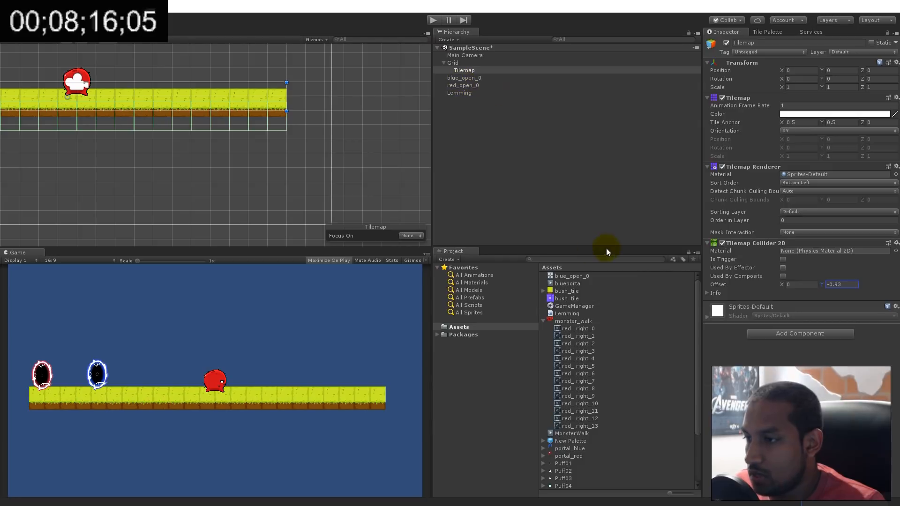
{"action": "left_click", "coordinate": [458, 92]}
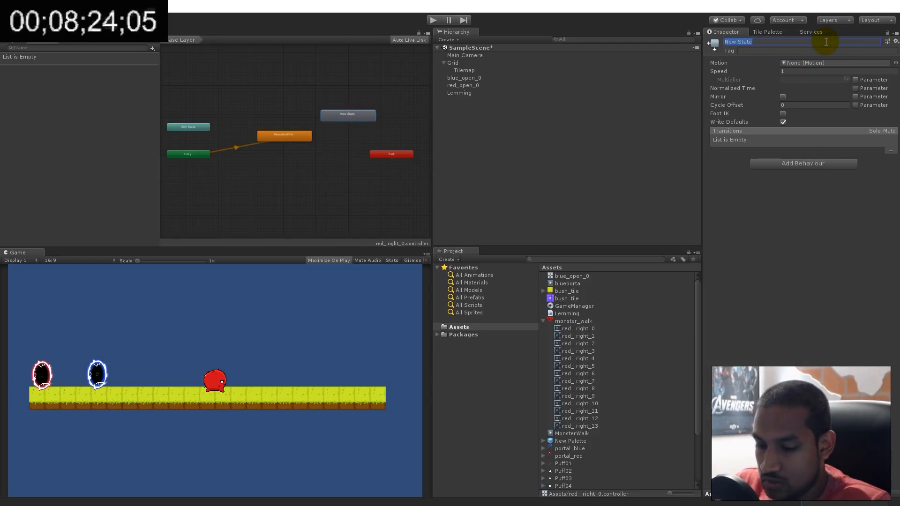
Step: Create a Block animation clip from the Puff sprite frames and assign it to the Block state
{"action": "type", "text": "Blu"}
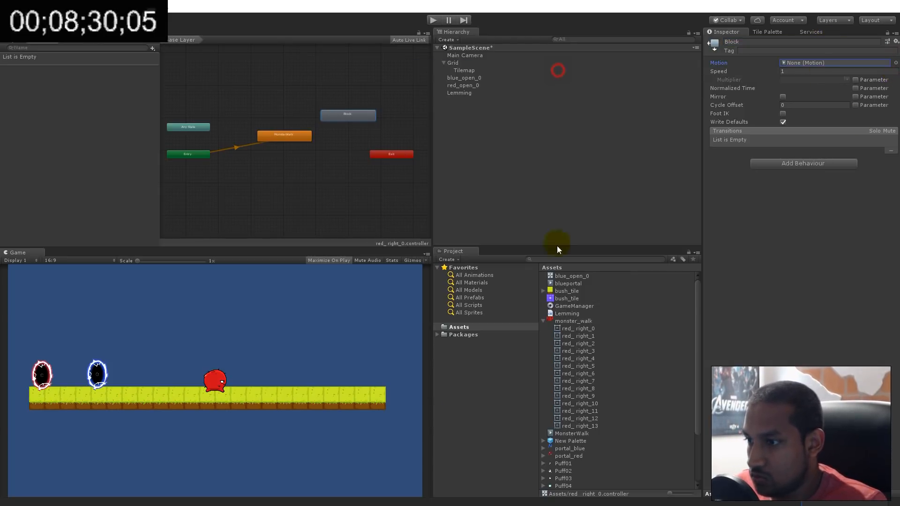
{"action": "scroll", "scroll_direction": "down", "scroll_amount": 3}
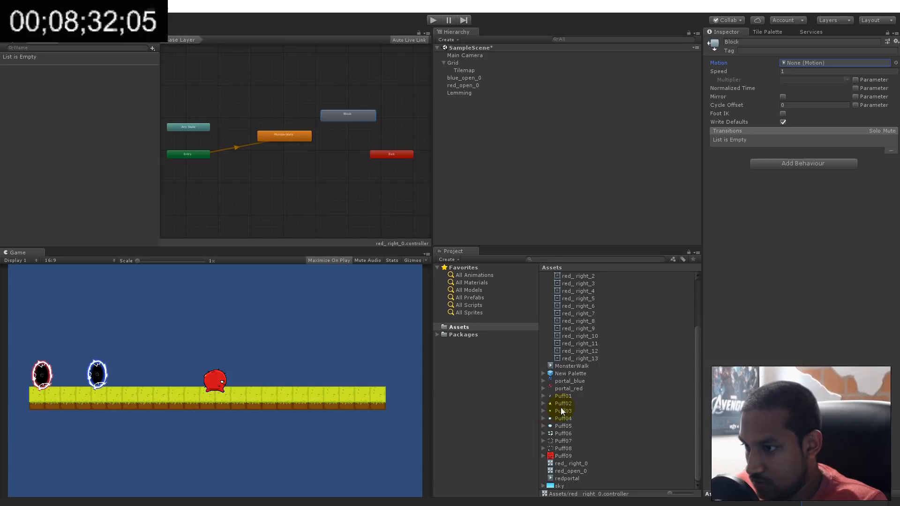
{"action": "left_click", "coordinate": [564, 396]}
{"action": "type", "text": "Bloc"}
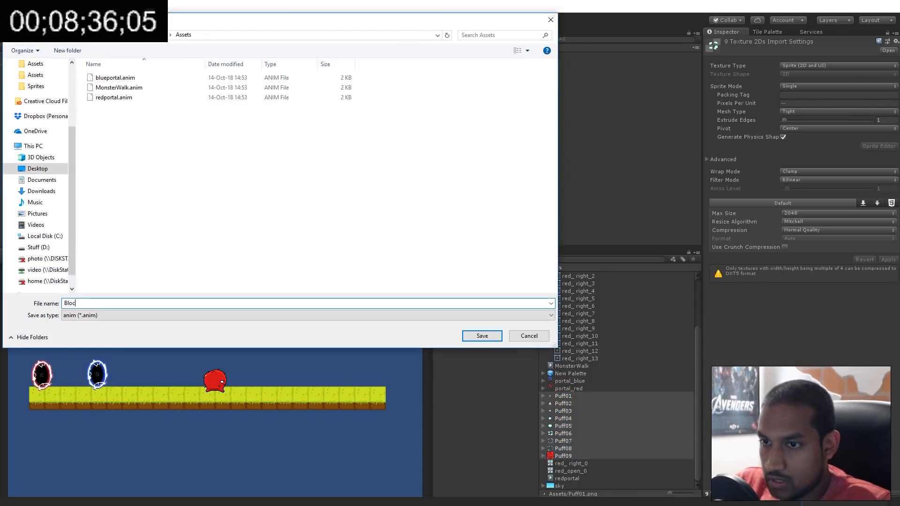
{"action": "left_click", "coordinate": [481, 336]}
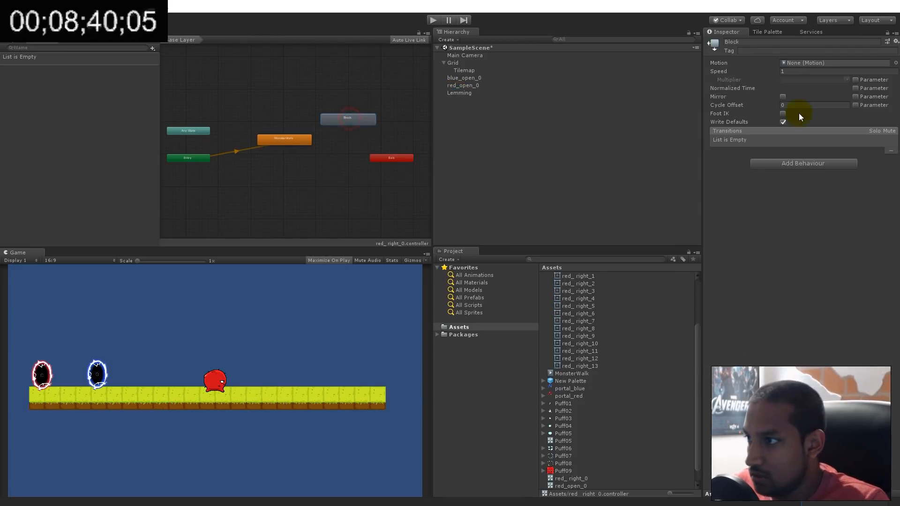
{"action": "left_click", "coordinate": [836, 63]}
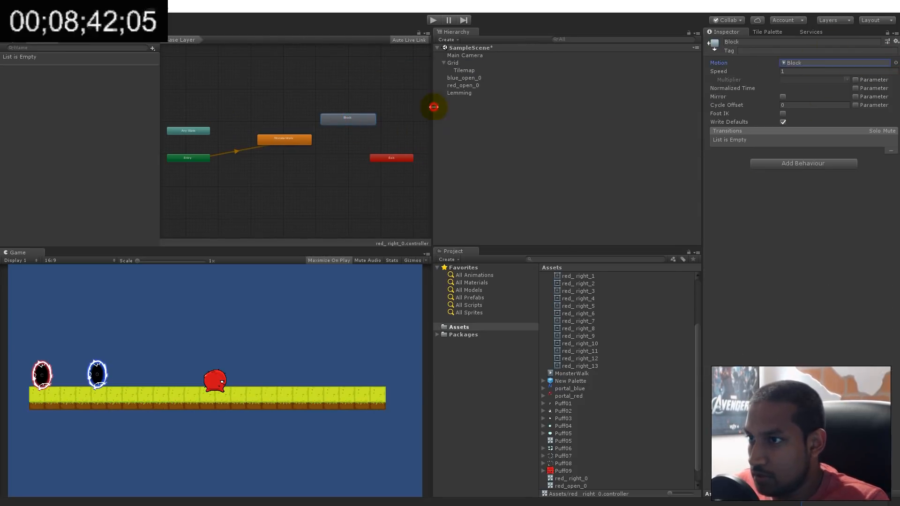
Step: Connect MonsterWalk to Block with a Block trigger condition and no exit time
{"action": "left_click_drag", "start_coordinate": [347, 119], "coordinate": [377, 143]}
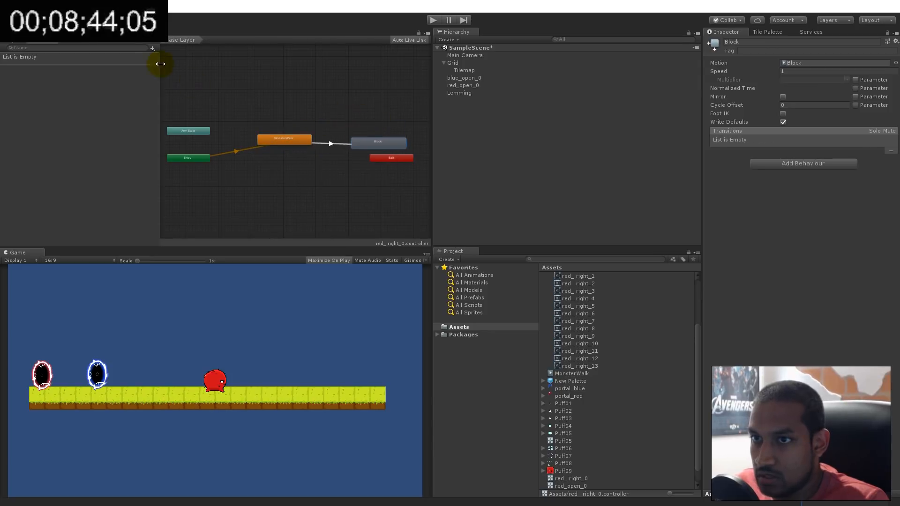
{"action": "left_click", "coordinate": [153, 48]}
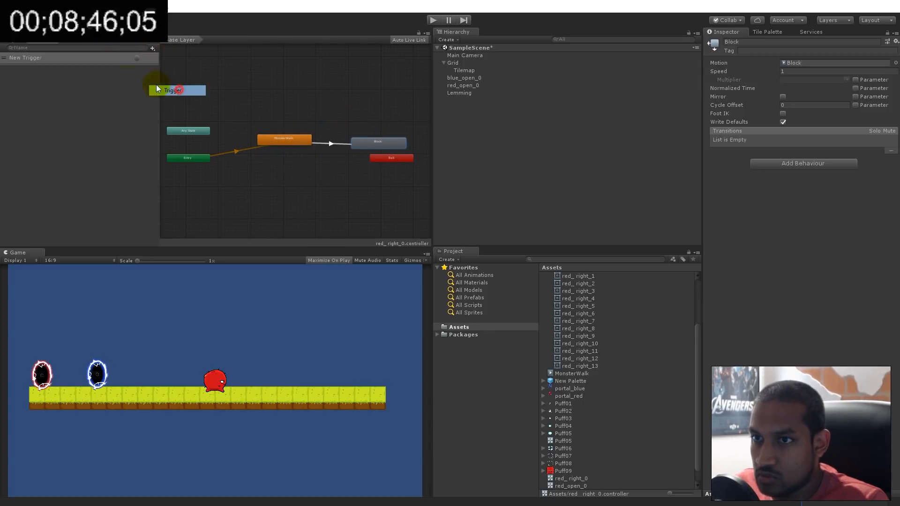
{"action": "left_click", "coordinate": [40, 58]}
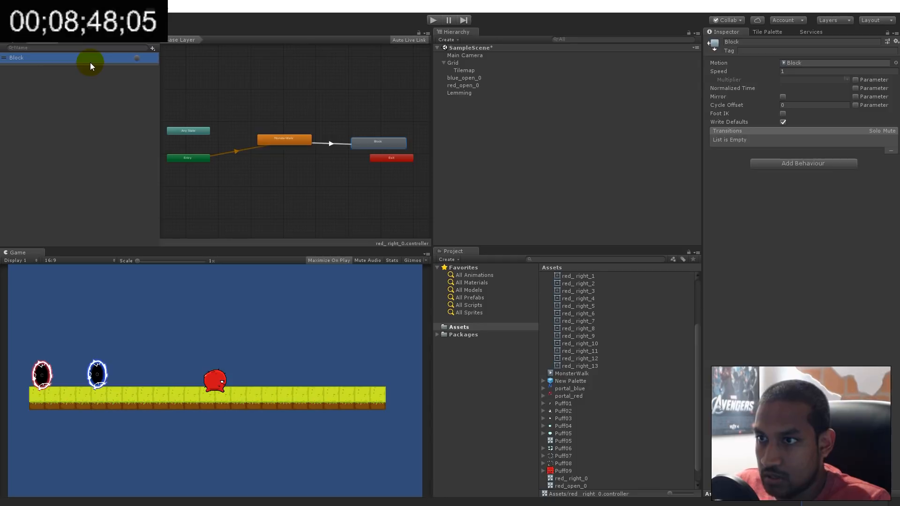
{"action": "left_click", "coordinate": [330, 143]}
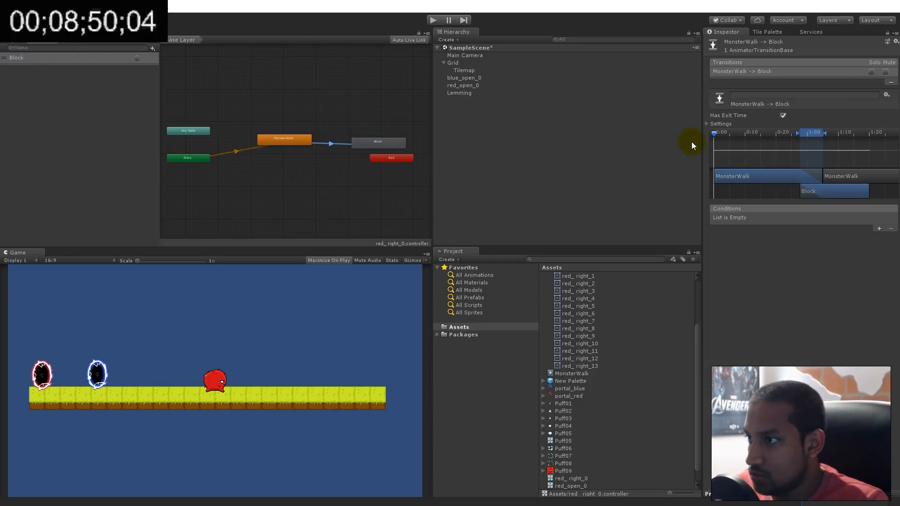
{"action": "left_click", "coordinate": [783, 115]}
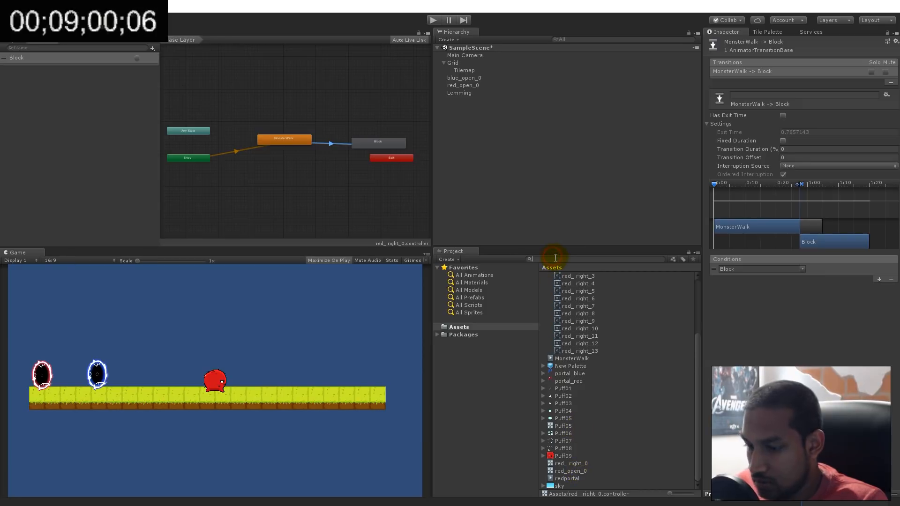
Step: Search for and pick the Block clip as the state's motion, then clear the asset search
{"action": "type", "text": "block"}
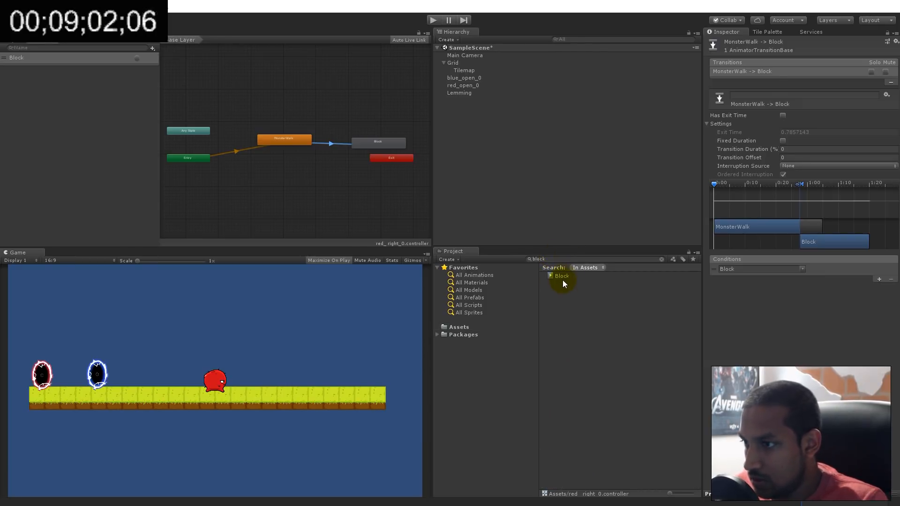
{"action": "left_click", "coordinate": [561, 276]}
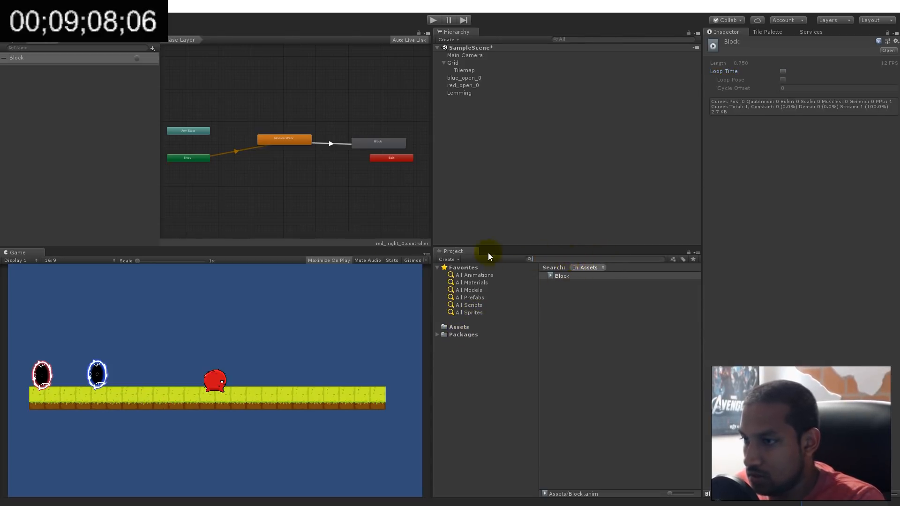
{"action": "left_click", "coordinate": [459, 326]}
{"action": "type", "text": "-1"}
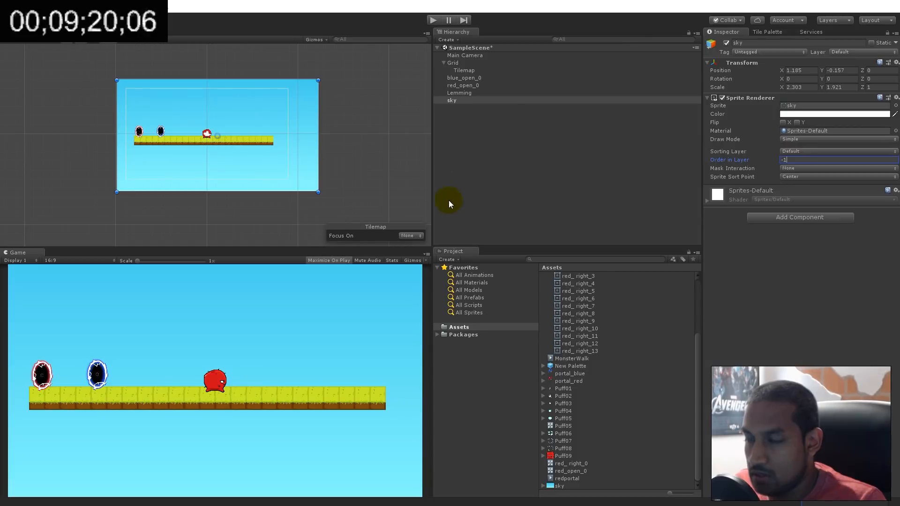
{"action": "mouse_move", "coordinate": [386, 142]}
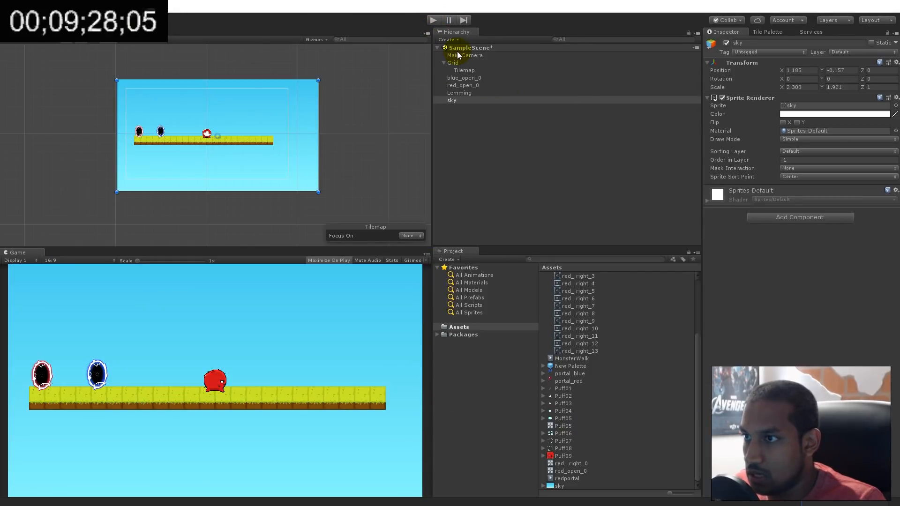
Step: Select the Main Camera carrying the Game Manager script fields
{"action": "left_click", "coordinate": [465, 56]}
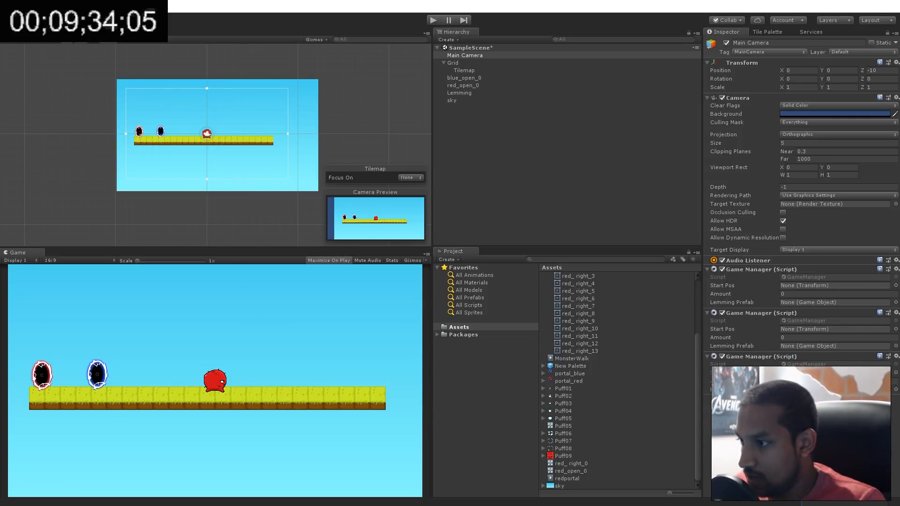
{"action": "mouse_move", "coordinate": [459, 101]}
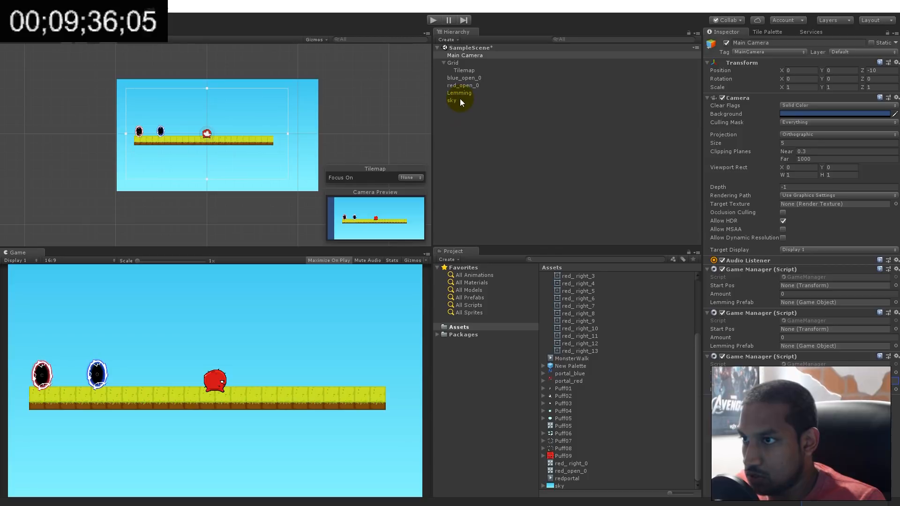
{"action": "mouse_move", "coordinate": [652, 291]}
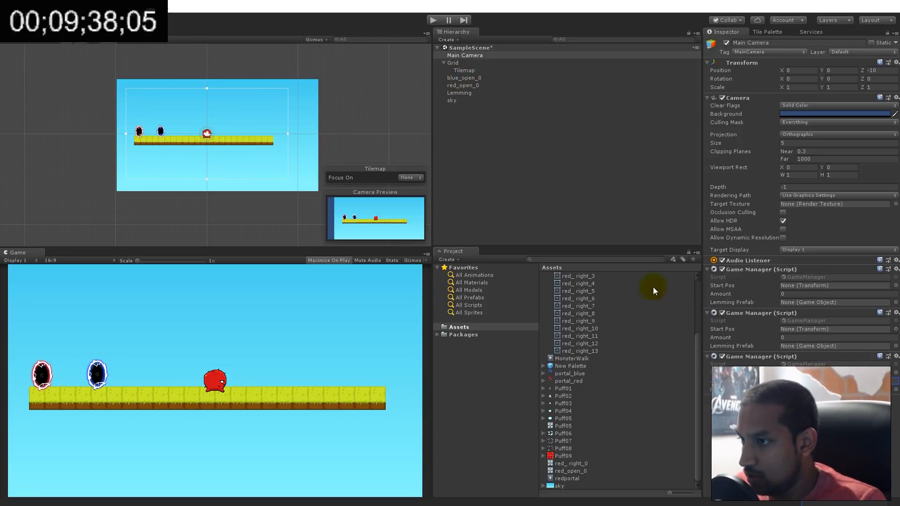
Step: Make a Lemming prefab in Assets, remove the scene Lemming, and press Play to test spawning
{"action": "left_click", "coordinate": [458, 93]}
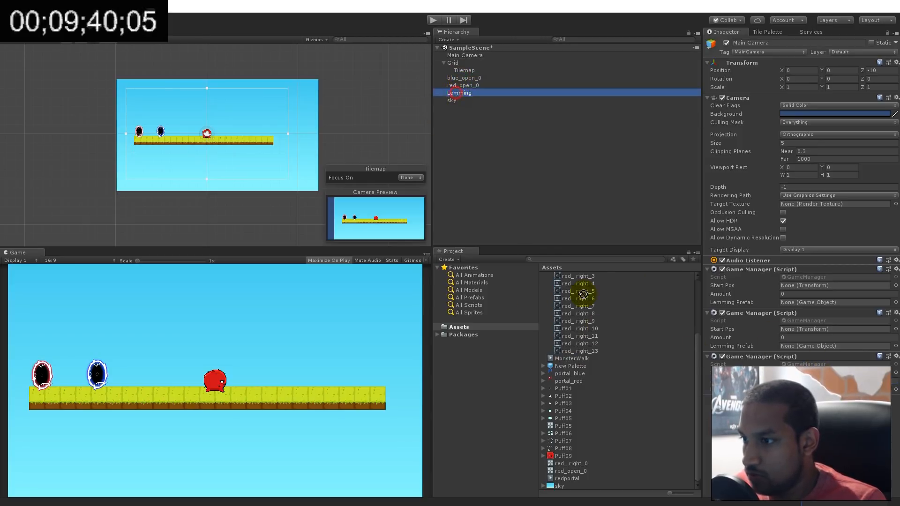
{"action": "left_click", "coordinate": [458, 93]}
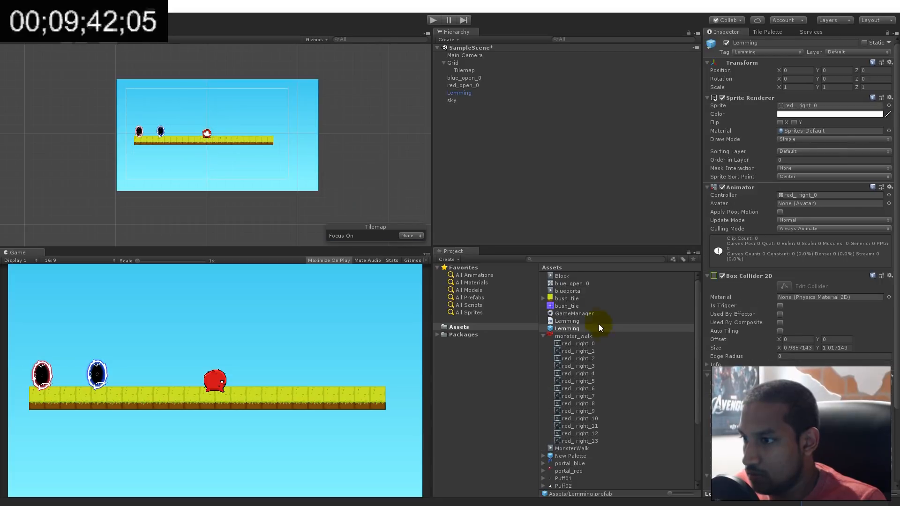
{"action": "left_click", "coordinate": [465, 55]}
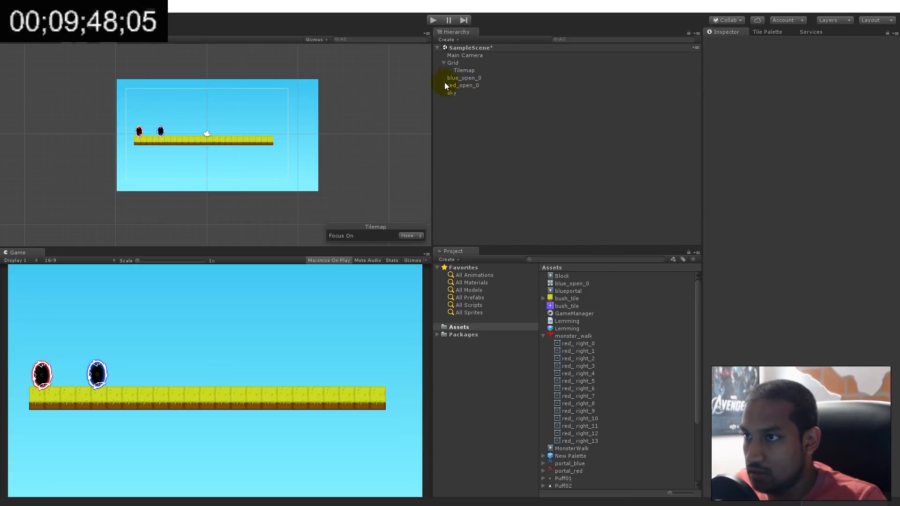
{"action": "left_click", "coordinate": [433, 20]}
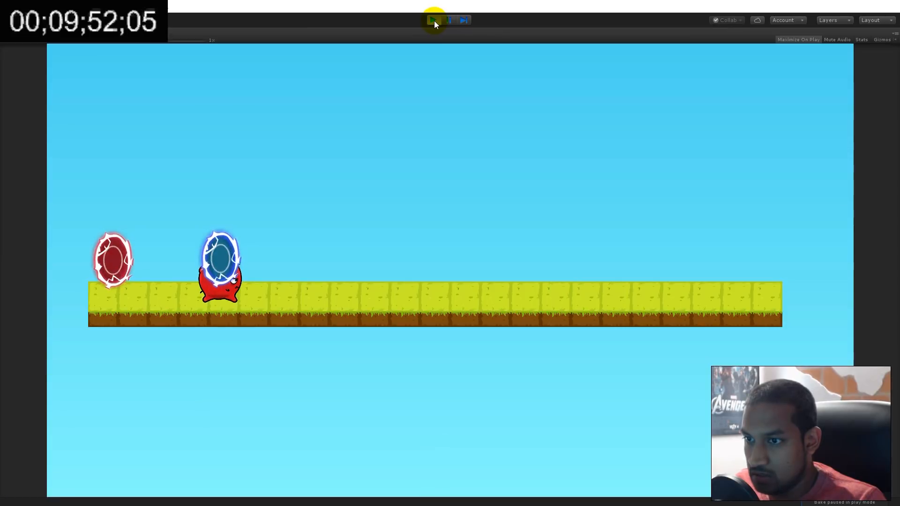
Step: Stop Play, inspect the Lemming prefab, rerun to watch lemmings spawn and one become a blocker, then stop
{"action": "left_click", "coordinate": [448, 20]}
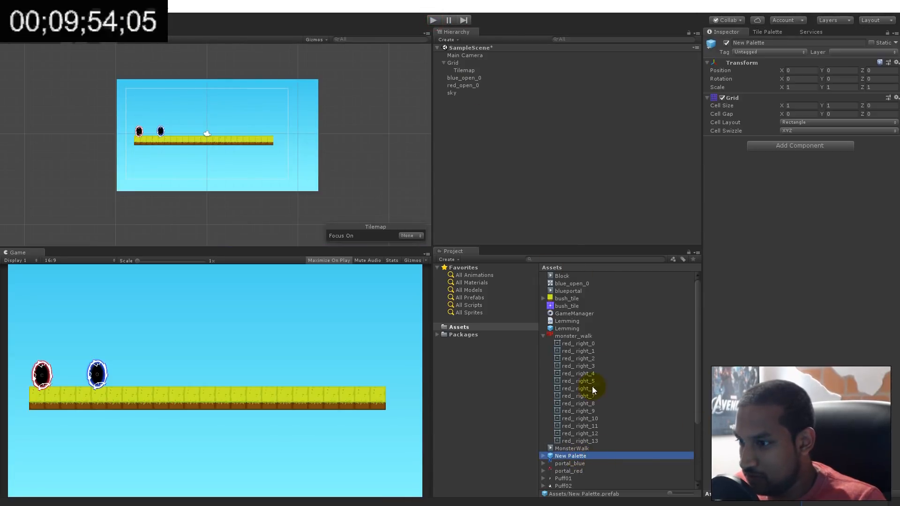
{"action": "left_click", "coordinate": [568, 321]}
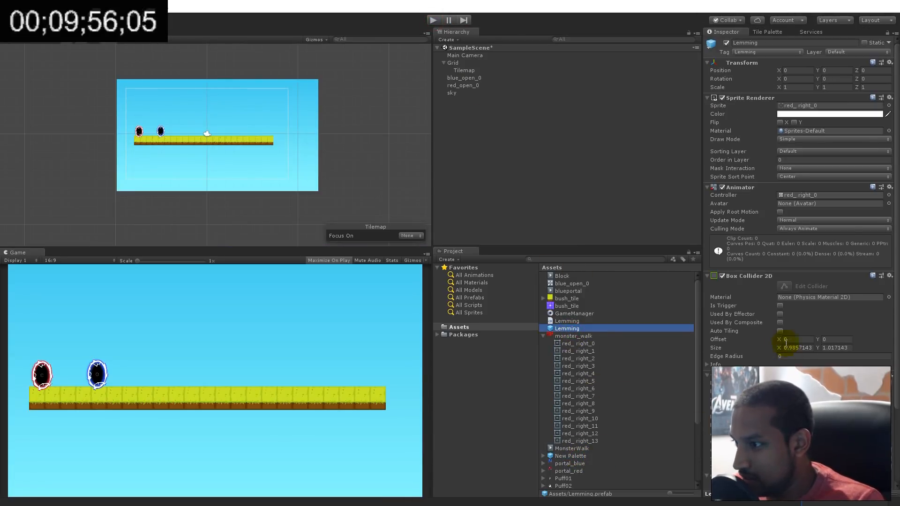
{"action": "scroll", "scroll_direction": "down", "scroll_amount": 3}
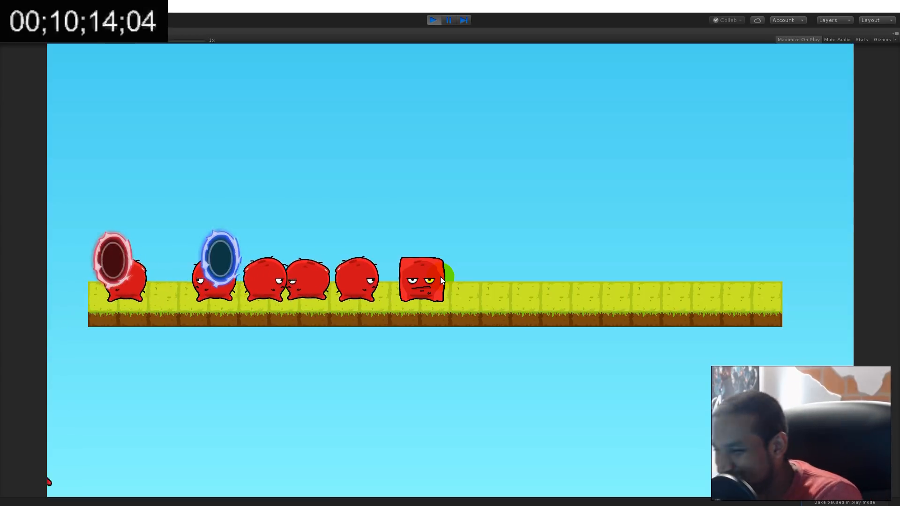
{"action": "left_click", "coordinate": [432, 20]}
{"action": "type", "text": "boxc"}
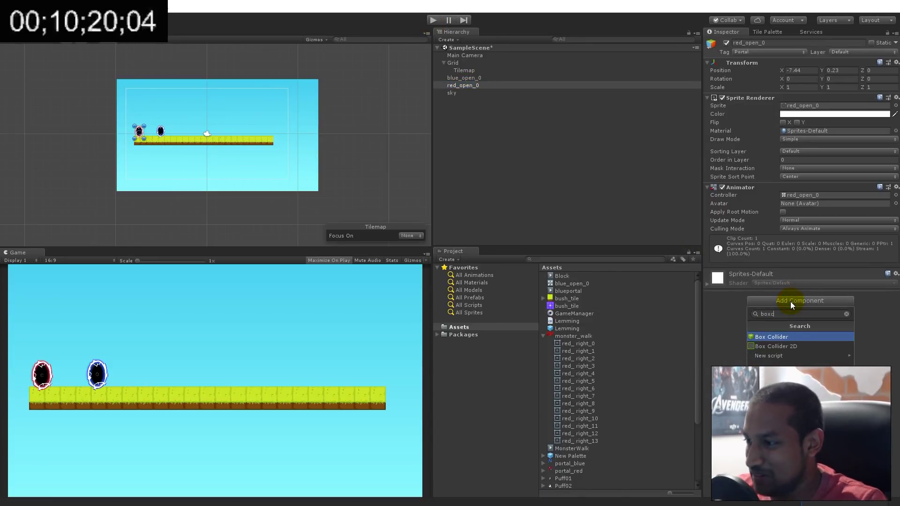
Step: Add a trigger Box Collider 2D to red_open_0 and start the game to test it
{"action": "left_click", "coordinate": [775, 346]}
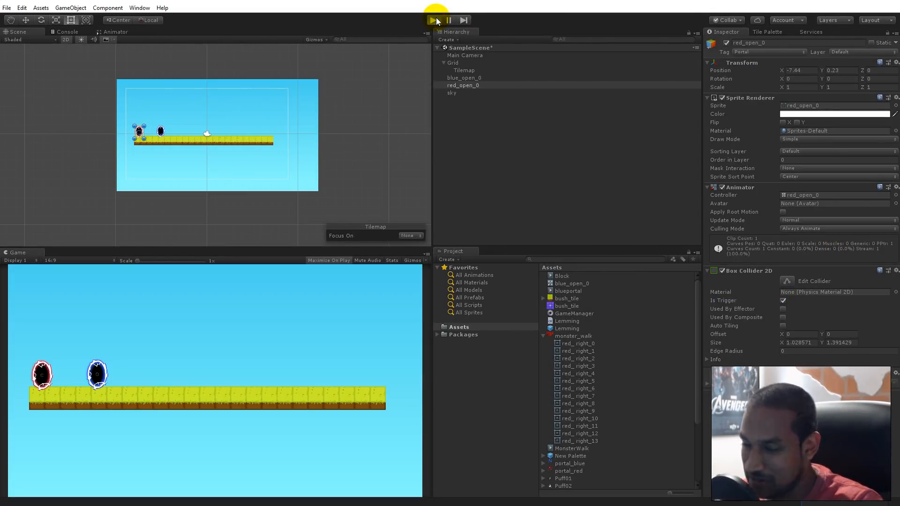
{"action": "left_click", "coordinate": [329, 259]}
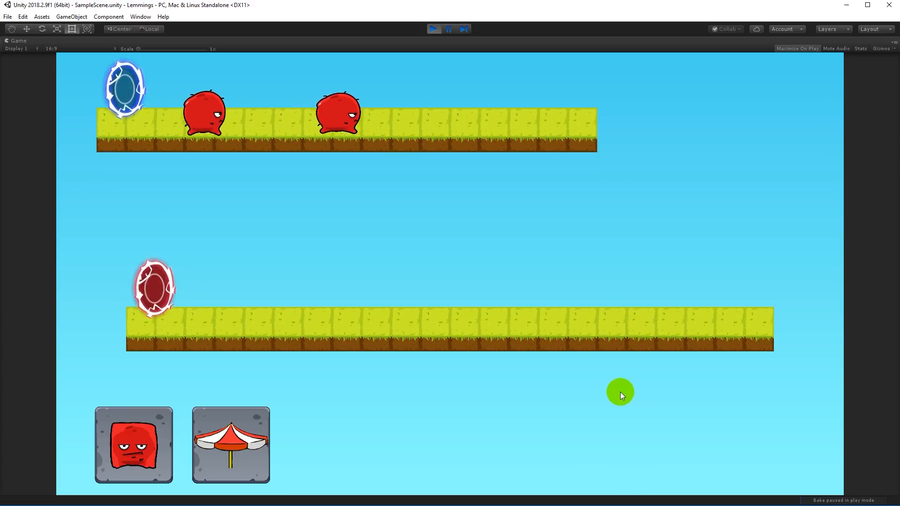
{"action": "mouse_move", "coordinate": [264, 425]}
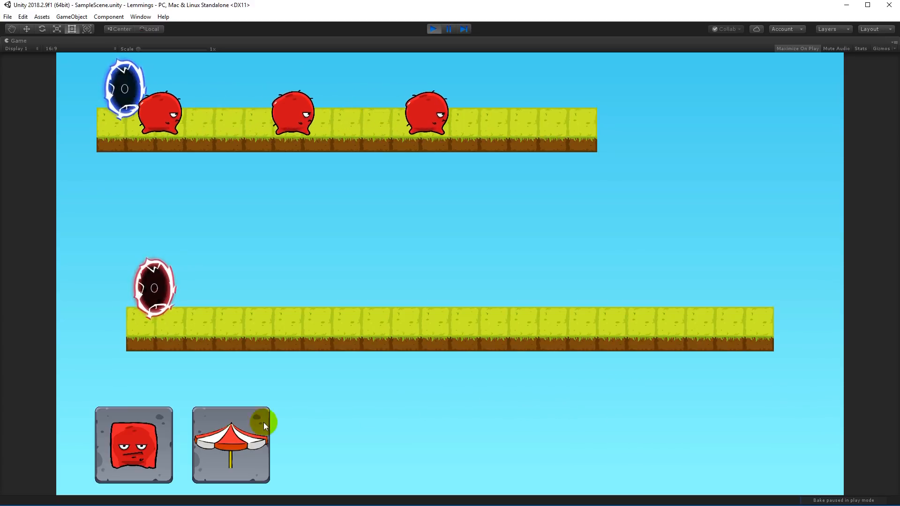